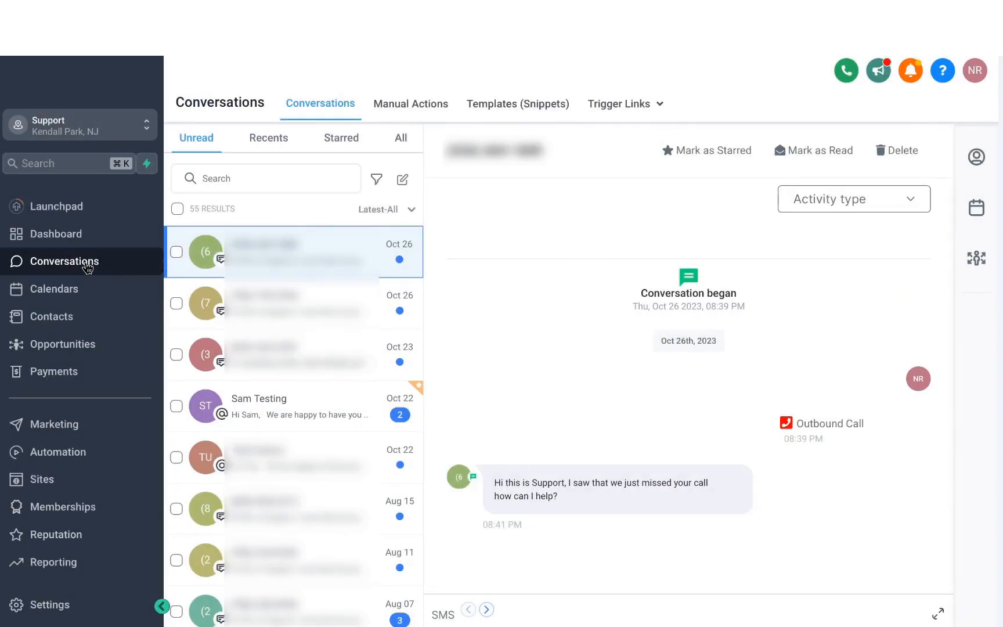
{"action": "mouse_move", "coordinate": [627, 207]}
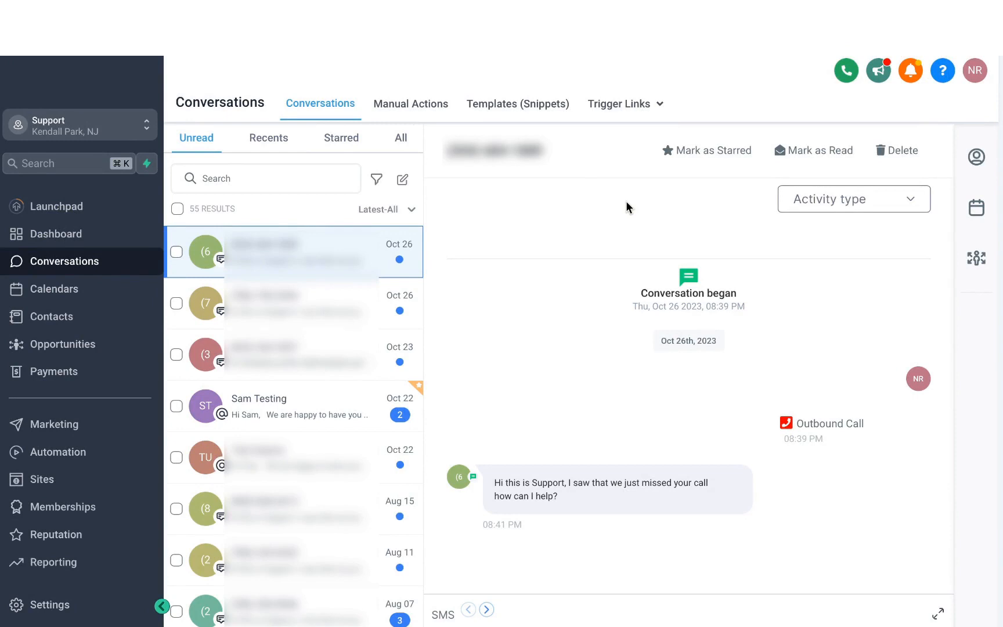
{"action": "mouse_move", "coordinate": [237, 208]}
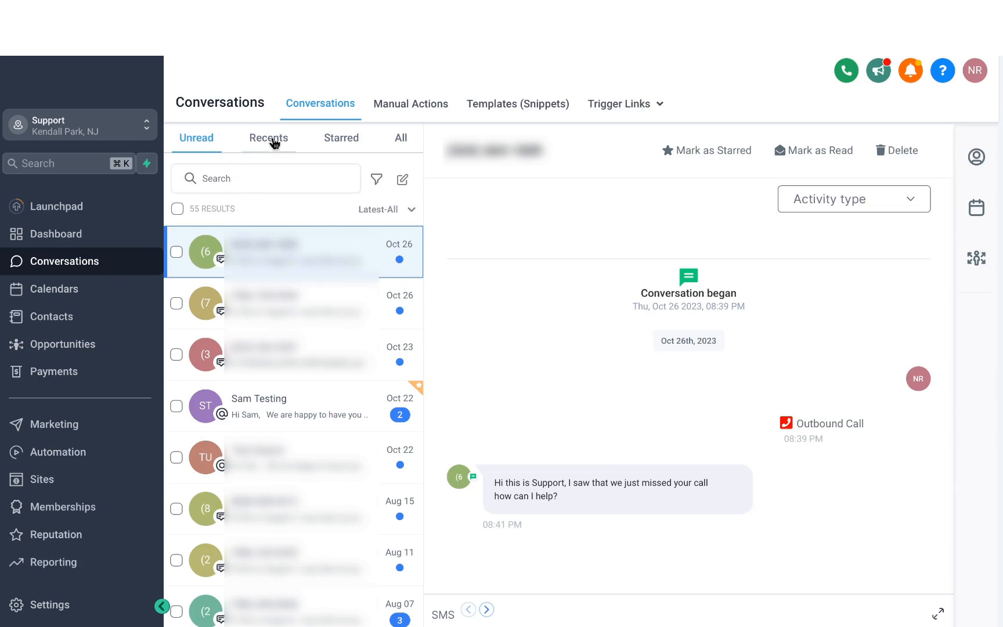
Switch between the Recents and Starred conversation filters and back to Recents.
{"action": "left_click", "coordinate": [268, 137]}
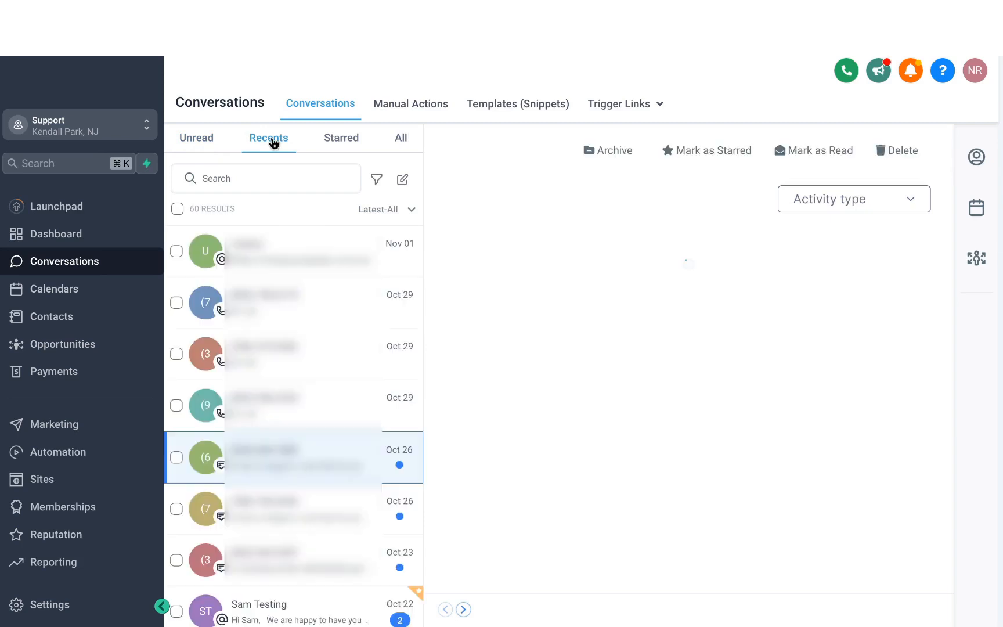
{"action": "left_click", "coordinate": [341, 138]}
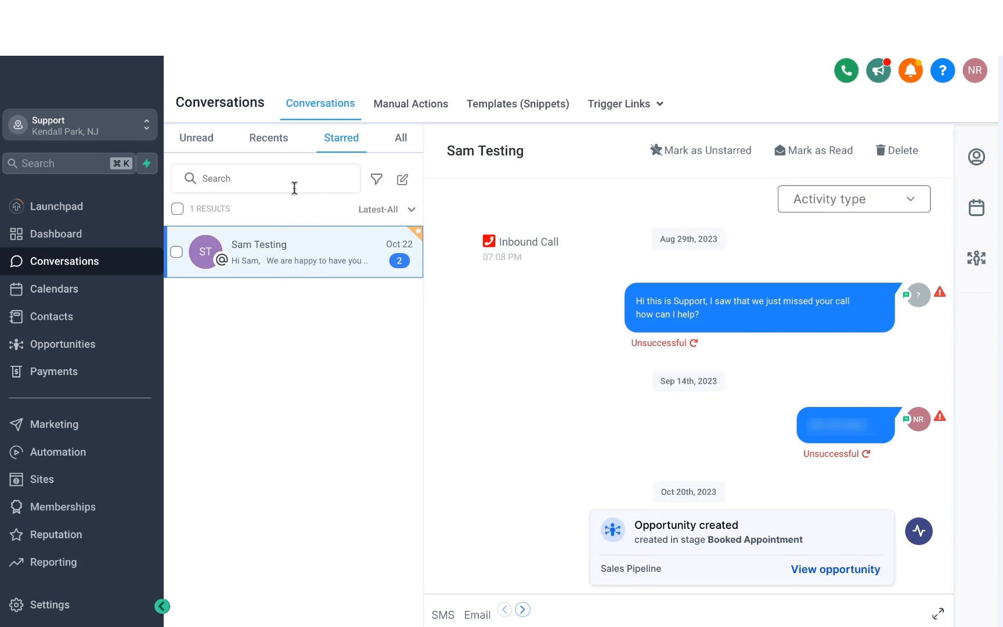
{"action": "left_click", "coordinate": [269, 138]}
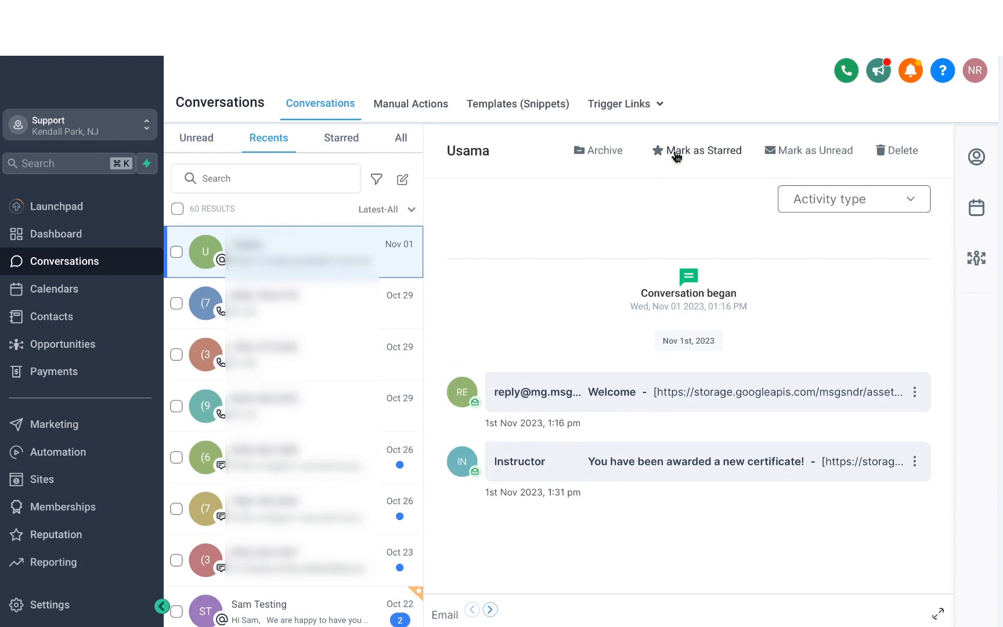
{"action": "mouse_move", "coordinate": [349, 153]}
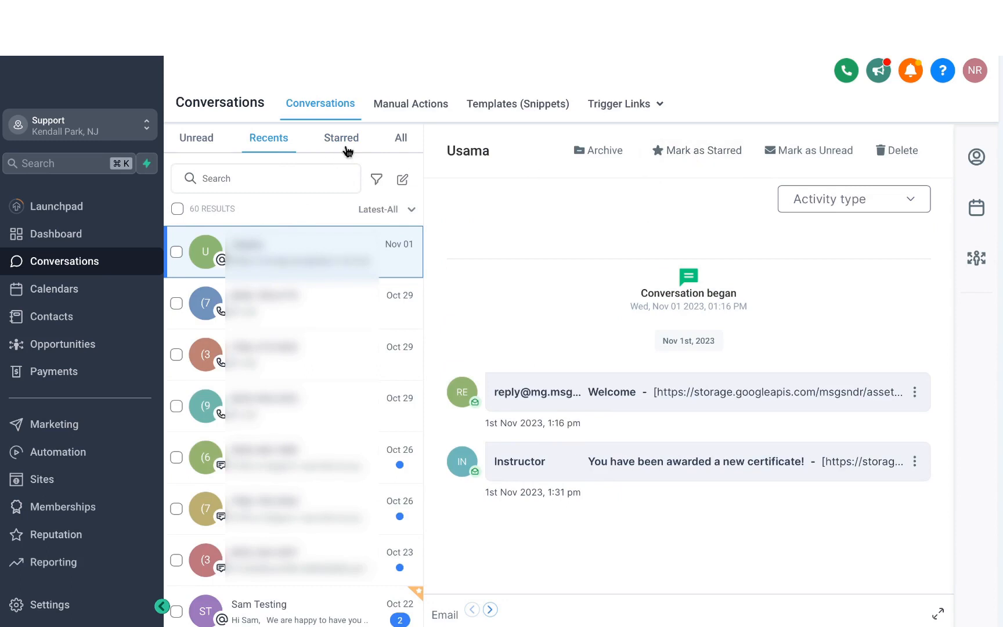
Check the Starred list now holding Usama, then show All 62 conversations with the search box active.
{"action": "left_click", "coordinate": [341, 137]}
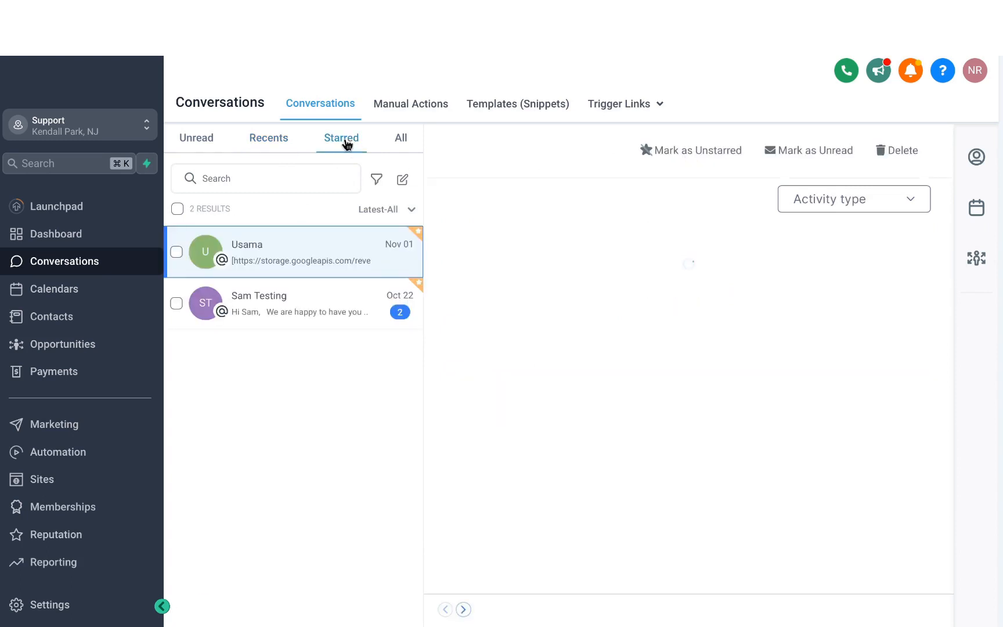
{"action": "left_click", "coordinate": [400, 137]}
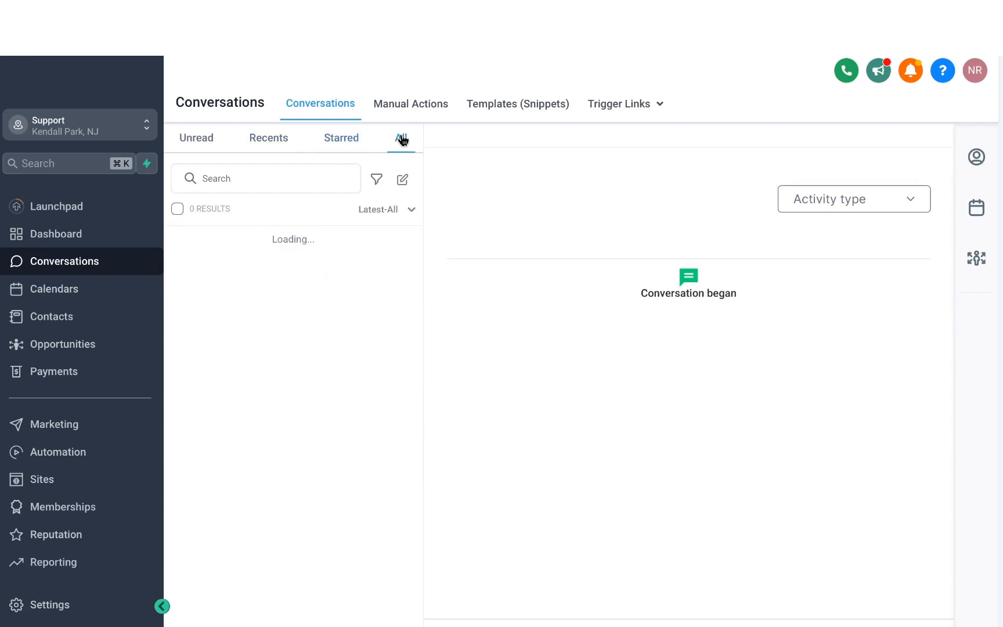
{"action": "left_click", "coordinate": [402, 137]}
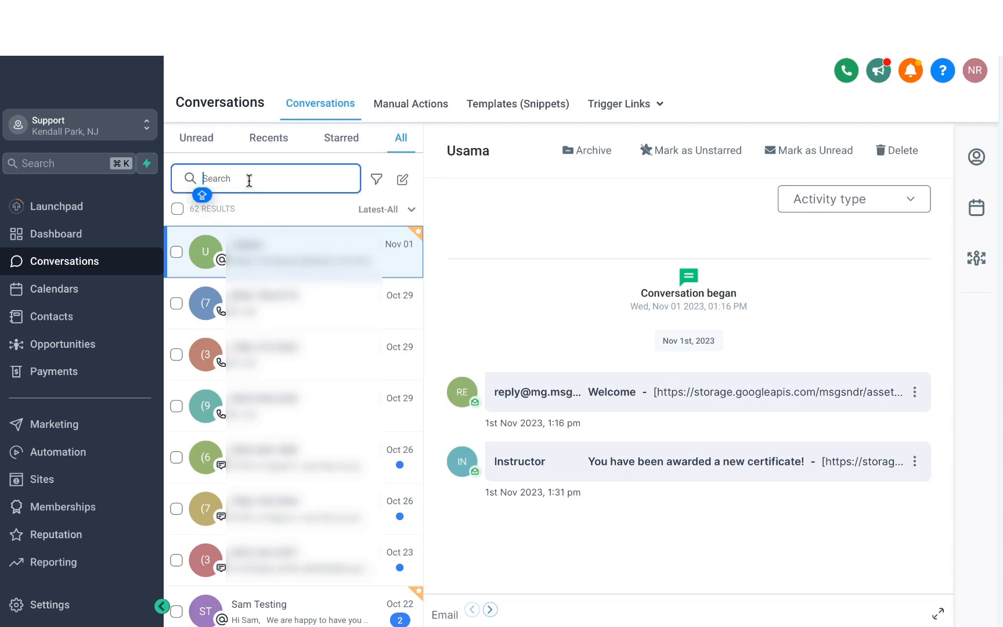
{"action": "type", "text": "USAMA"}
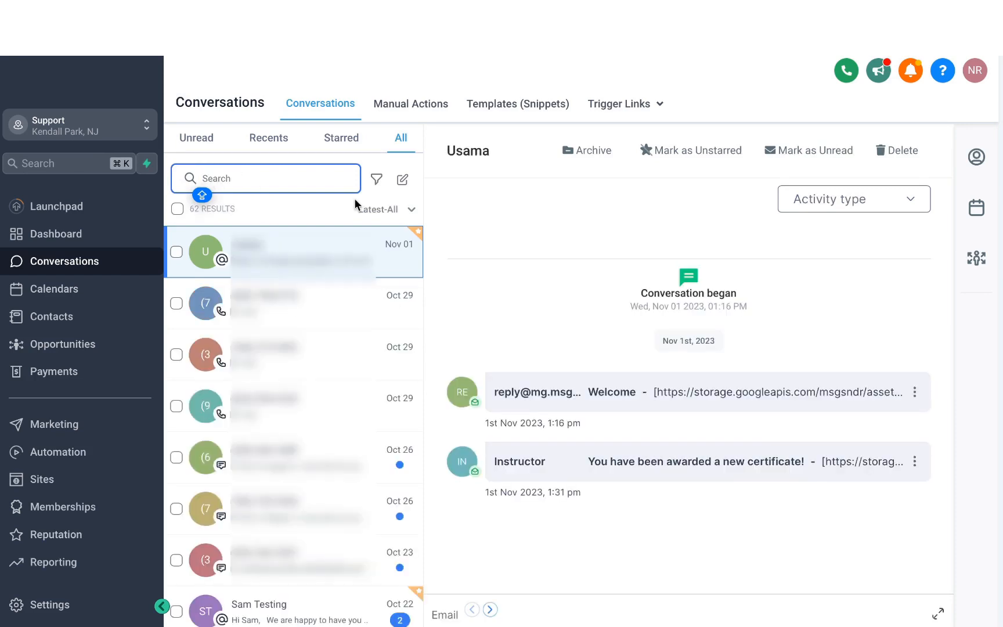
{"action": "left_click", "coordinate": [377, 179]}
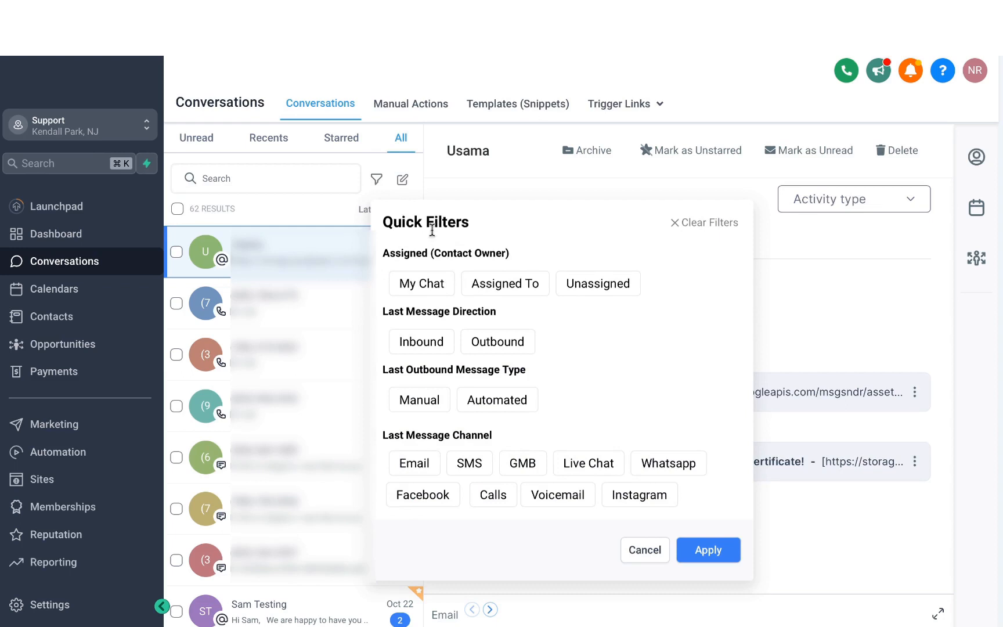
{"action": "mouse_move", "coordinate": [451, 289]}
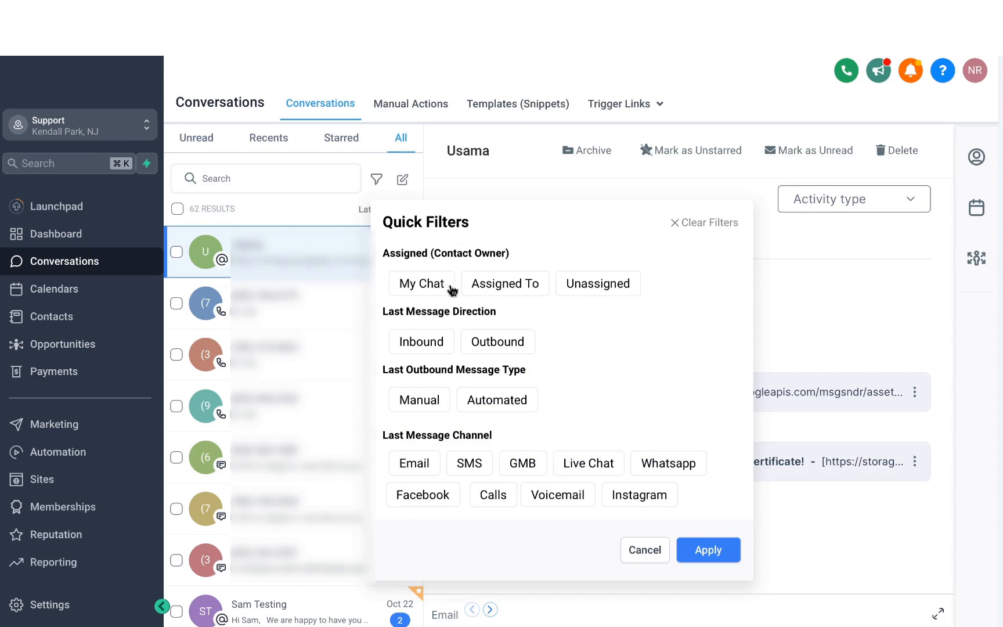
{"action": "left_click", "coordinate": [421, 341]}
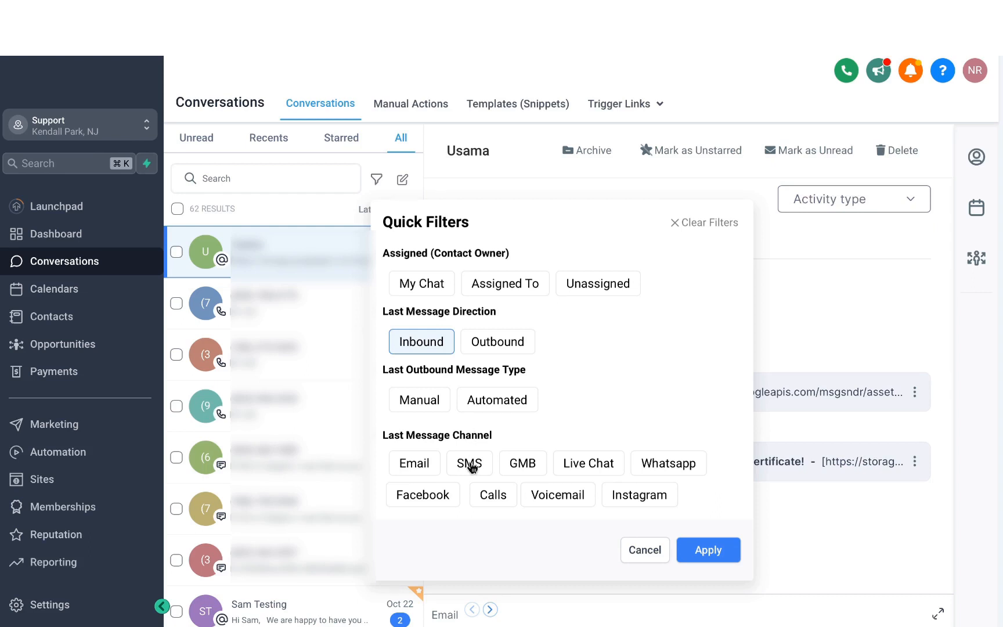
{"action": "left_click", "coordinate": [468, 462]}
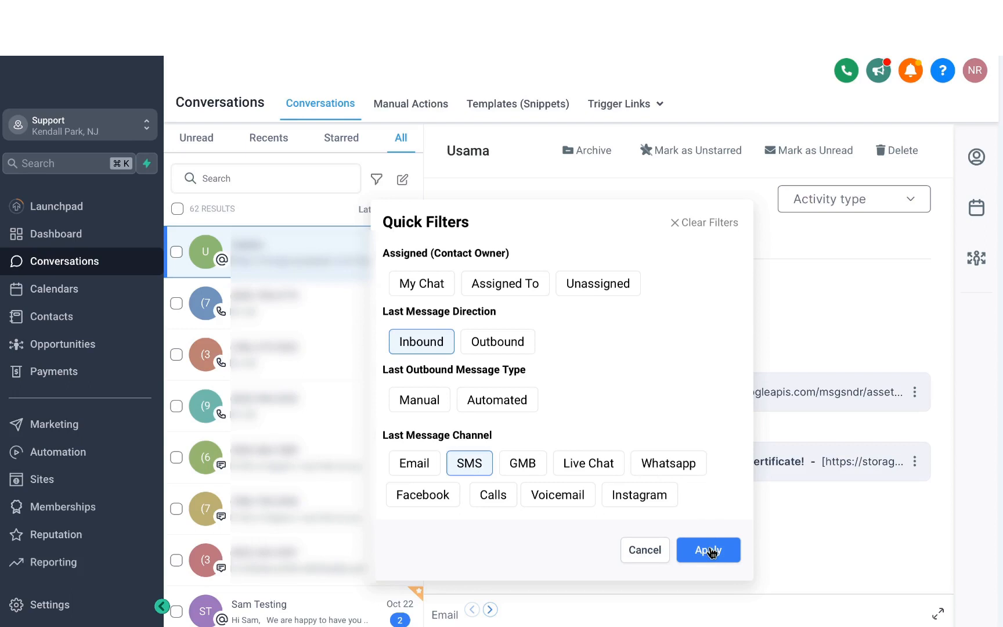
{"action": "left_click", "coordinate": [708, 549]}
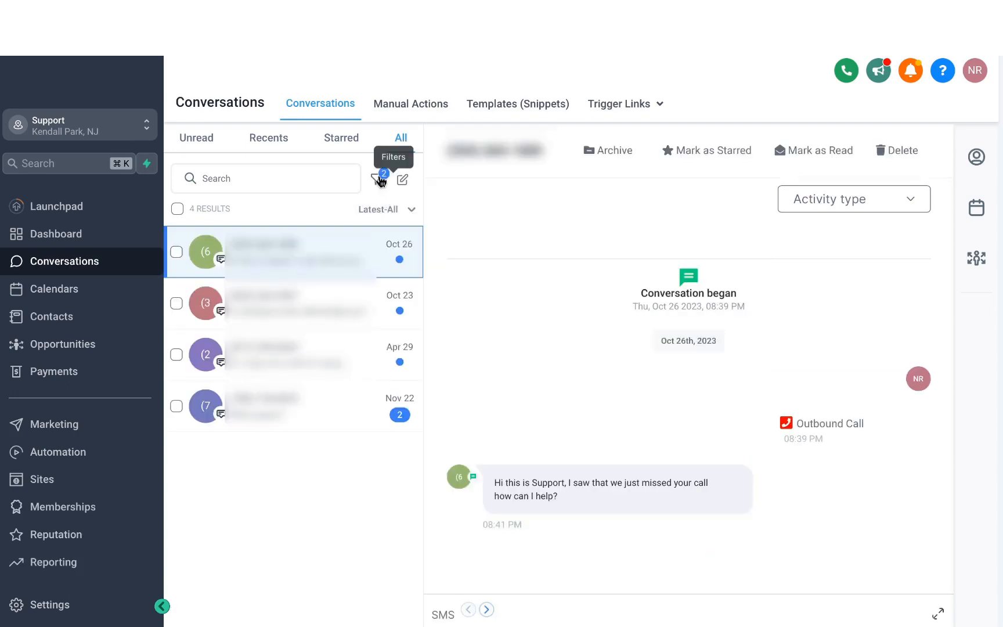
{"action": "left_click", "coordinate": [378, 179]}
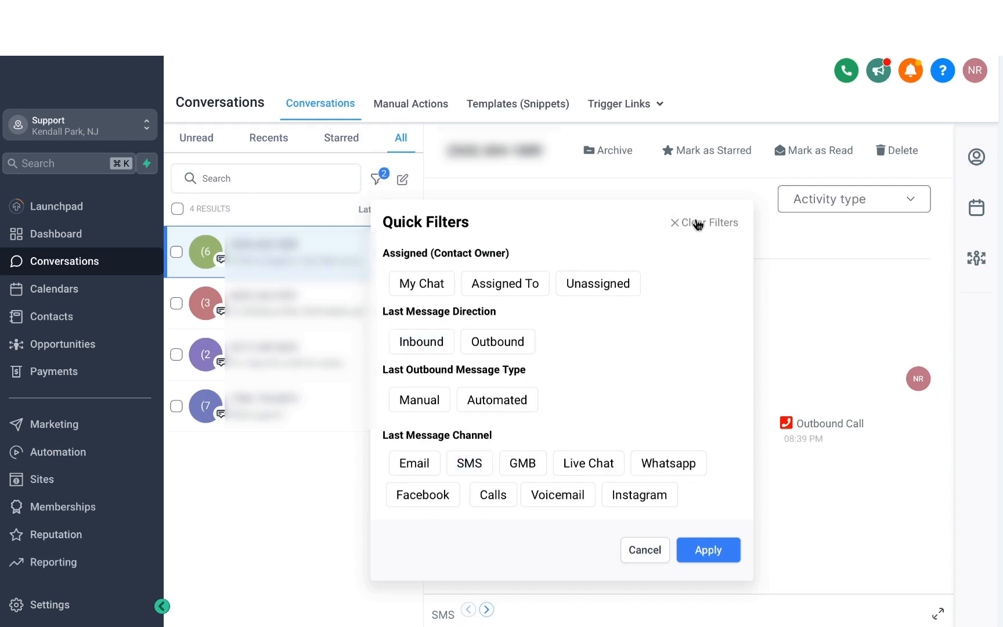
{"action": "left_click", "coordinate": [708, 550]}
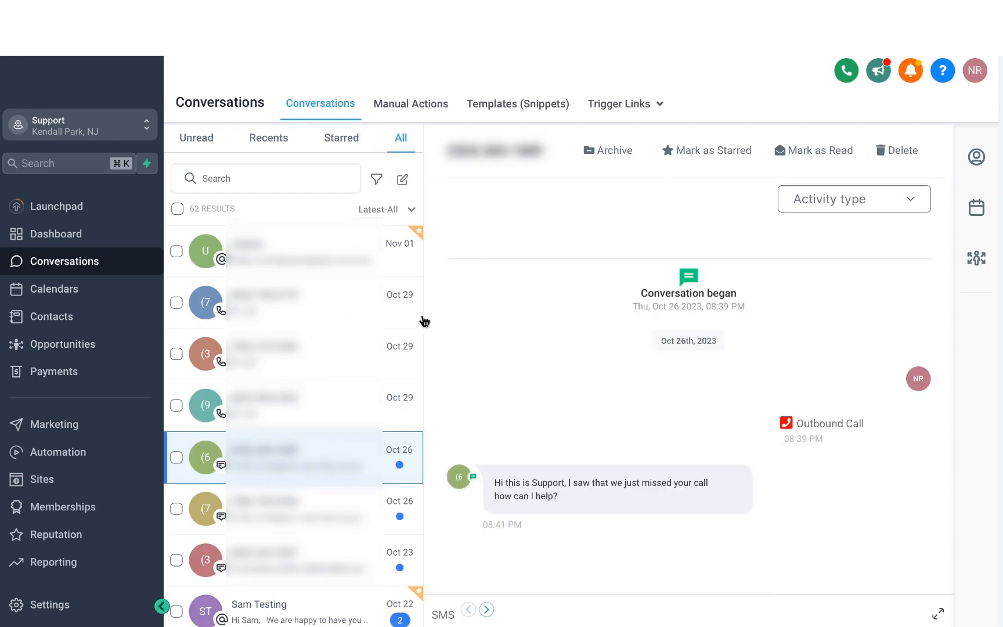
{"action": "mouse_move", "coordinate": [420, 441]}
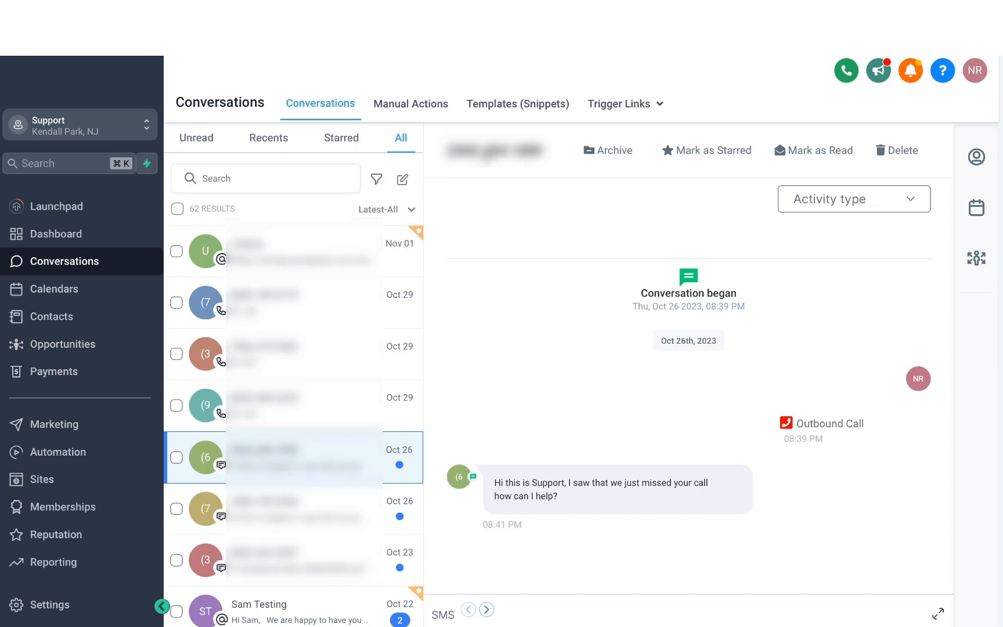
{"action": "mouse_move", "coordinate": [618, 171]}
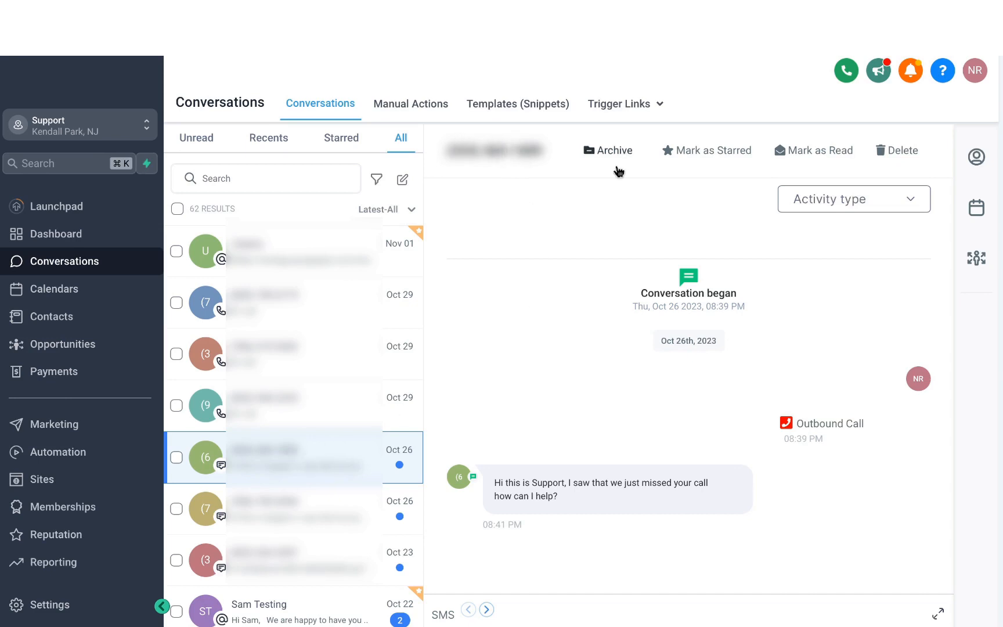
{"action": "mouse_move", "coordinate": [618, 157]}
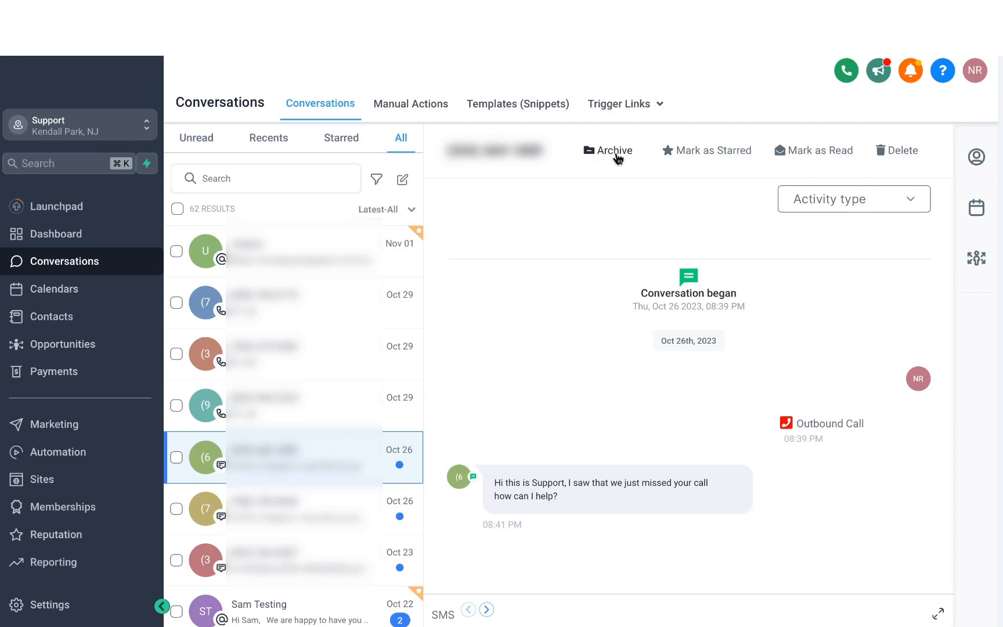
{"action": "mouse_move", "coordinate": [726, 159]}
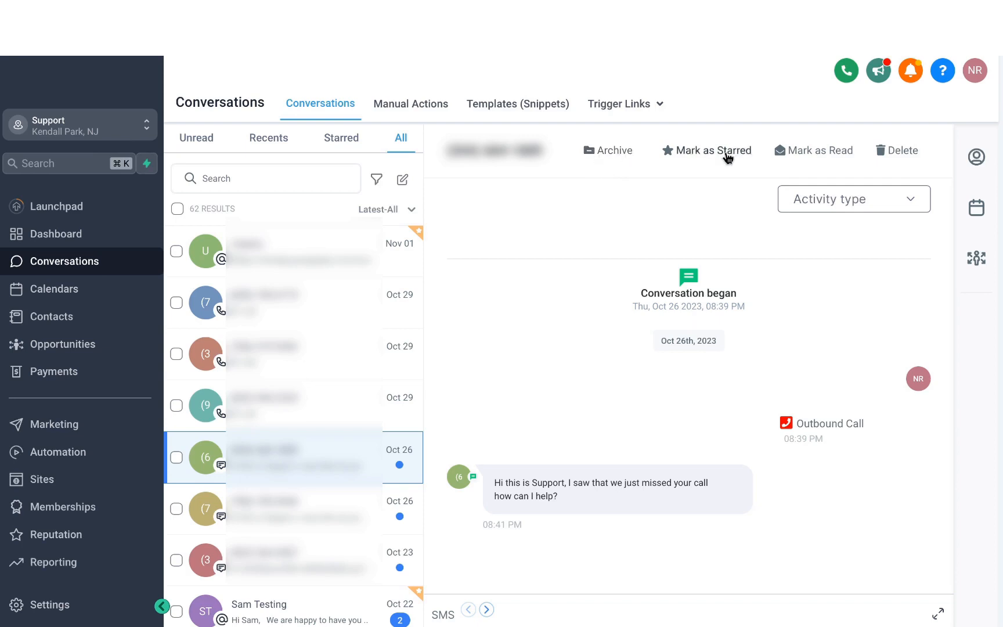
{"action": "mouse_move", "coordinate": [798, 167]}
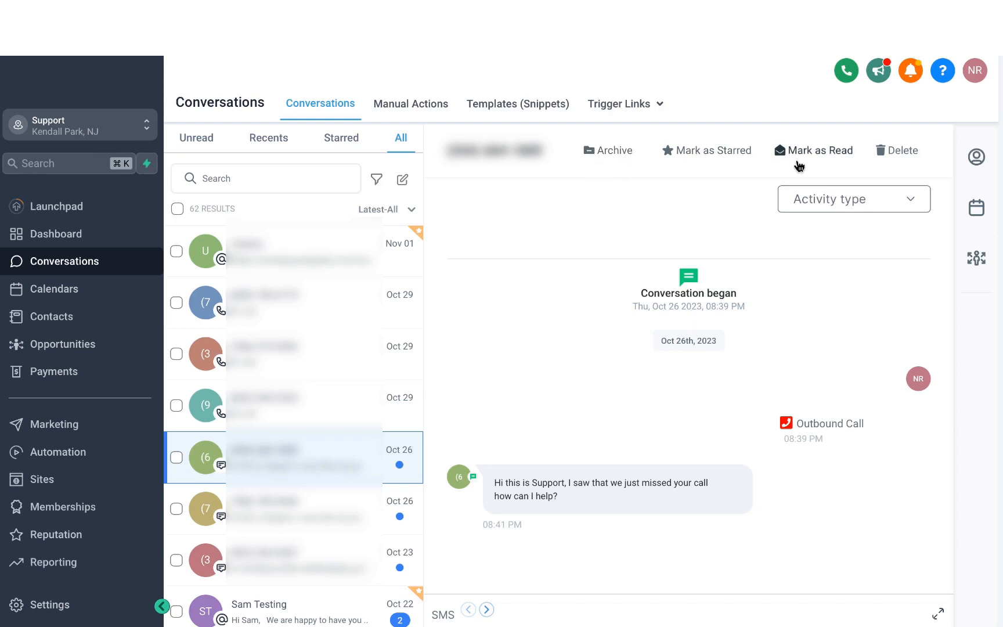
{"action": "mouse_move", "coordinate": [816, 245]}
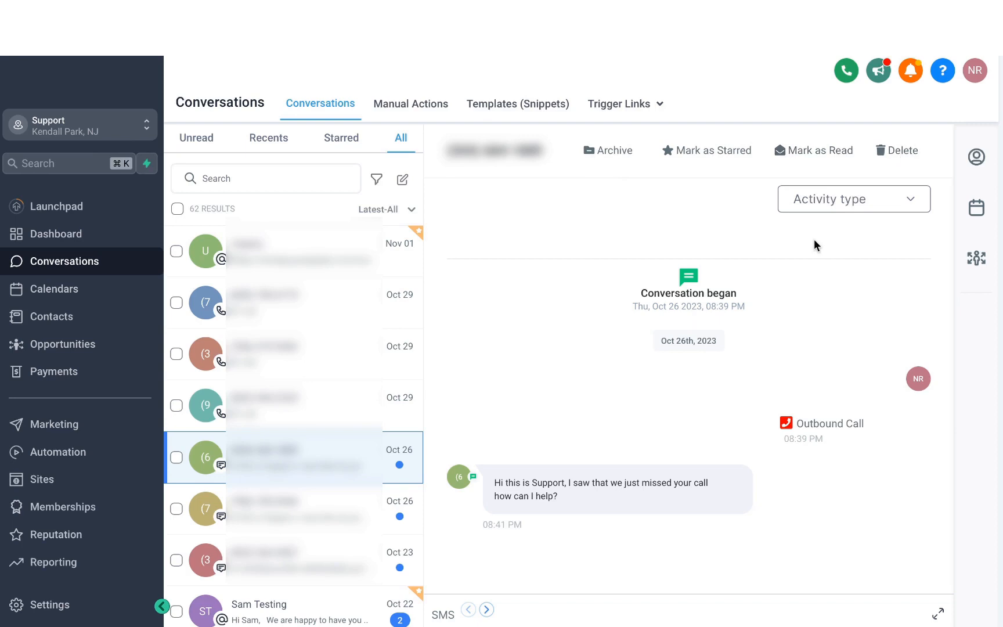
{"action": "mouse_move", "coordinate": [824, 203]}
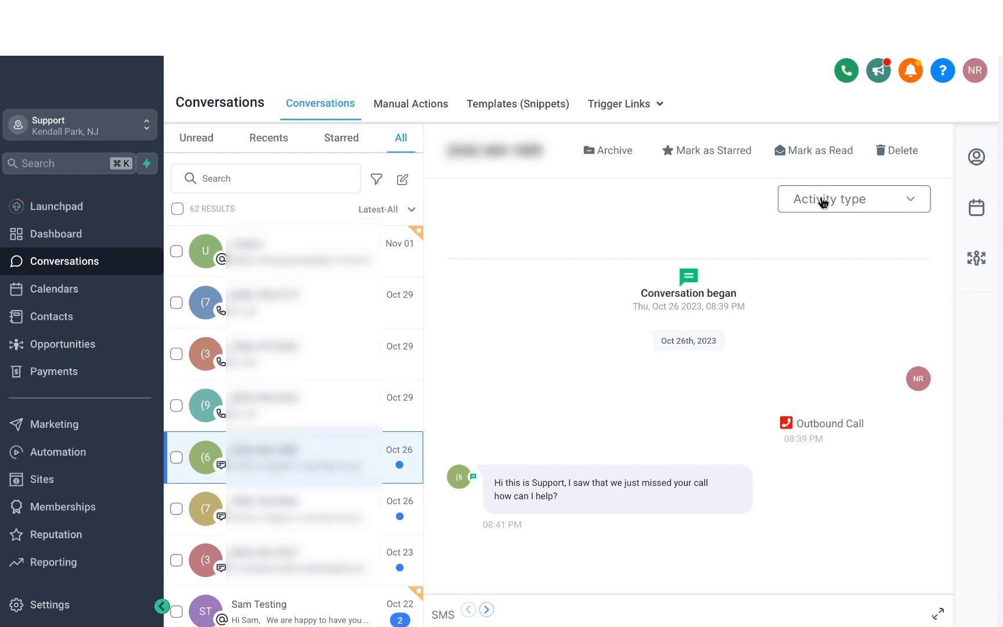
{"action": "mouse_move", "coordinate": [603, 275]}
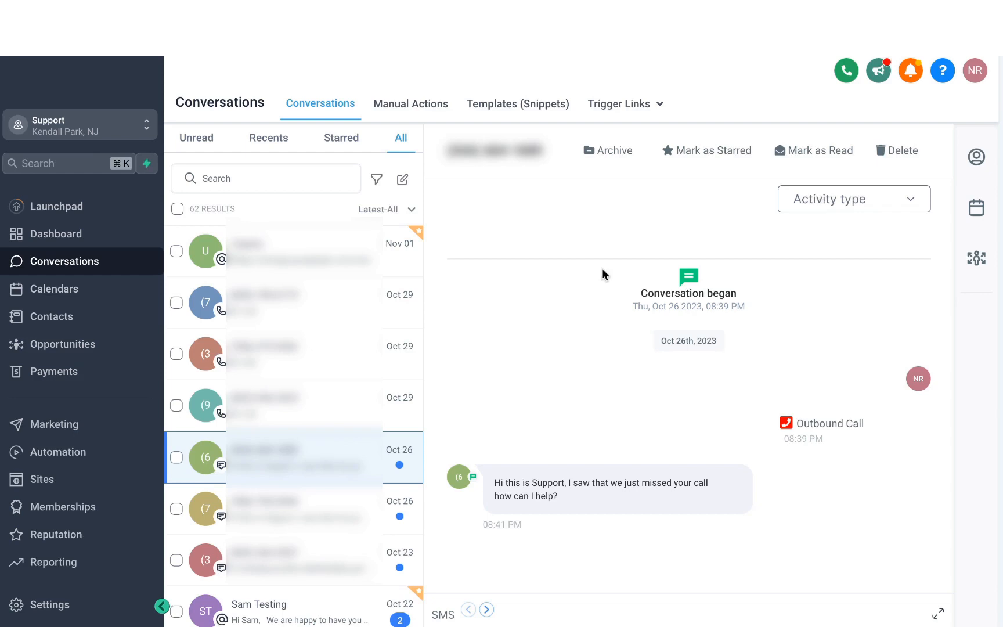
{"action": "mouse_move", "coordinate": [626, 297]}
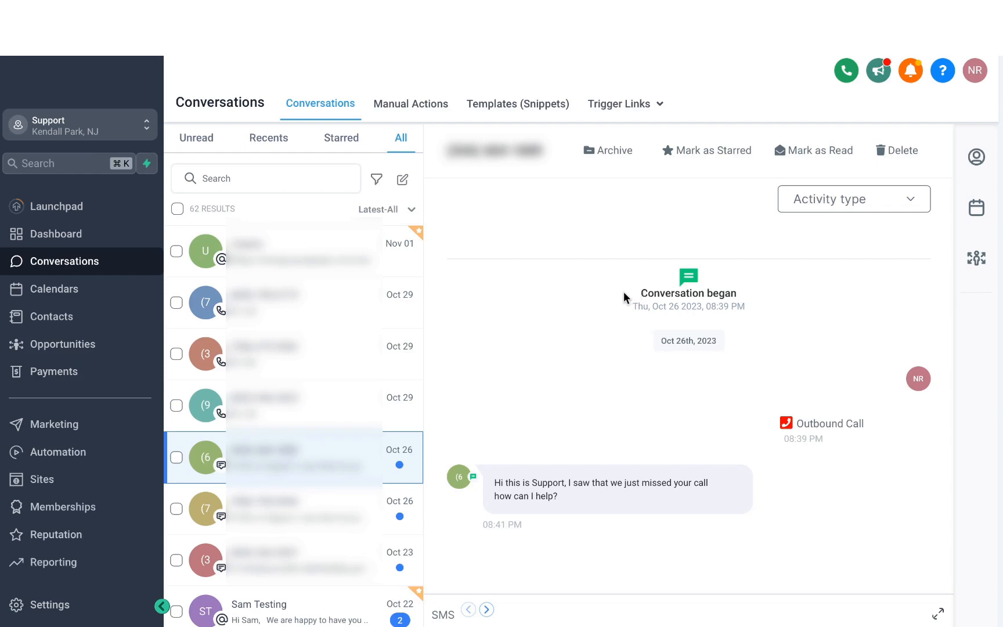
{"action": "mouse_move", "coordinate": [676, 306]}
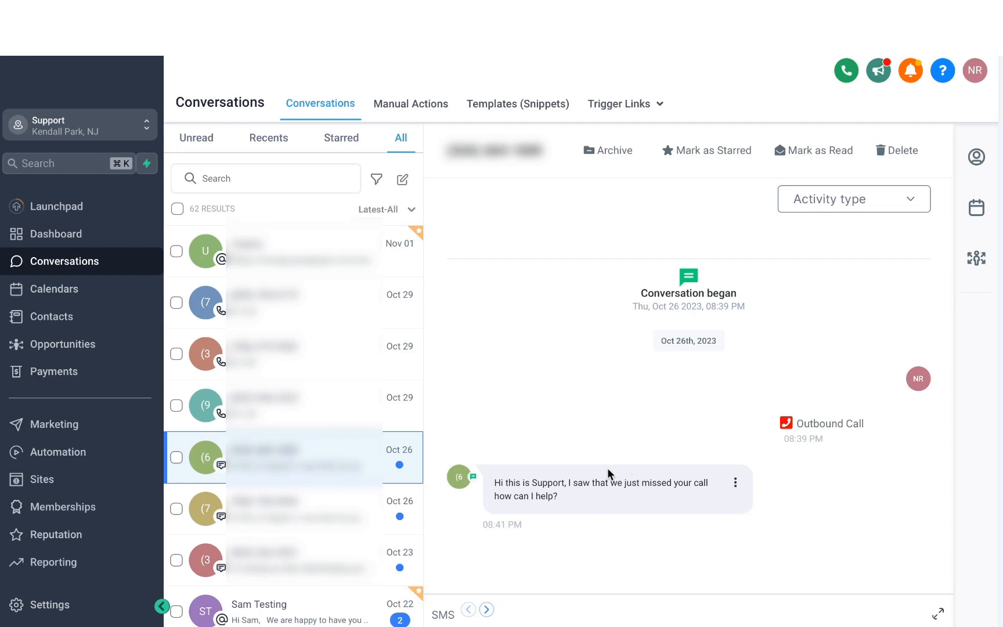
{"action": "mouse_move", "coordinate": [502, 524]}
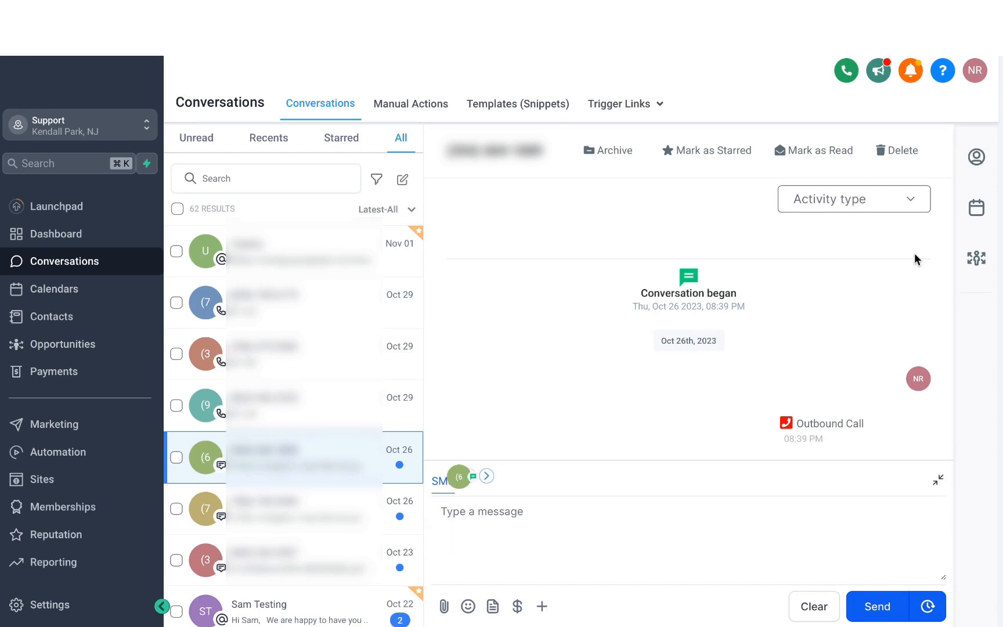
Draft 'Hey' with a grinning-face emoji in the SMS reply and bring up the message templates.
{"action": "left_click", "coordinate": [976, 157]}
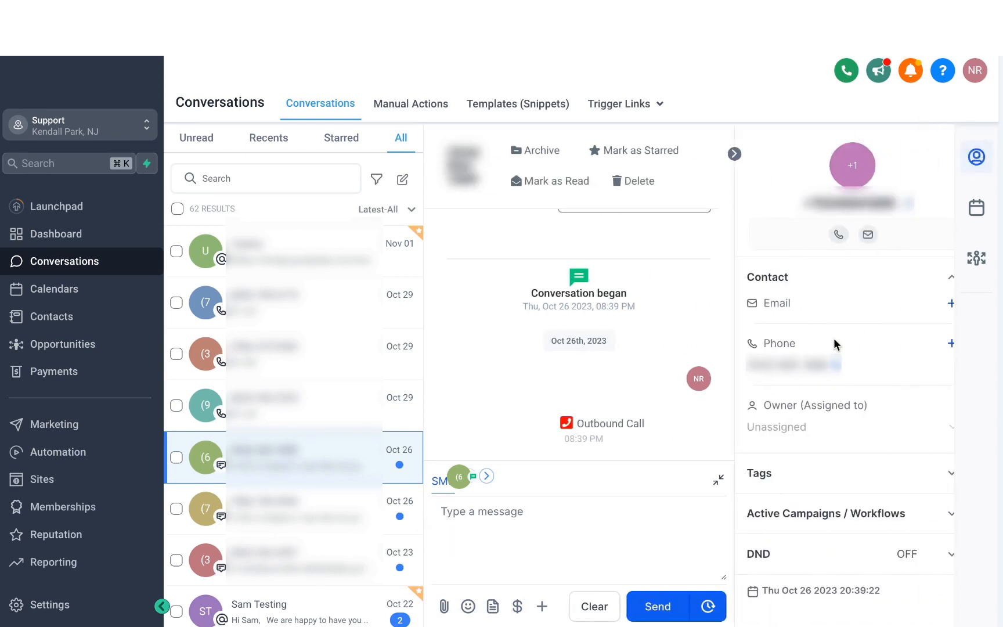
{"action": "mouse_move", "coordinate": [701, 415]}
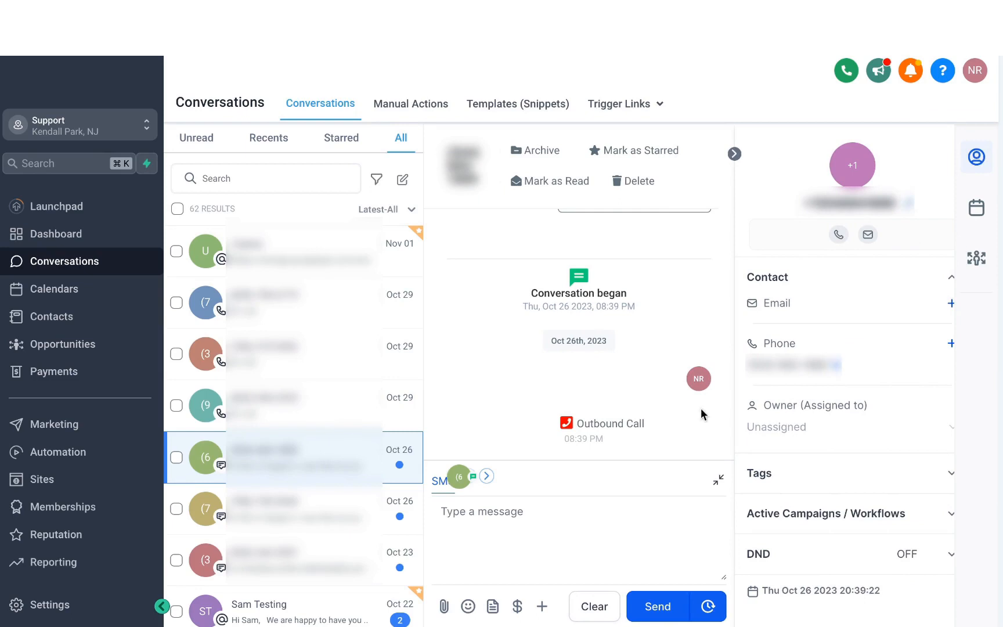
{"action": "mouse_move", "coordinate": [475, 493]}
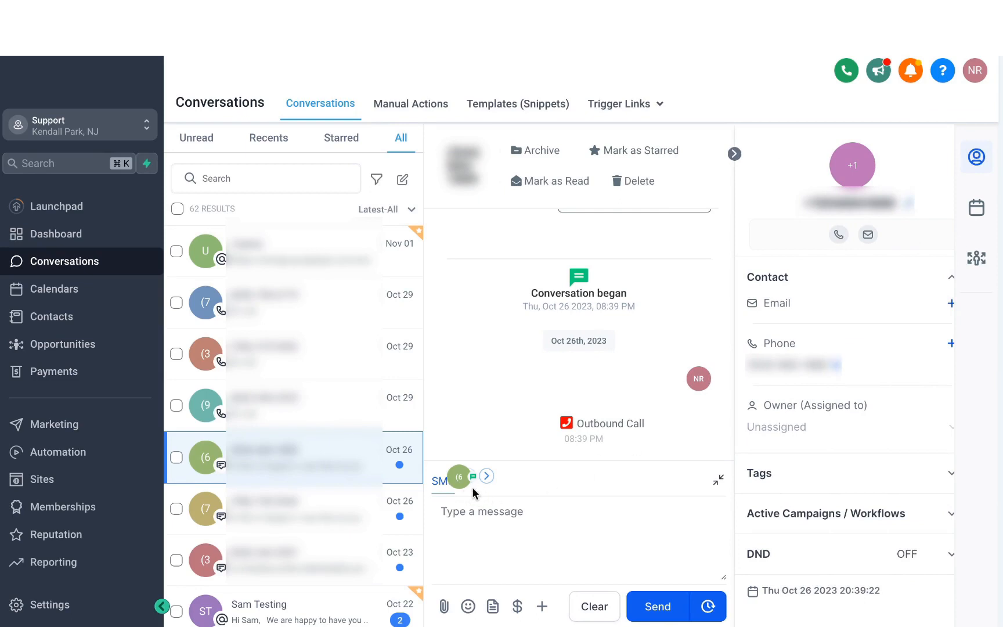
{"action": "type", "text": "Hey"}
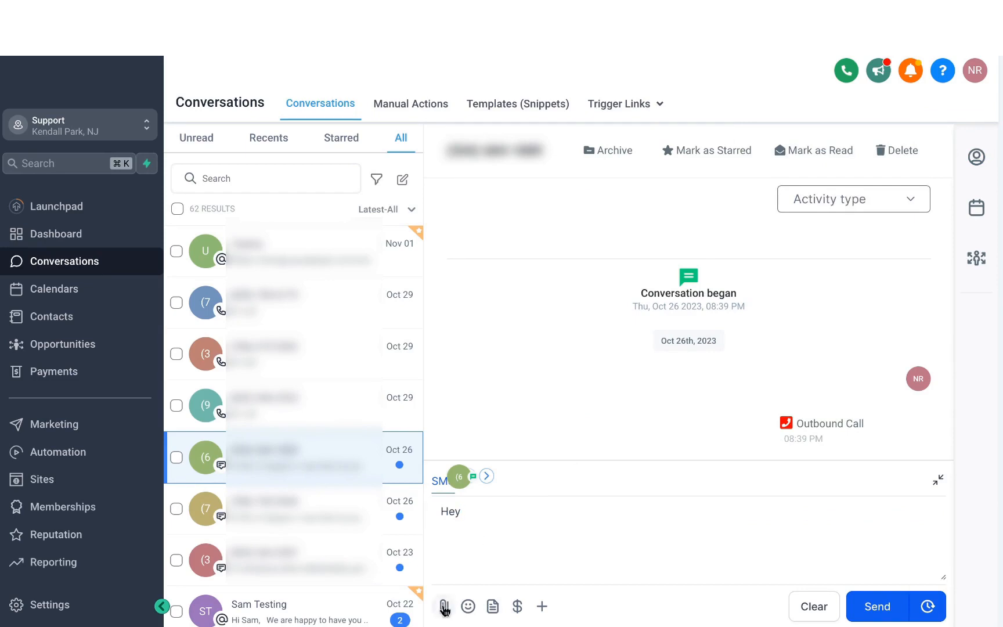
{"action": "mouse_move", "coordinate": [444, 607]}
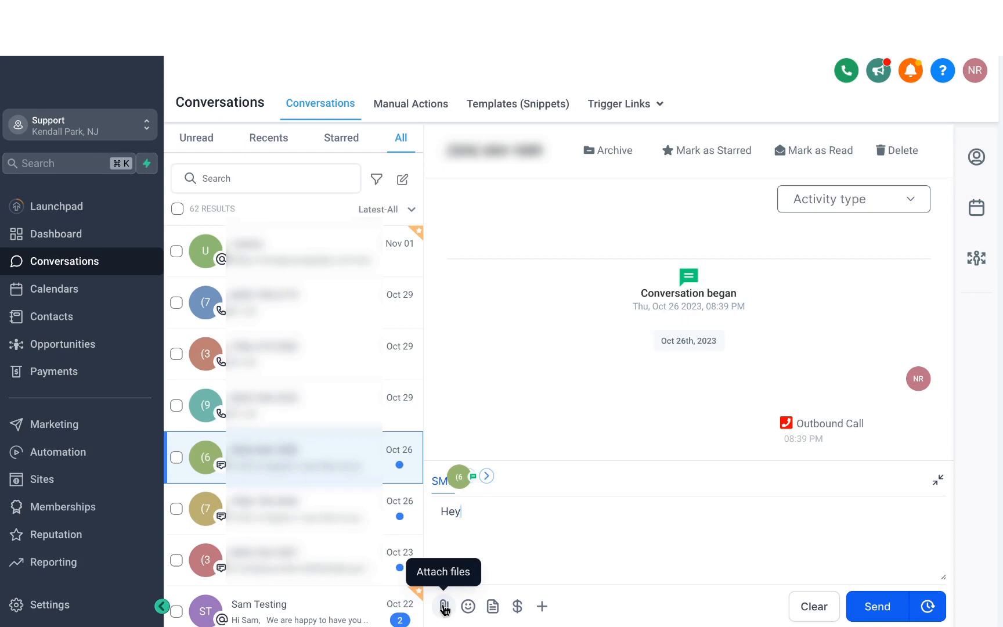
{"action": "left_click", "coordinate": [468, 607]}
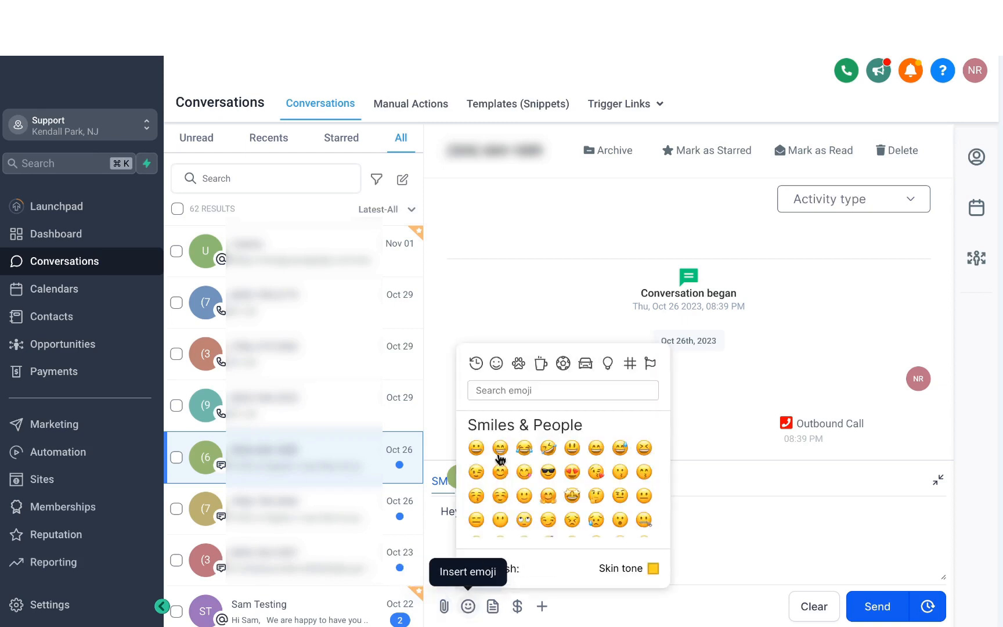
{"action": "left_click", "coordinate": [500, 472]}
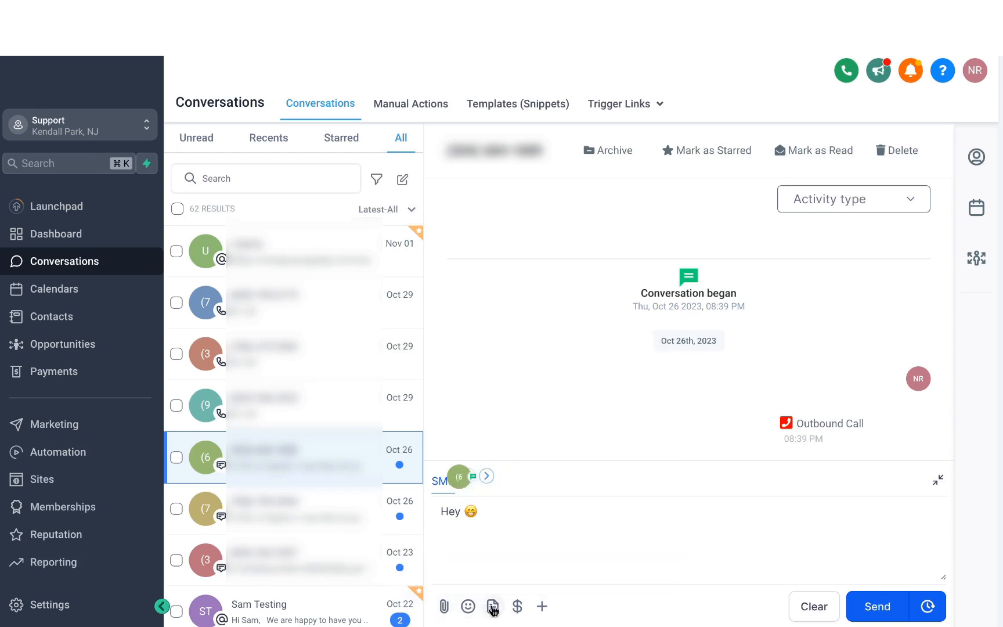
{"action": "left_click", "coordinate": [492, 606]}
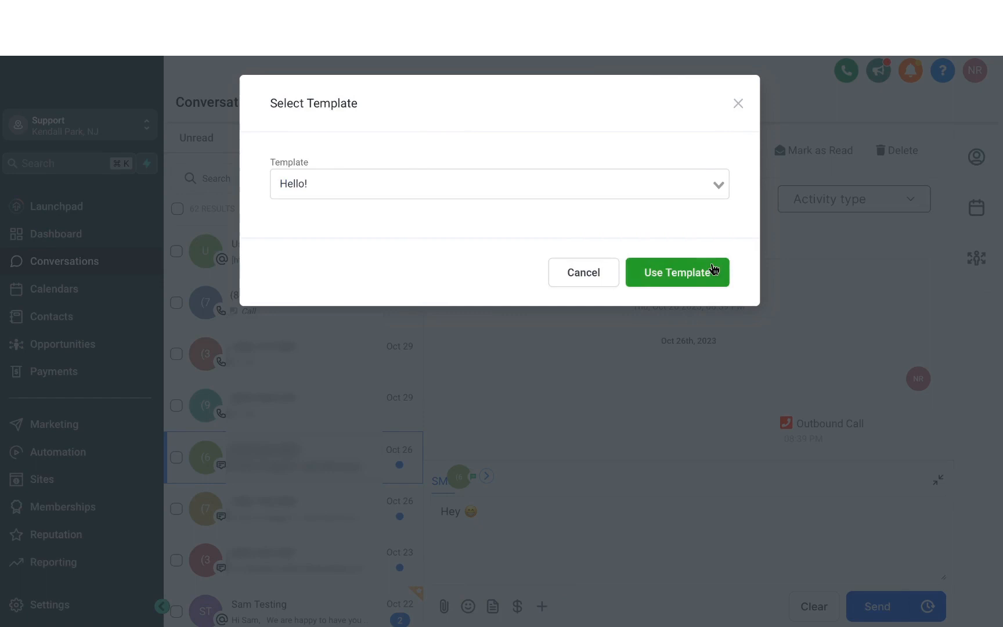
Insert the Hello! template text, attempt Request Payment and dismiss the unnamed-contact warning.
{"action": "left_click", "coordinate": [677, 271]}
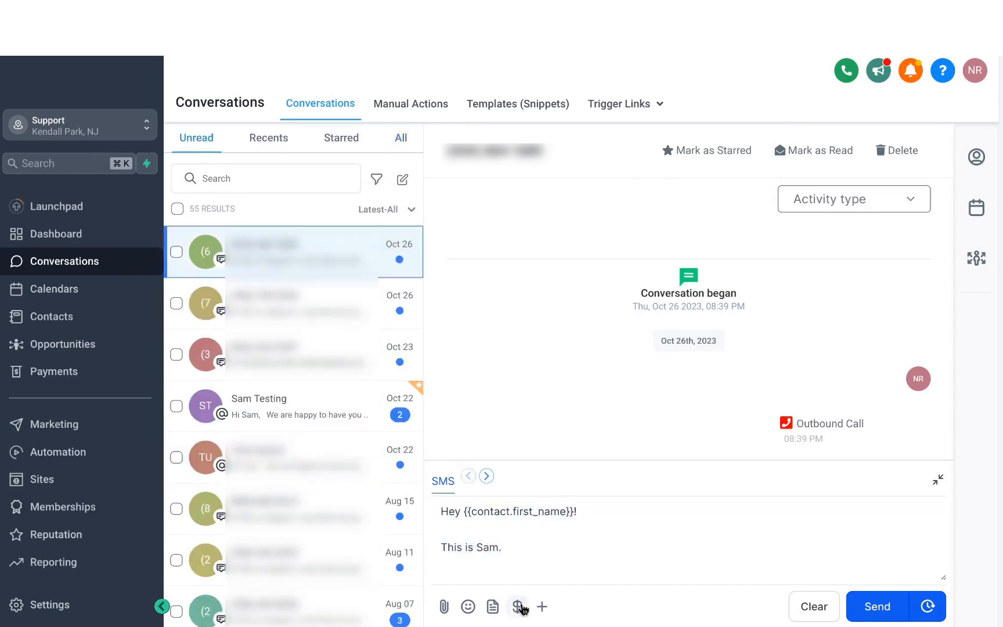
{"action": "mouse_move", "coordinate": [518, 608]}
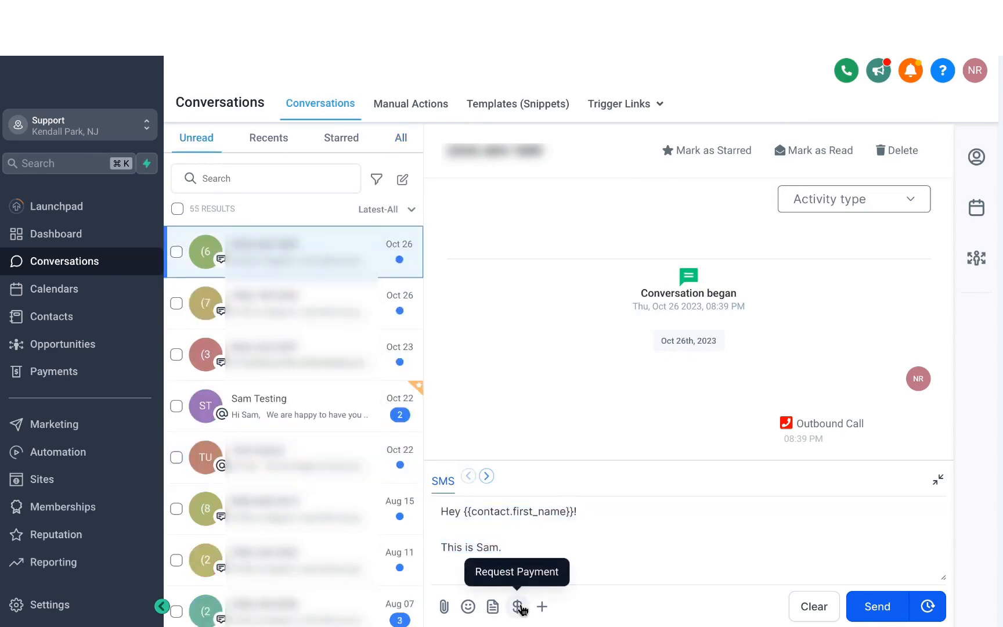
{"action": "left_click", "coordinate": [517, 607]}
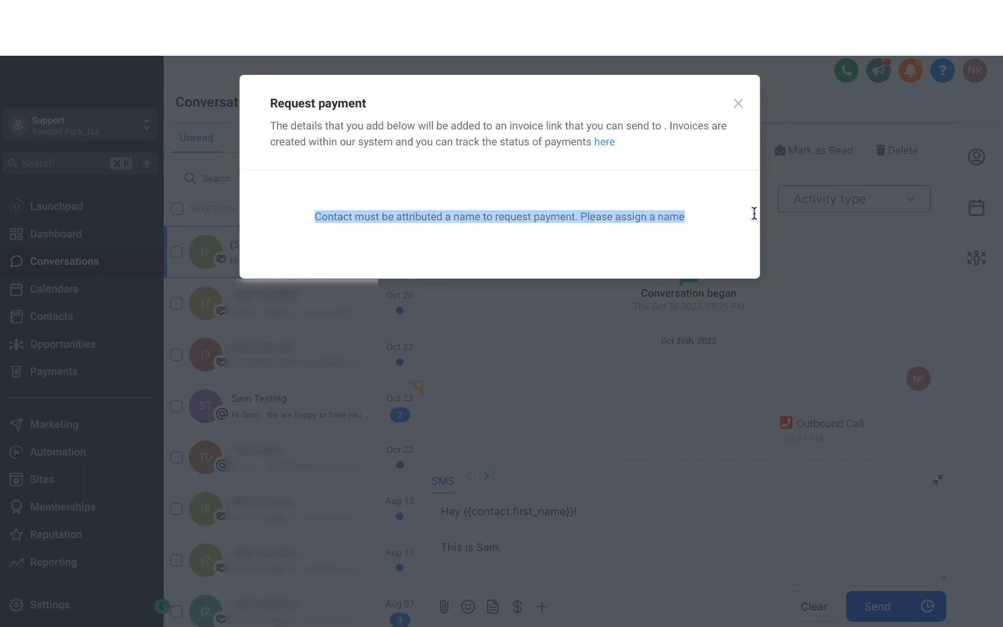
{"action": "left_click", "coordinate": [738, 103]}
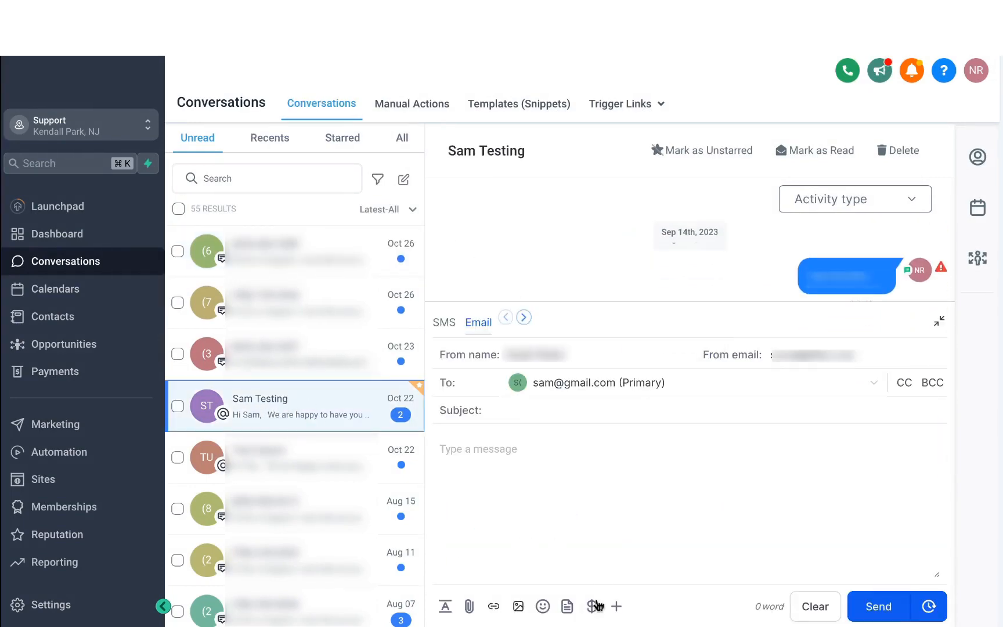
Submit a $500 'Marketing Consultancy 1 Hour' payment request for Sam Testing and copy its invoice link as sent.
{"action": "left_click", "coordinate": [591, 606]}
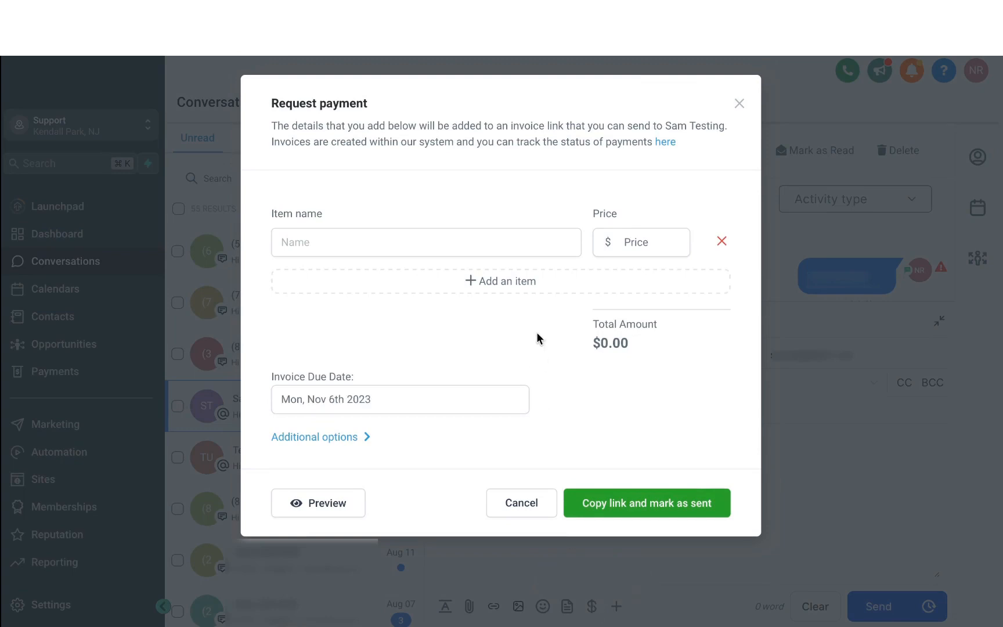
{"action": "mouse_move", "coordinate": [382, 233]}
{"action": "type", "text": "500"}
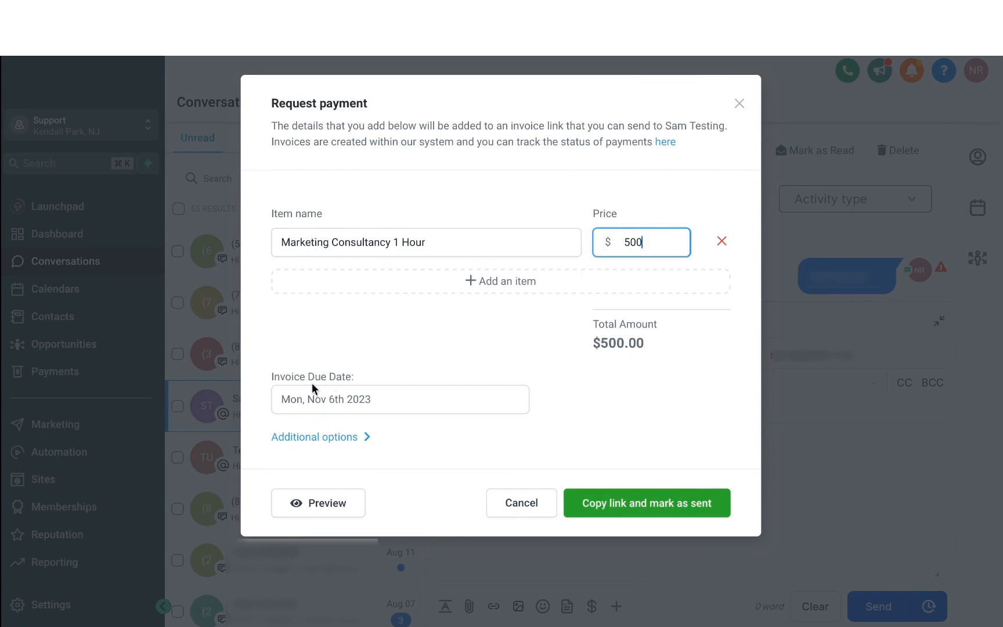
{"action": "mouse_move", "coordinate": [526, 463]}
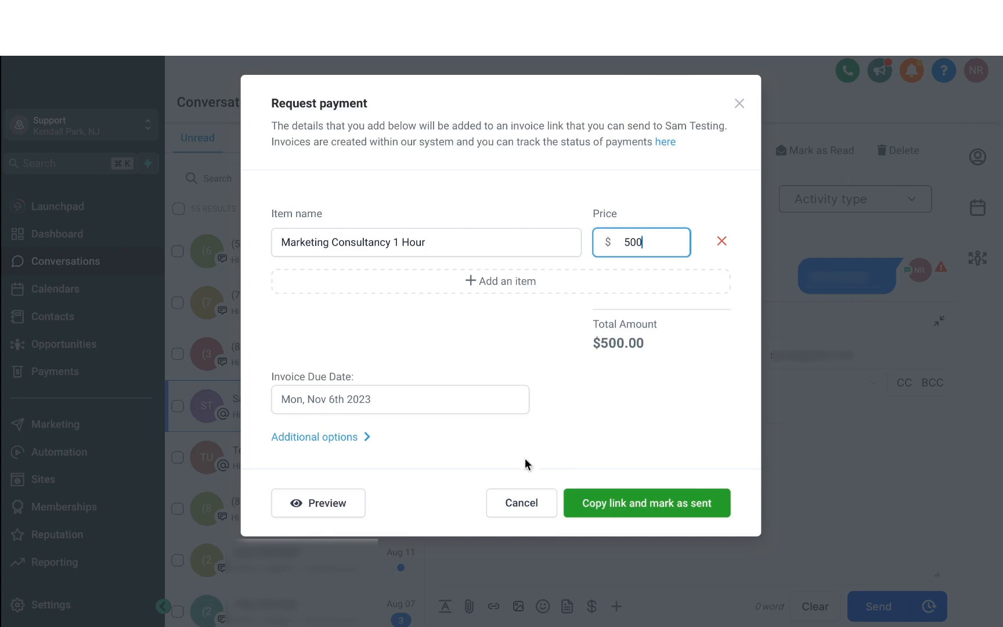
{"action": "left_click", "coordinate": [646, 502]}
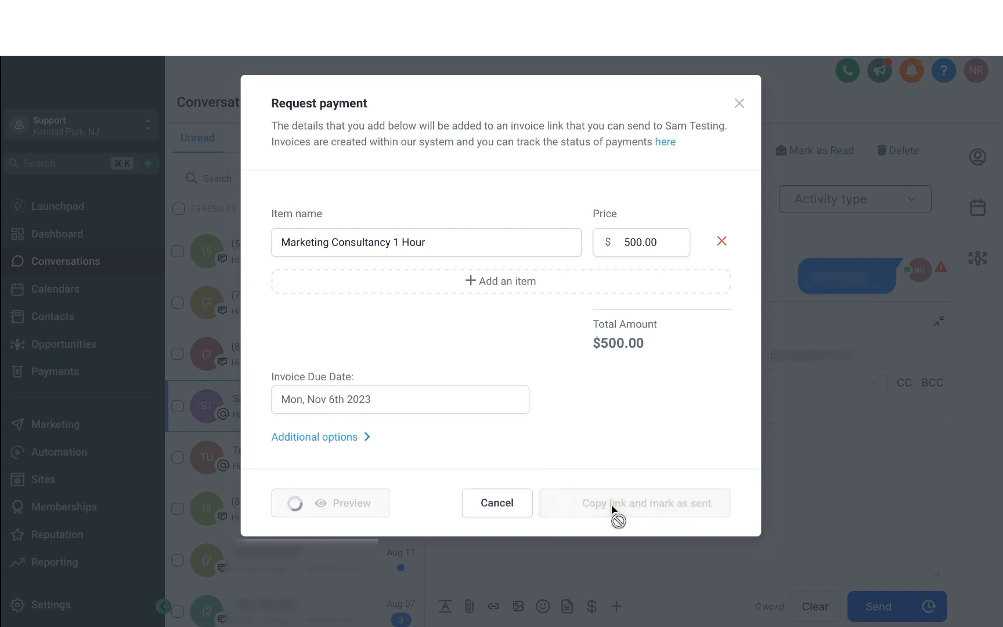
{"action": "left_click", "coordinate": [634, 502]}
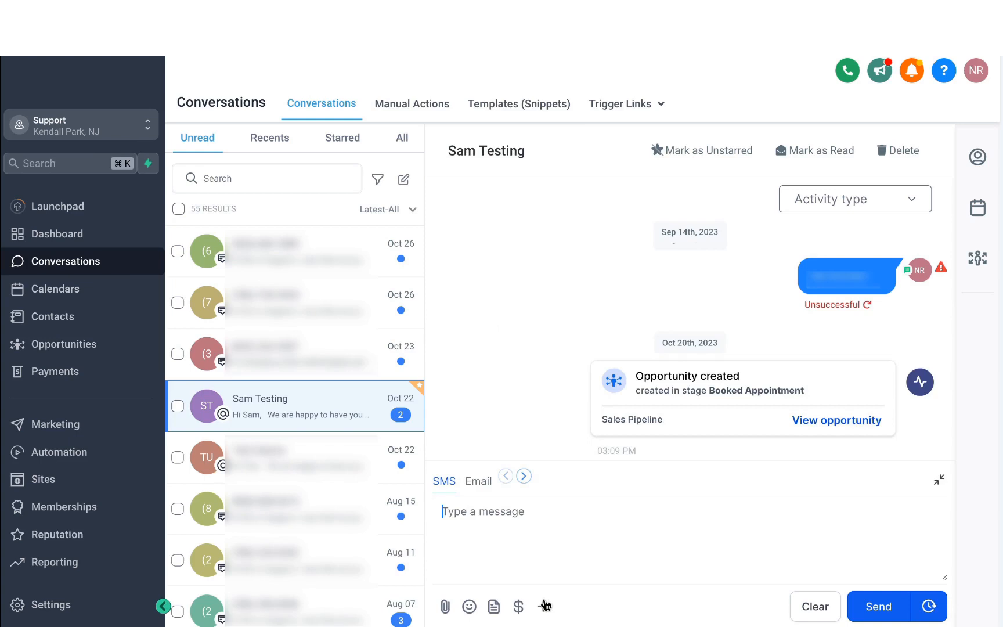
{"action": "mouse_move", "coordinate": [543, 606]}
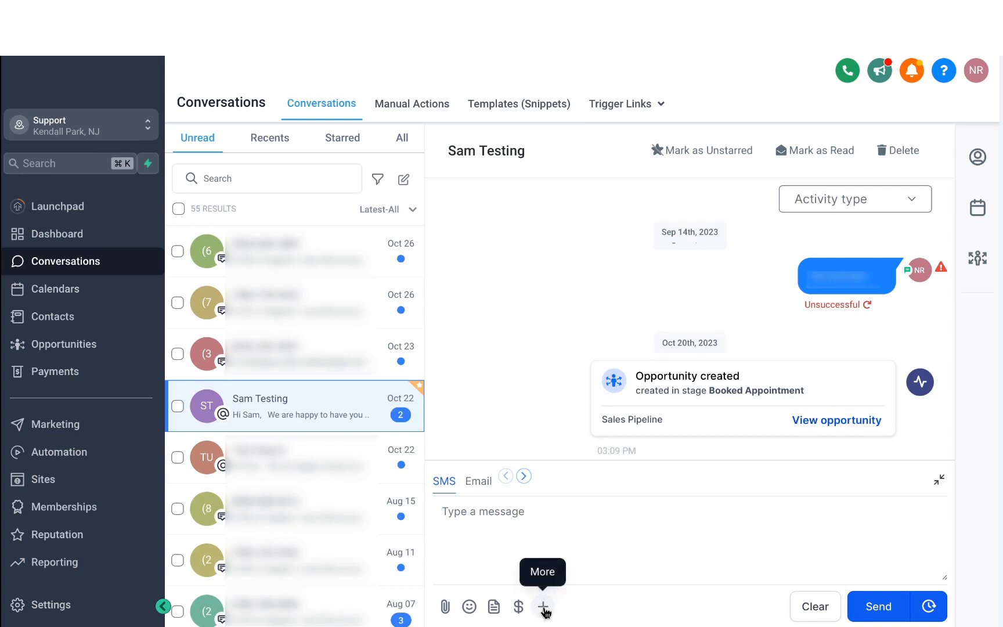
Review the Contact merge fields in the + More list, then close it without inserting one.
{"action": "left_click", "coordinate": [543, 606]}
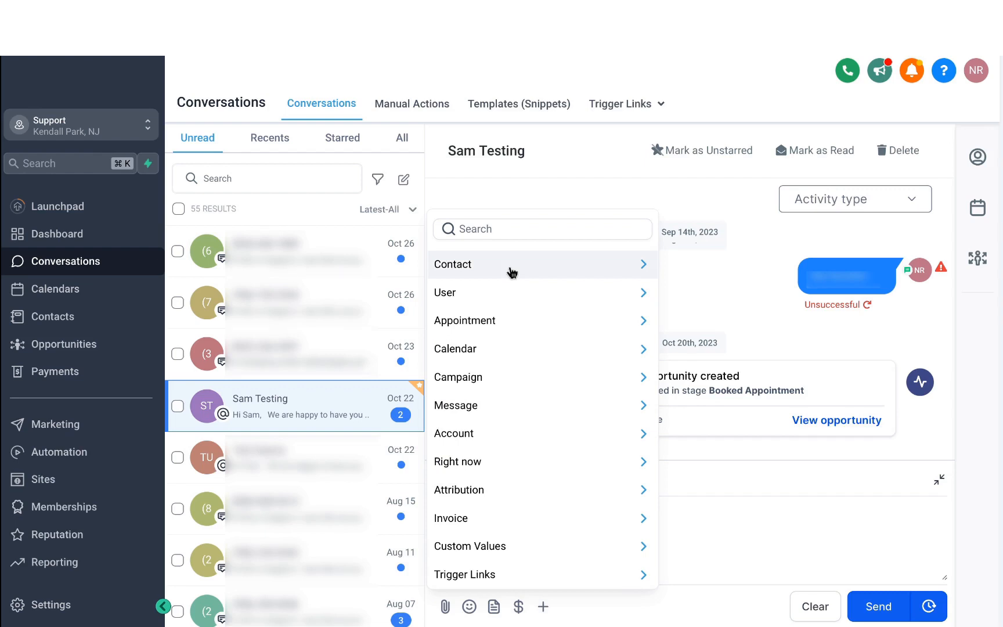
{"action": "left_click", "coordinate": [452, 264]}
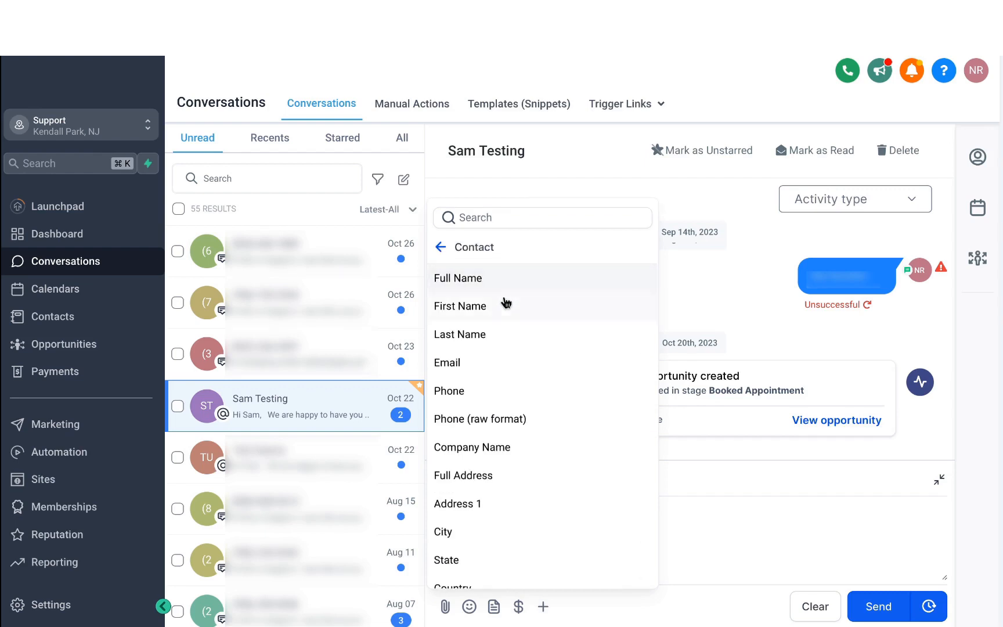
{"action": "left_click", "coordinate": [459, 307]}
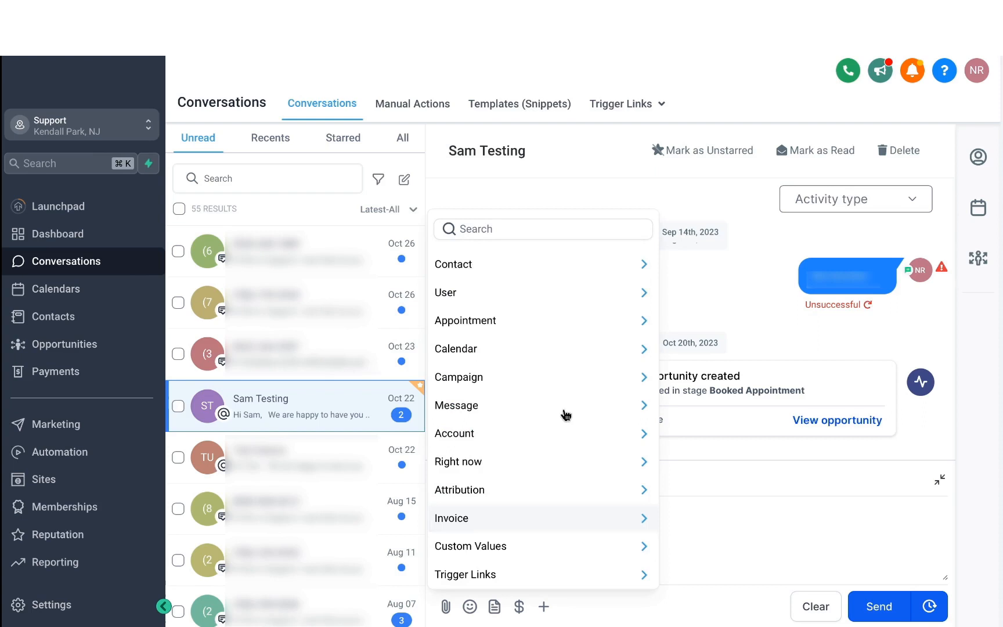
{"action": "left_click", "coordinate": [465, 321]}
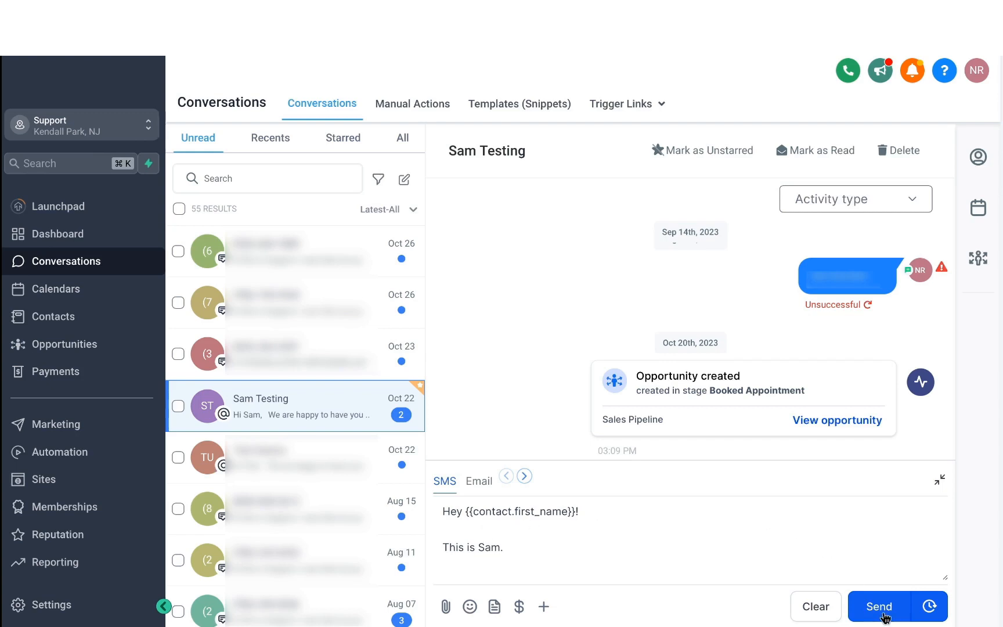
{"action": "left_click", "coordinate": [930, 607]}
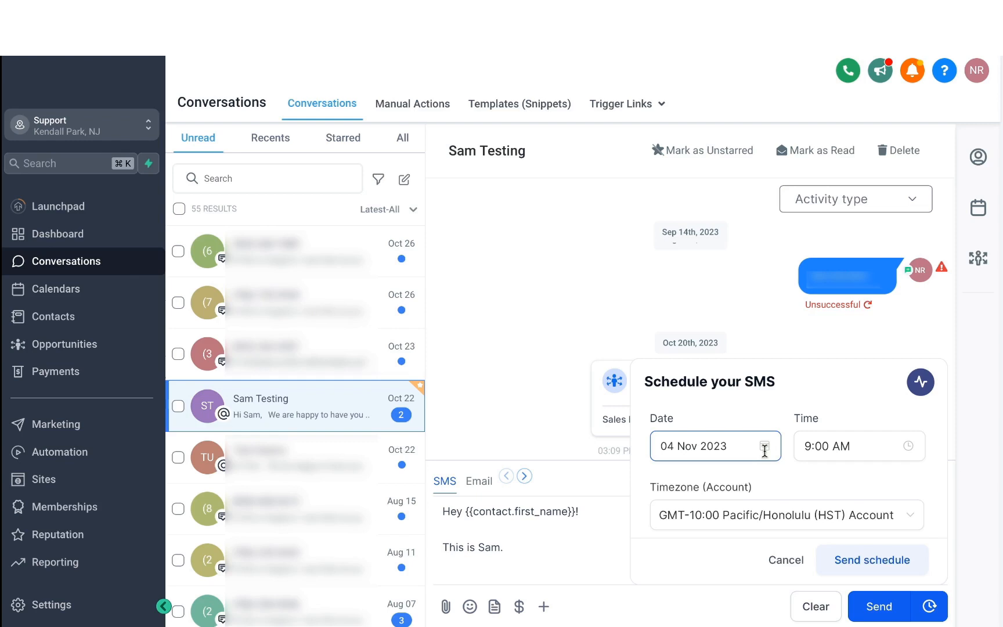
{"action": "left_click", "coordinate": [786, 559]}
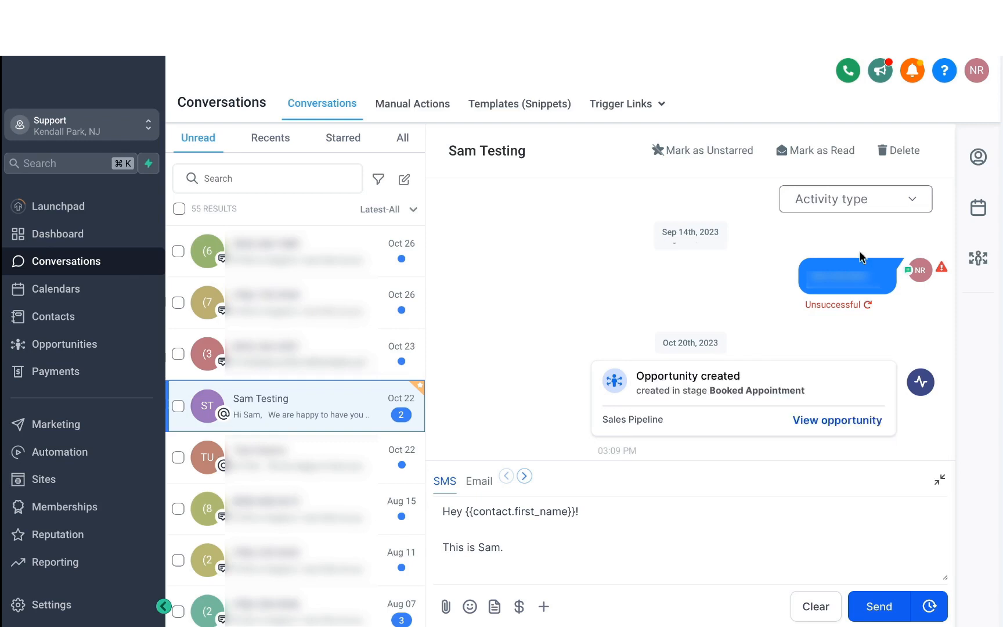
{"action": "mouse_move", "coordinate": [978, 157]}
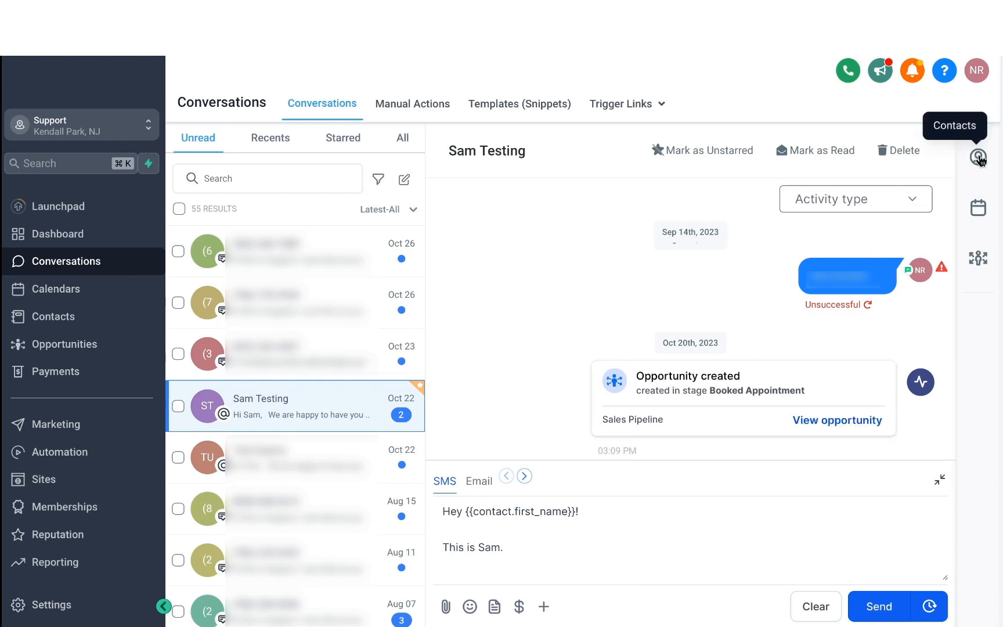
{"action": "mouse_move", "coordinate": [979, 249]}
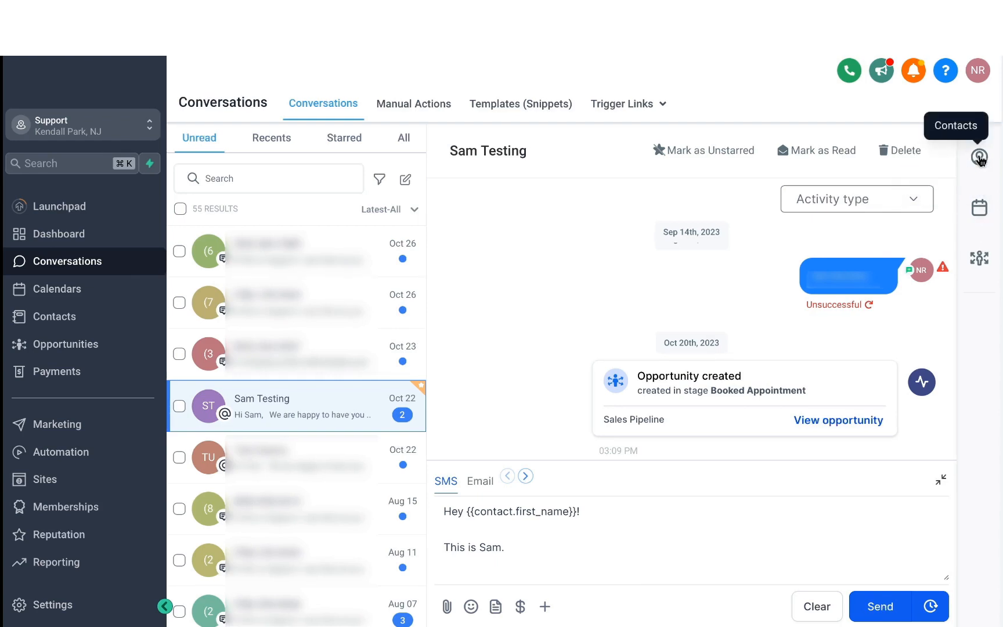
Show Sam Testing's contact details panel beside the open conversation.
{"action": "left_click", "coordinate": [979, 158]}
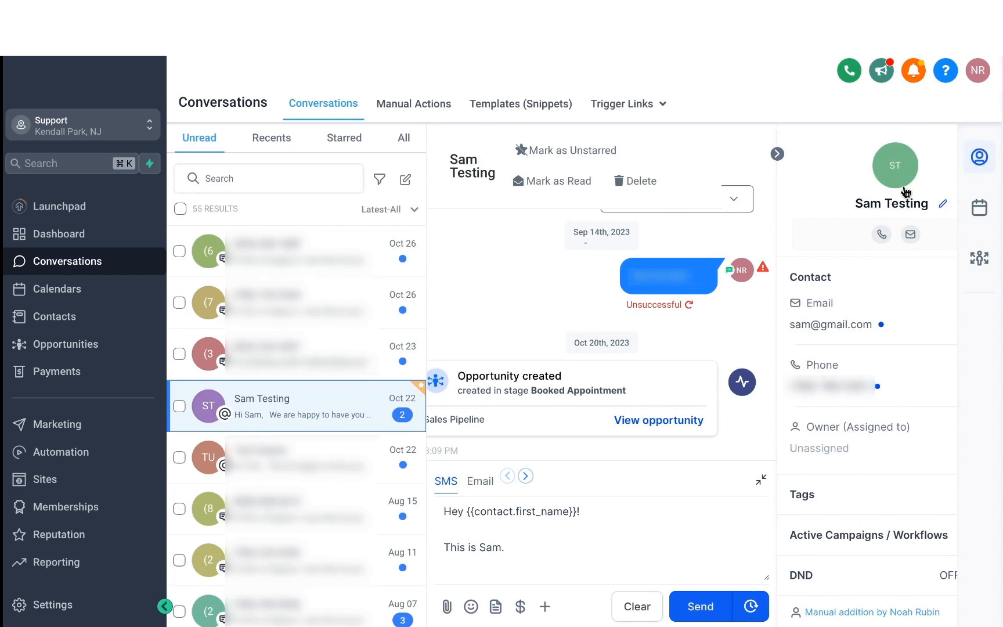
{"action": "mouse_move", "coordinate": [897, 187]}
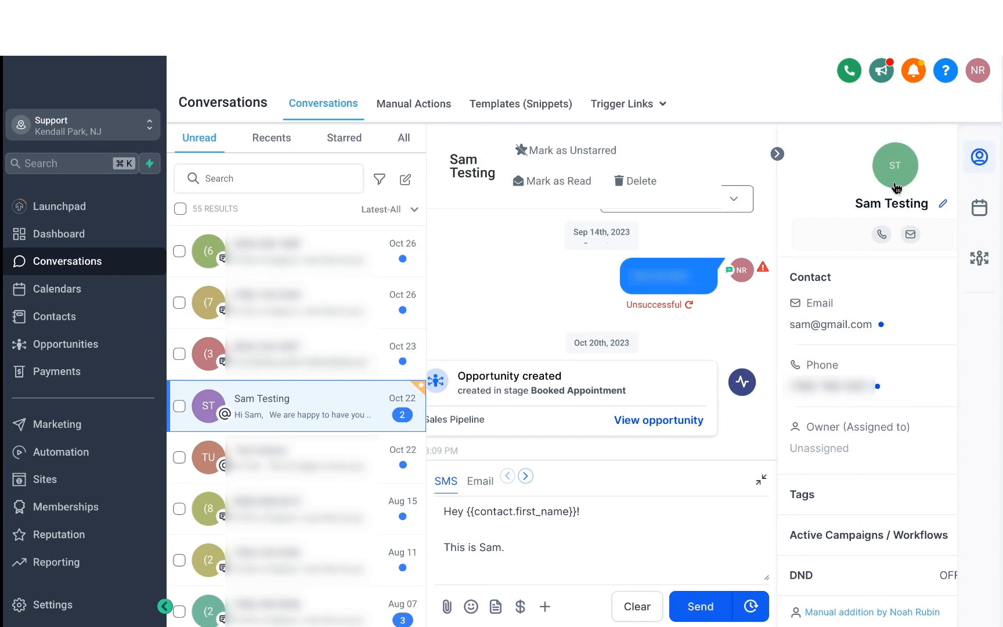
{"action": "mouse_move", "coordinate": [806, 239]}
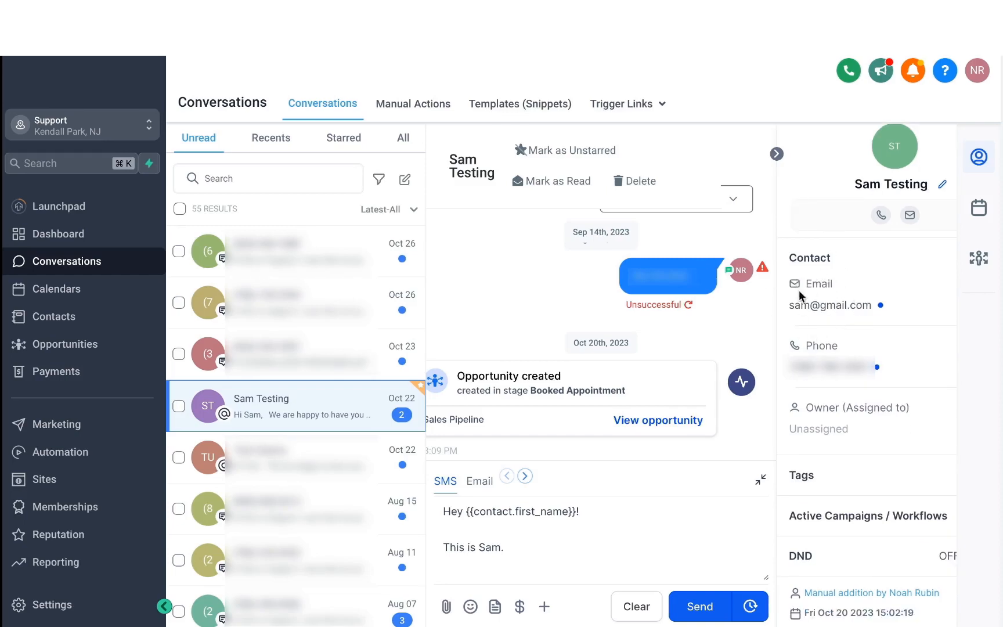
{"action": "mouse_move", "coordinate": [827, 512]}
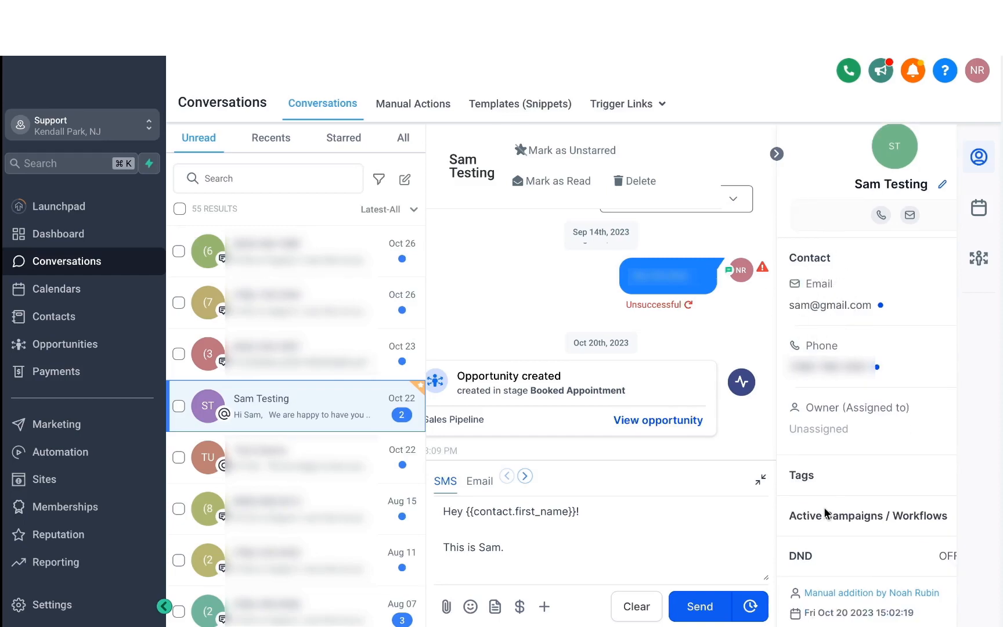
{"action": "mouse_move", "coordinate": [824, 427]}
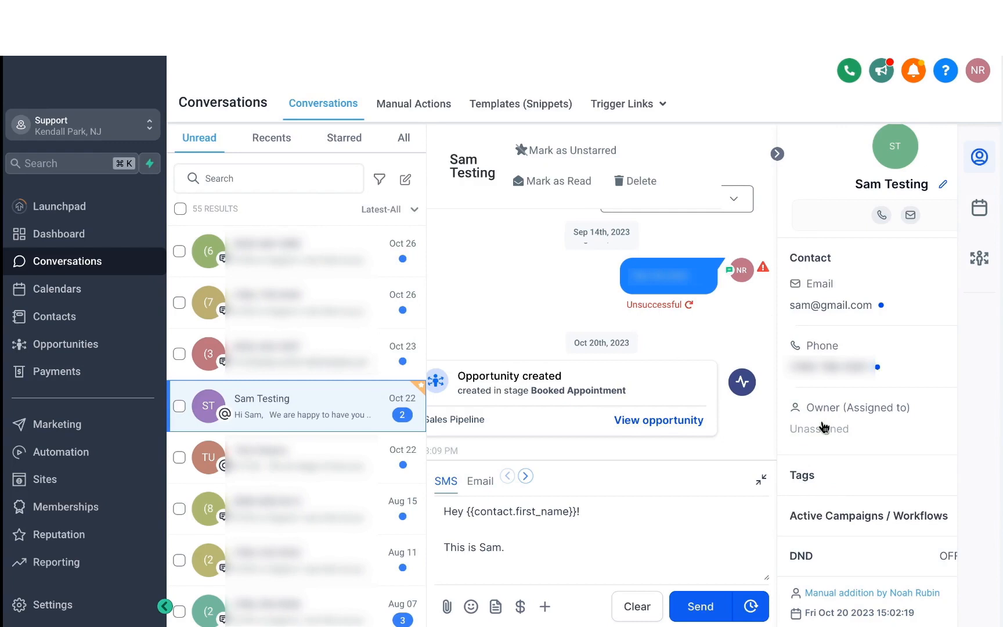
{"action": "mouse_move", "coordinate": [835, 527]}
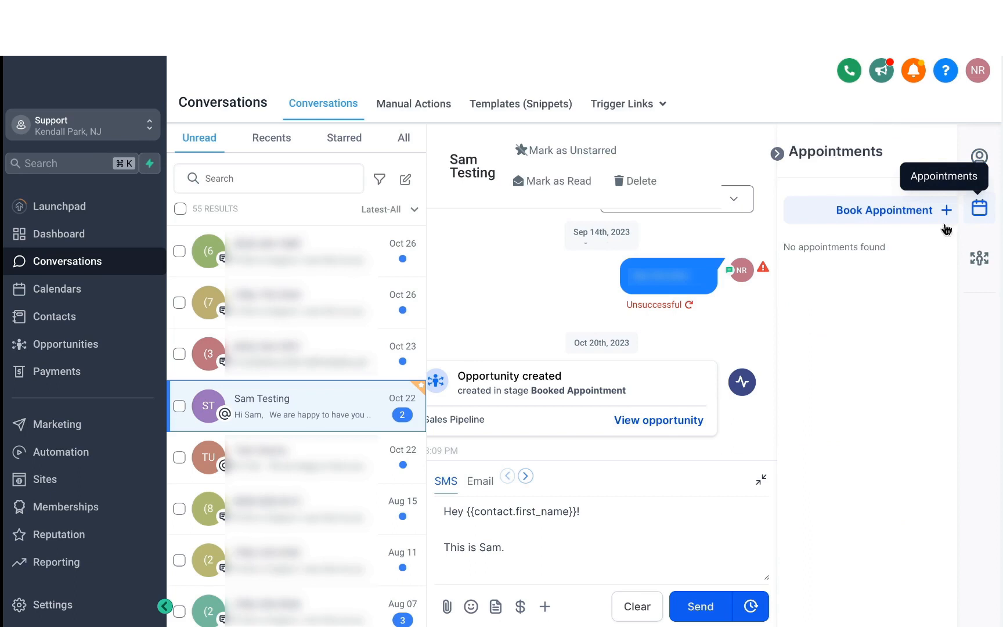
{"action": "mouse_move", "coordinate": [812, 220]}
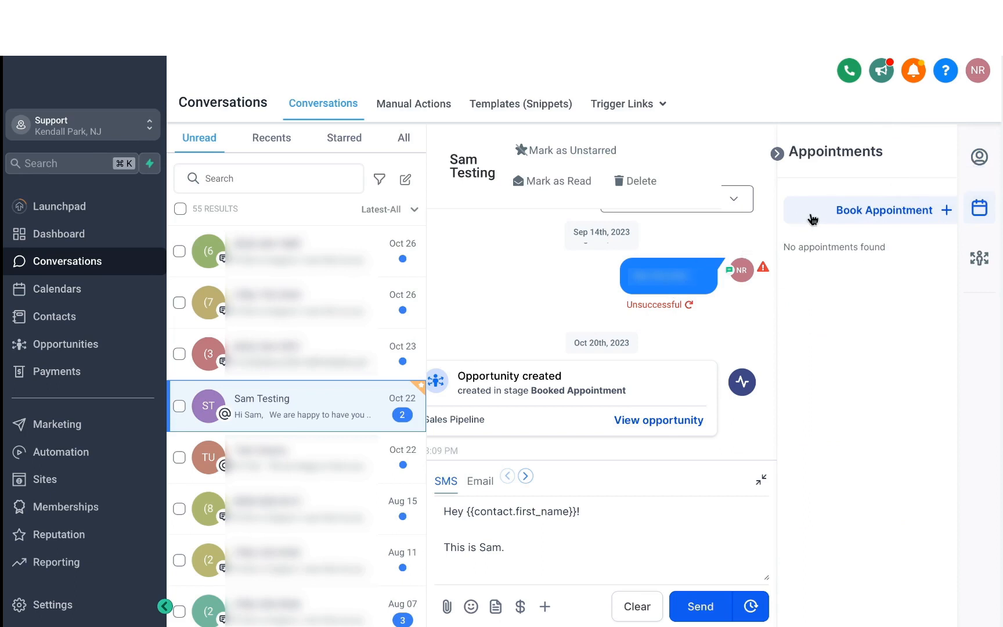
Book a 'Discovery Session' on the Marketing Webinar calendar for Wed Nov 8th, 8:00–9:00 am.
{"action": "left_click", "coordinate": [883, 210]}
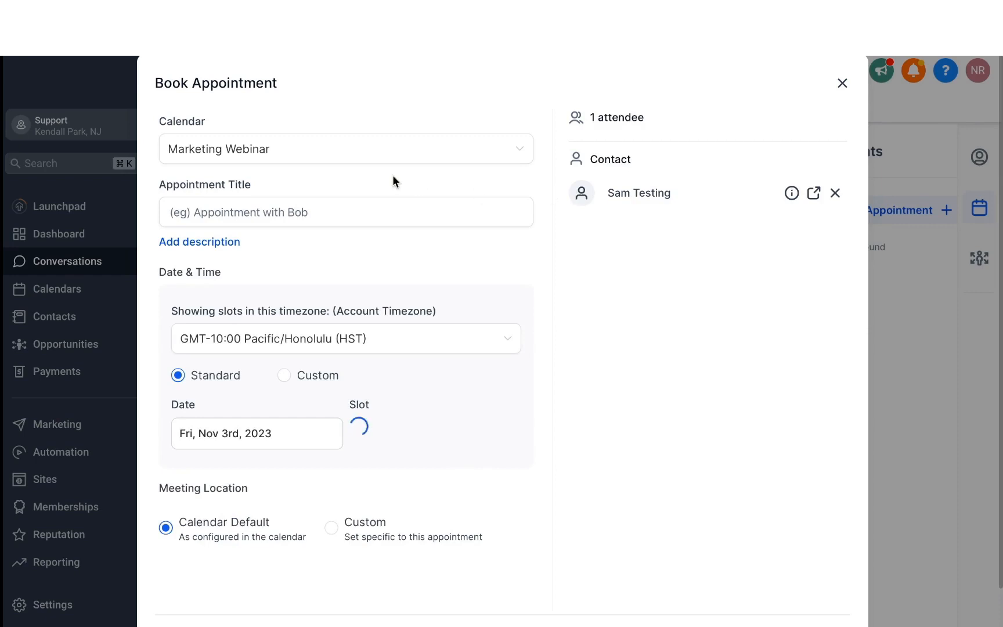
{"action": "left_click", "coordinate": [344, 149]}
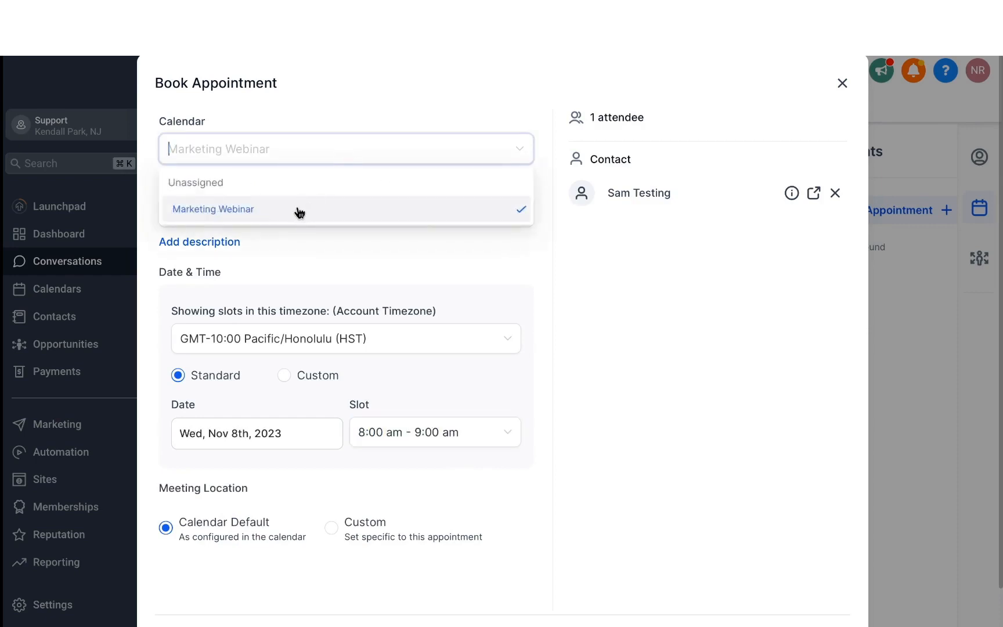
{"action": "left_click", "coordinate": [213, 209]}
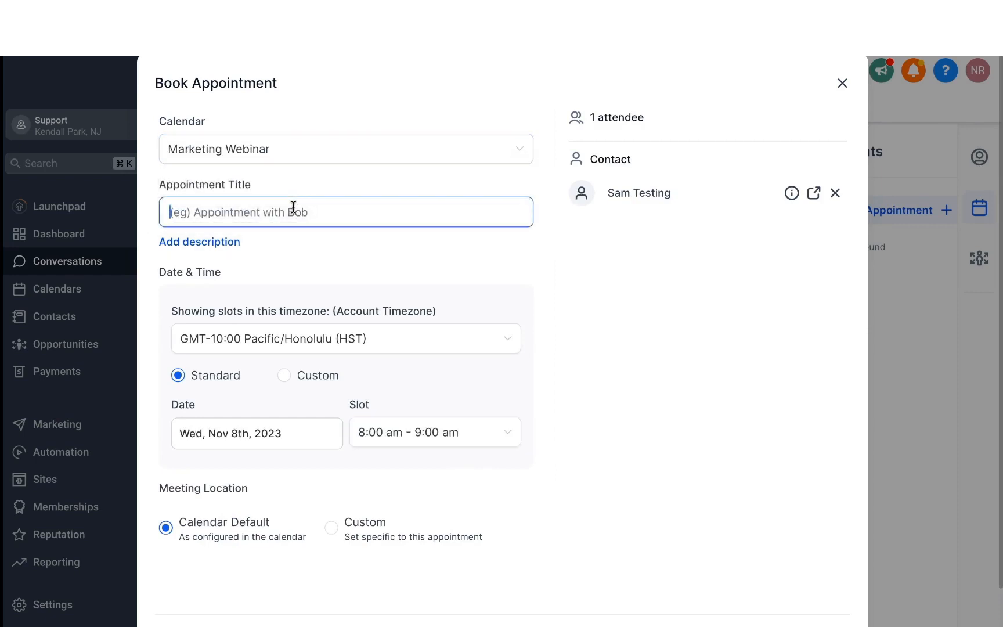
{"action": "type", "text": "Discovery Session"}
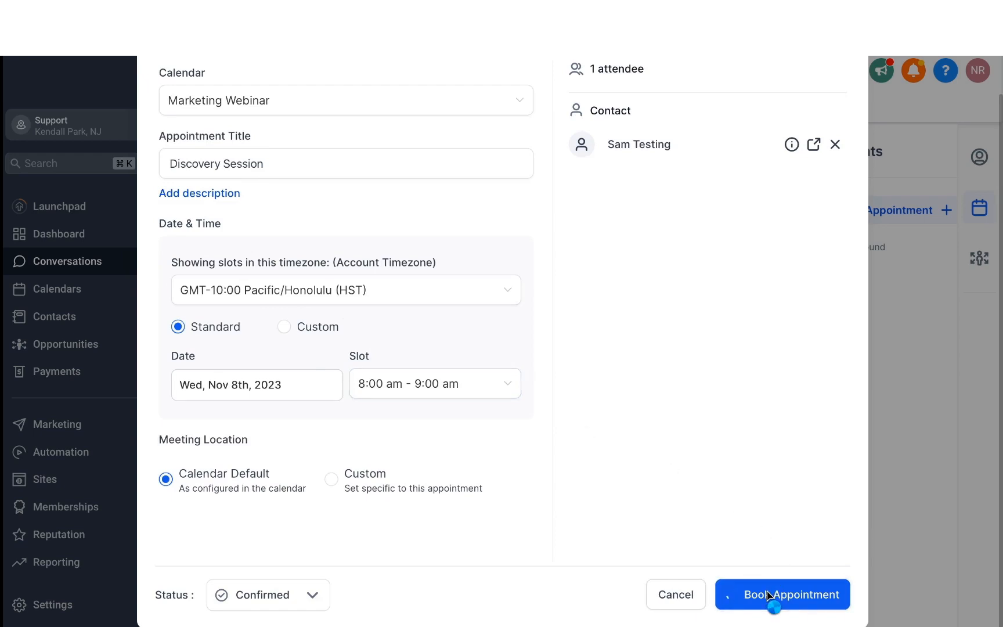
{"action": "left_click", "coordinate": [781, 595]}
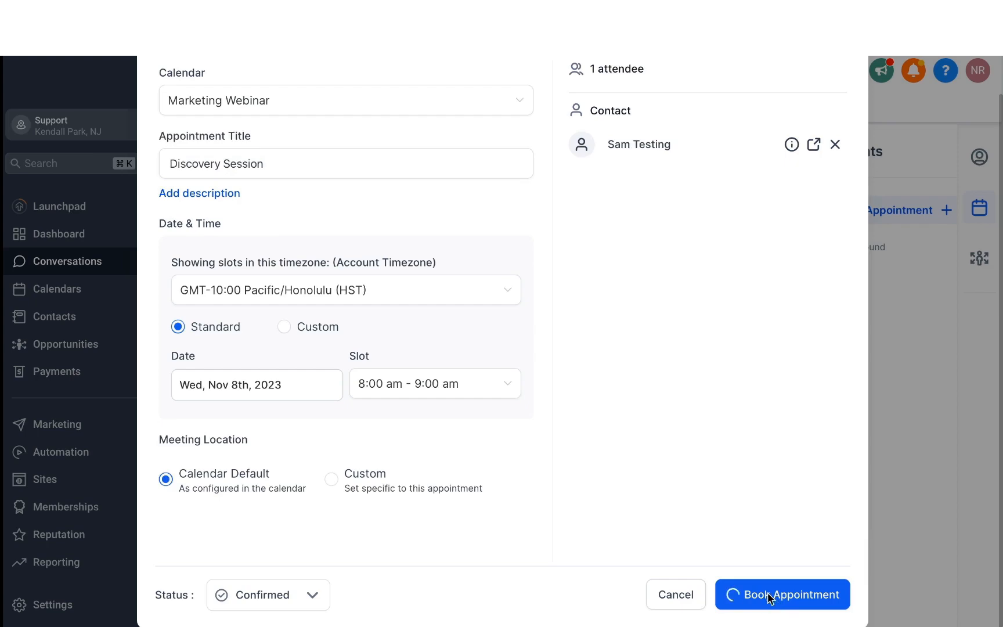
{"action": "left_click", "coordinate": [782, 594]}
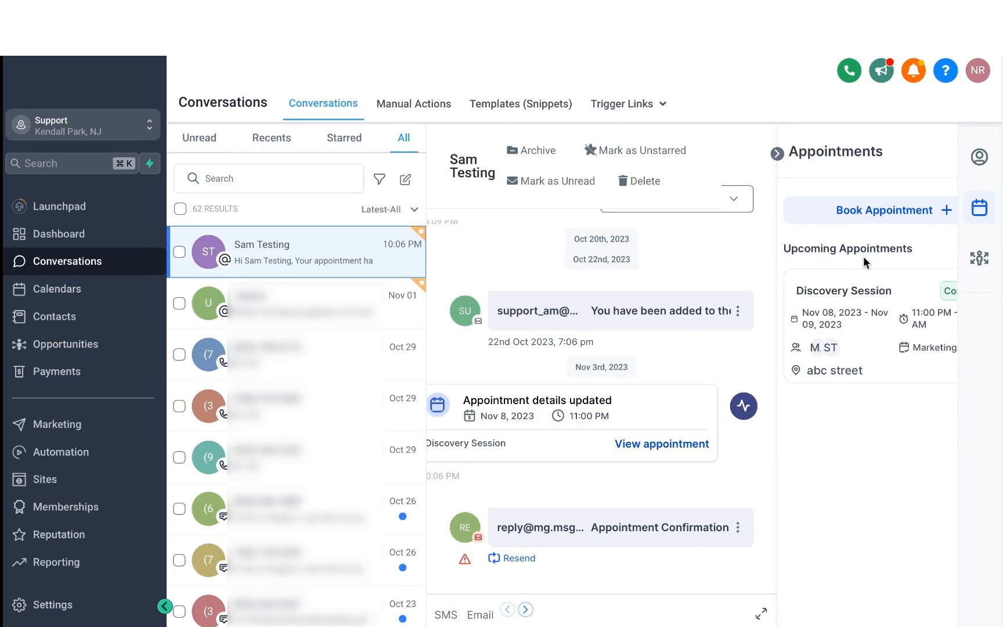
{"action": "mouse_move", "coordinate": [556, 405]}
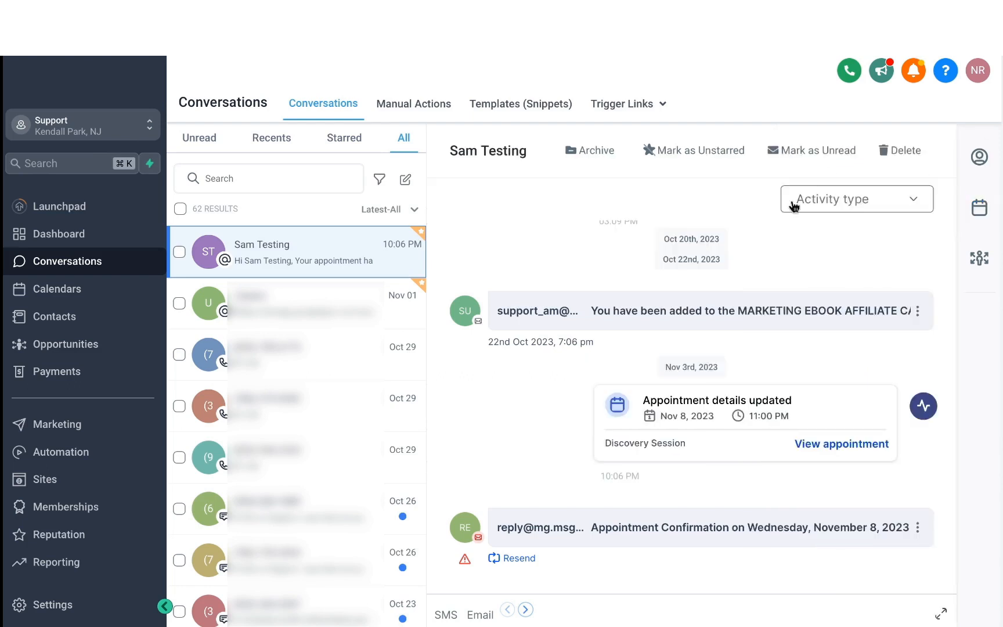
{"action": "left_click", "coordinate": [856, 199]}
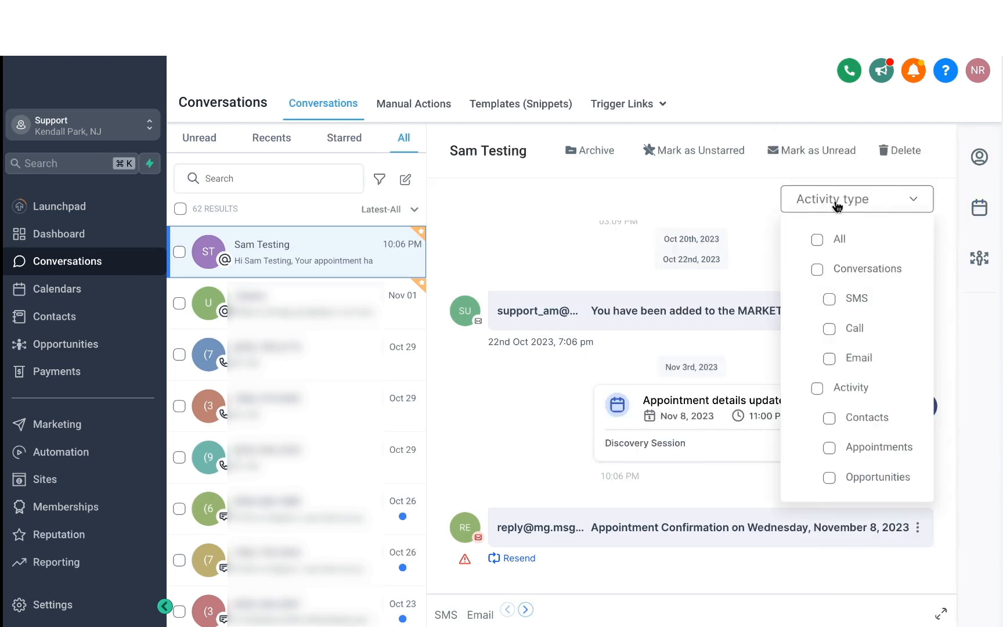
{"action": "left_click", "coordinate": [829, 299]}
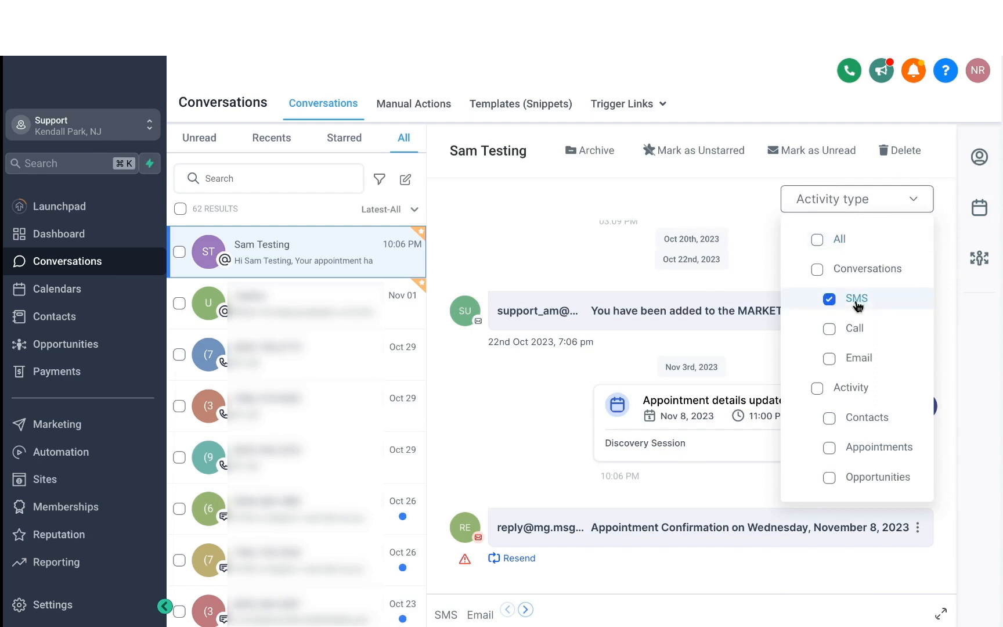
{"action": "left_click", "coordinate": [857, 299]}
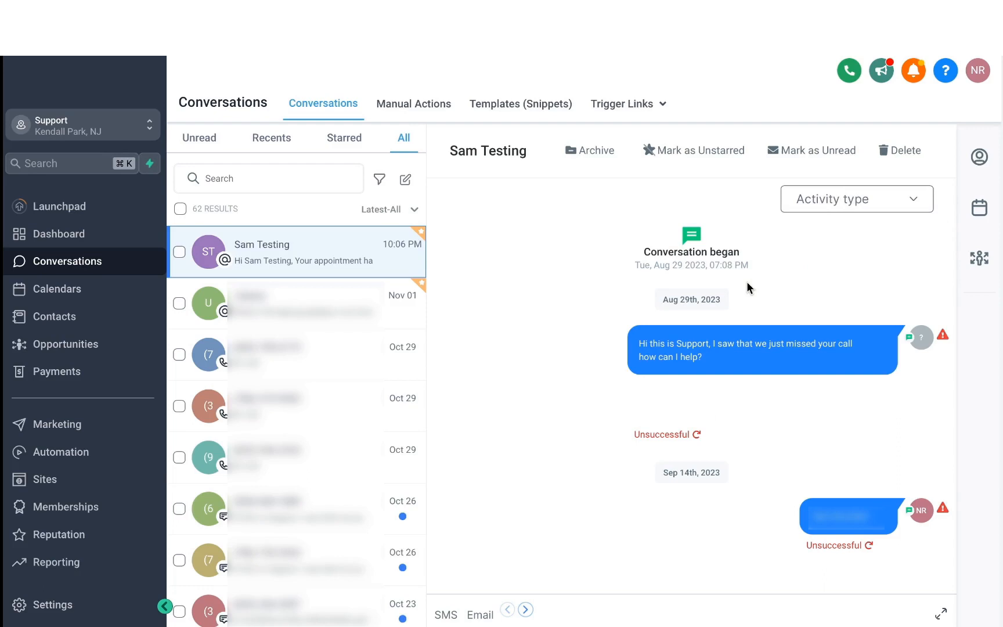
{"action": "left_click", "coordinate": [856, 199]}
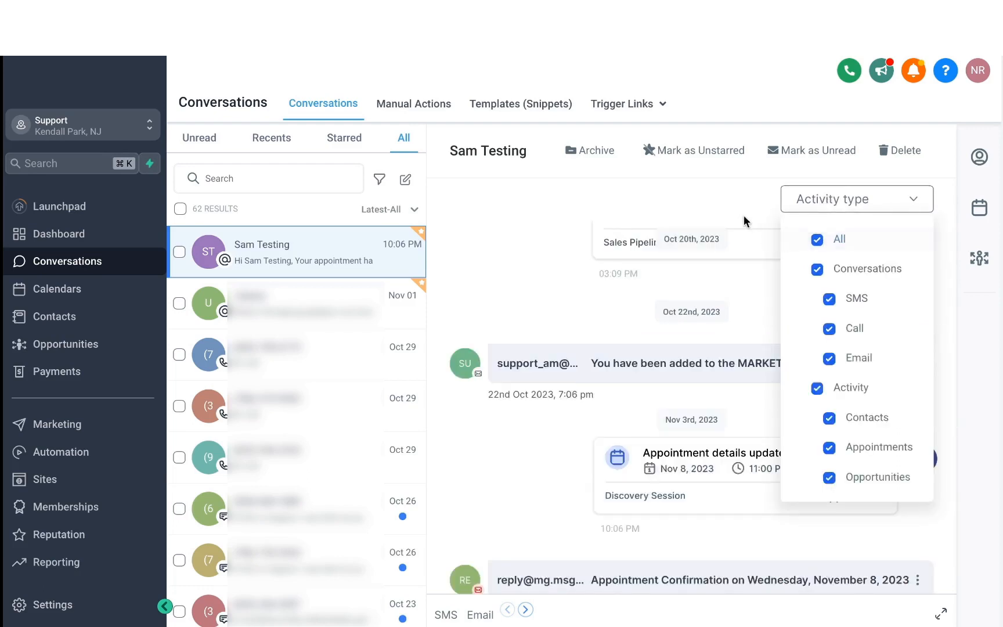
{"action": "left_click", "coordinate": [855, 198]}
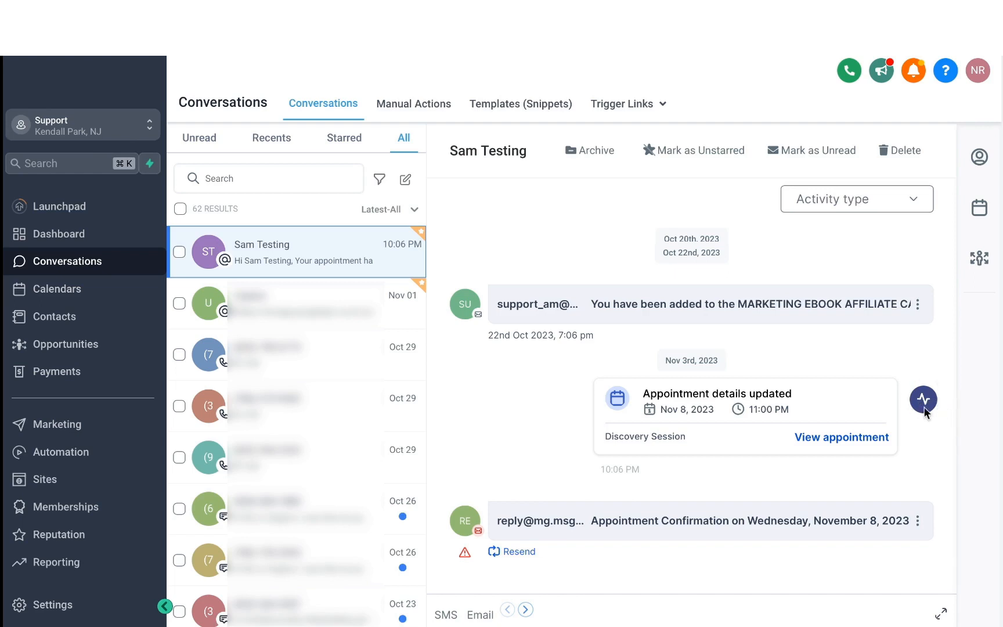
{"action": "mouse_move", "coordinate": [707, 443]}
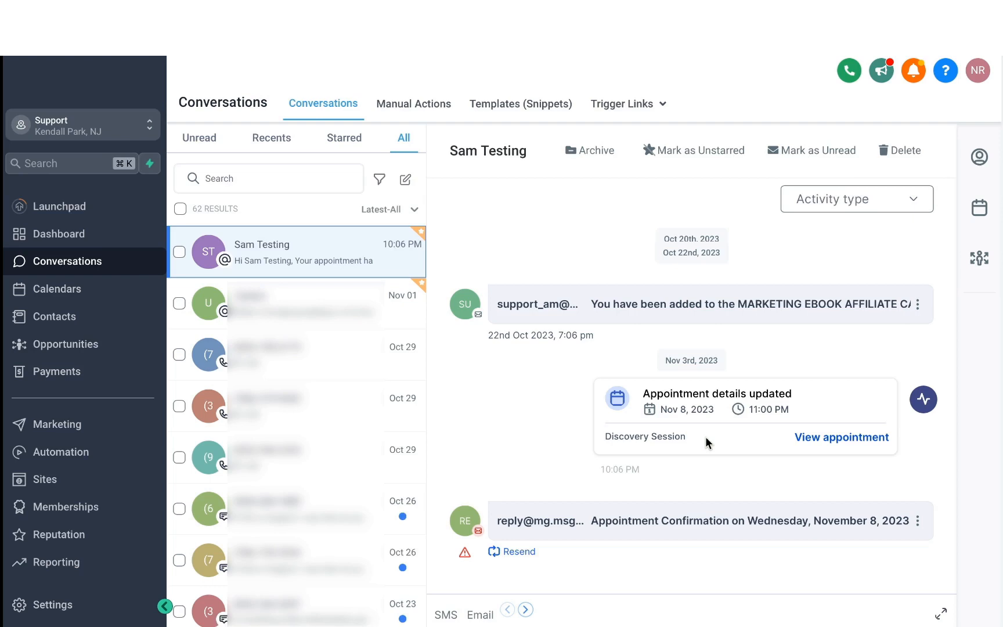
{"action": "mouse_move", "coordinate": [980, 258]}
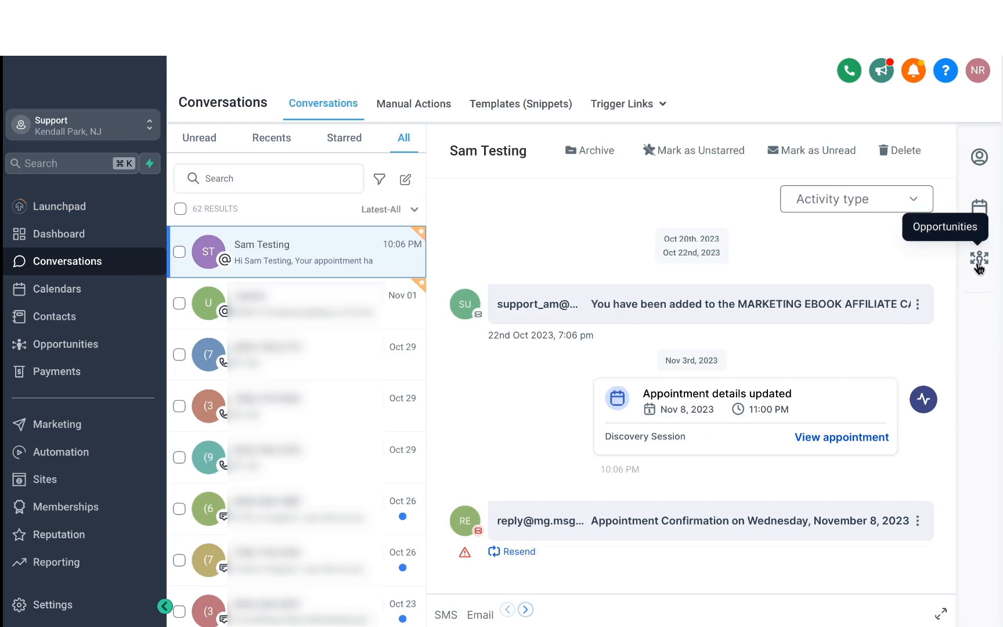
Start a new opportunity for Sam Testing and set its pipeline stage to Booked Appointment.
{"action": "left_click", "coordinate": [979, 259]}
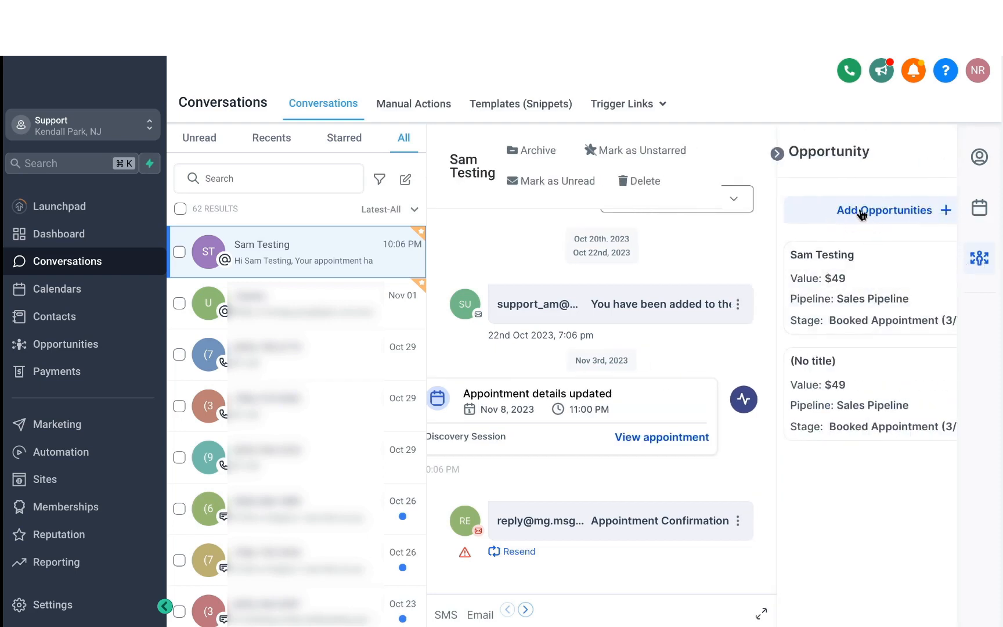
{"action": "left_click", "coordinate": [884, 210]}
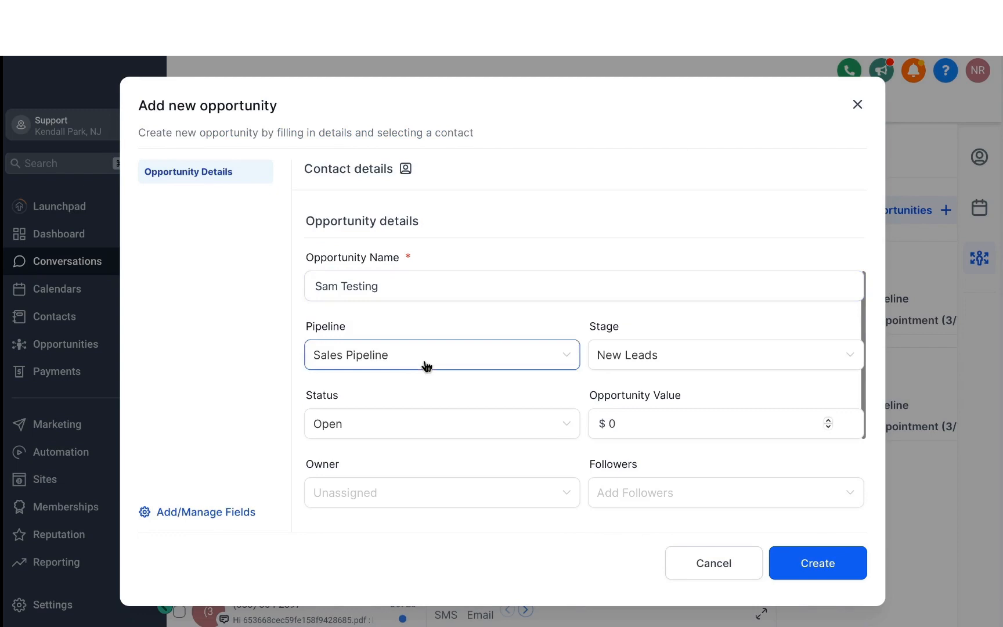
{"action": "left_click", "coordinate": [440, 356]}
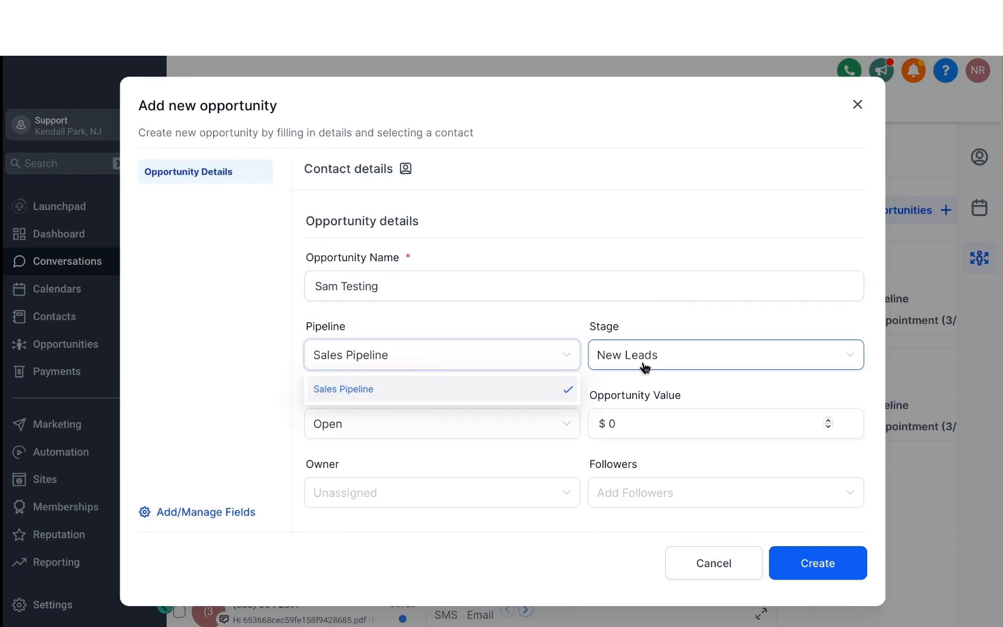
{"action": "left_click", "coordinate": [723, 355]}
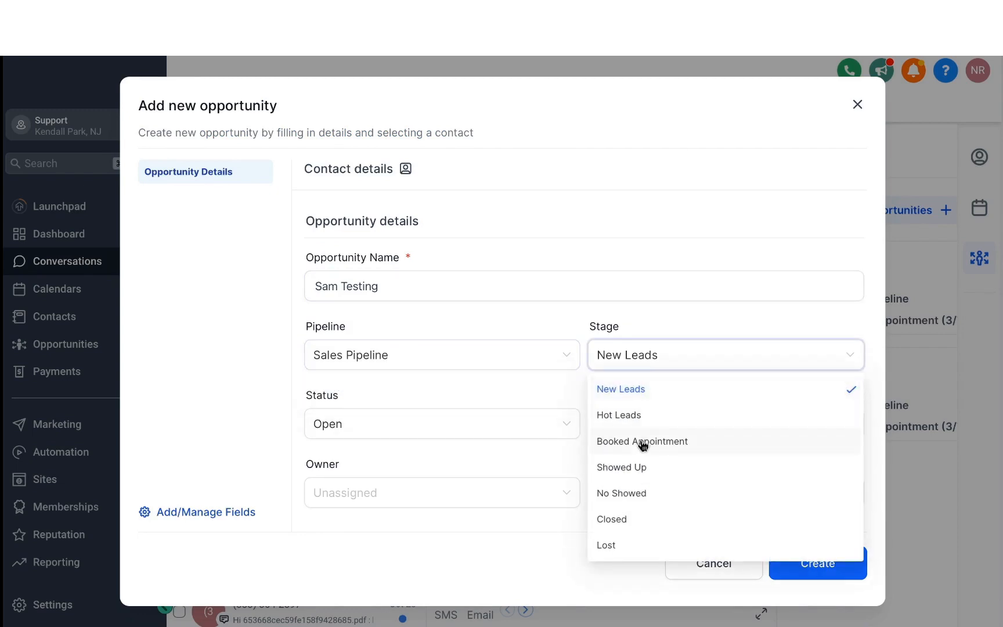
{"action": "left_click", "coordinate": [641, 441]}
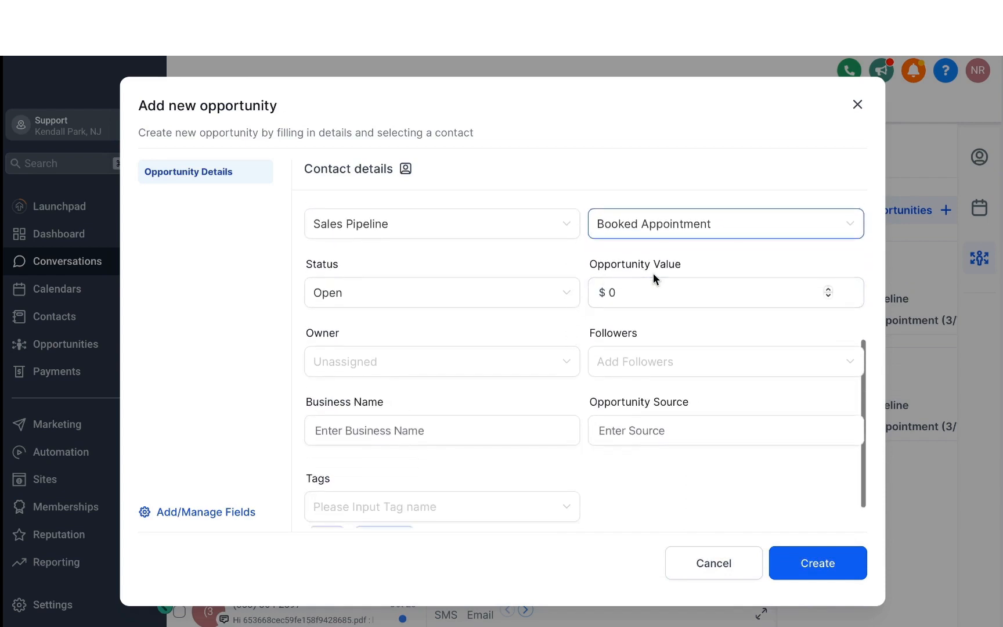
{"action": "left_click", "coordinate": [725, 361]}
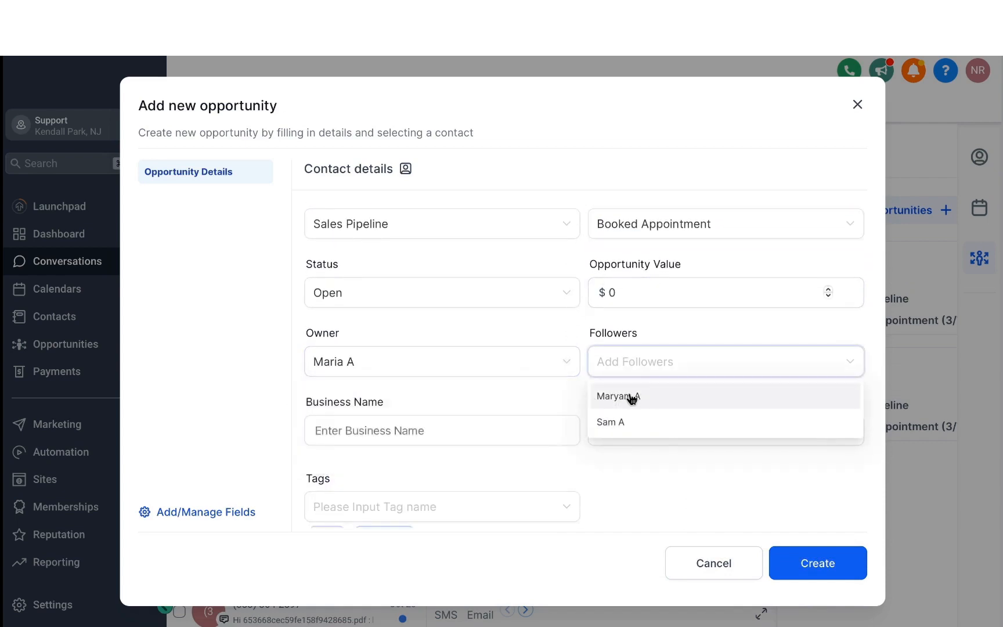
{"action": "left_click", "coordinate": [616, 396]}
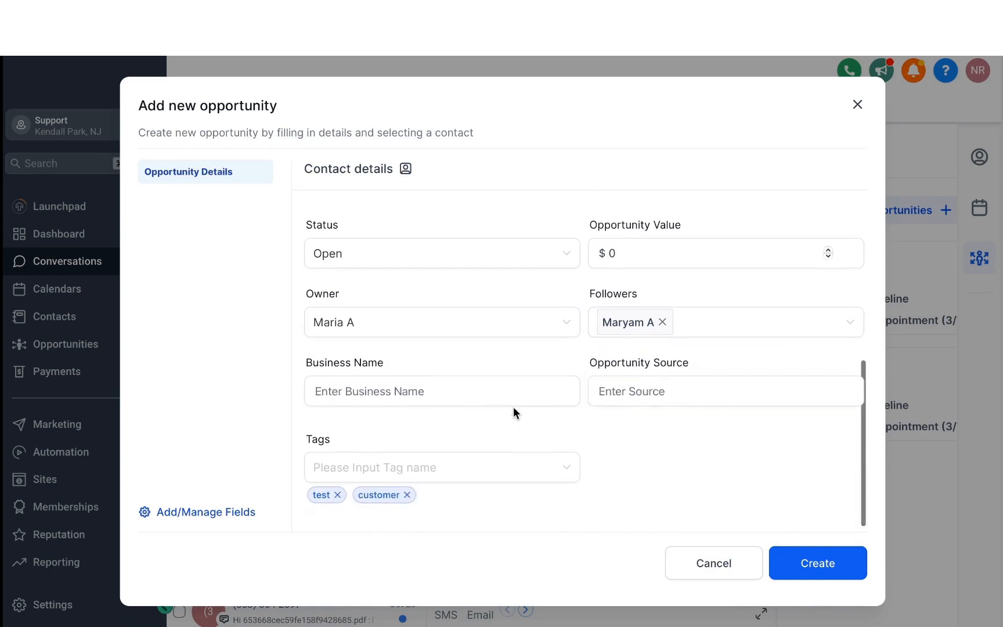
{"action": "left_click", "coordinate": [441, 394]}
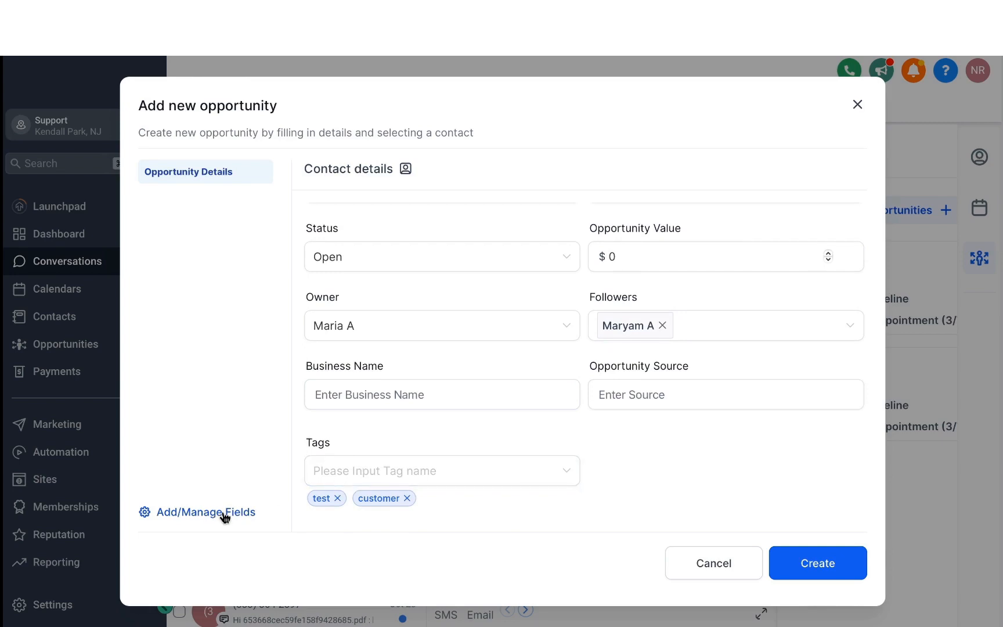
{"action": "mouse_move", "coordinate": [231, 514]}
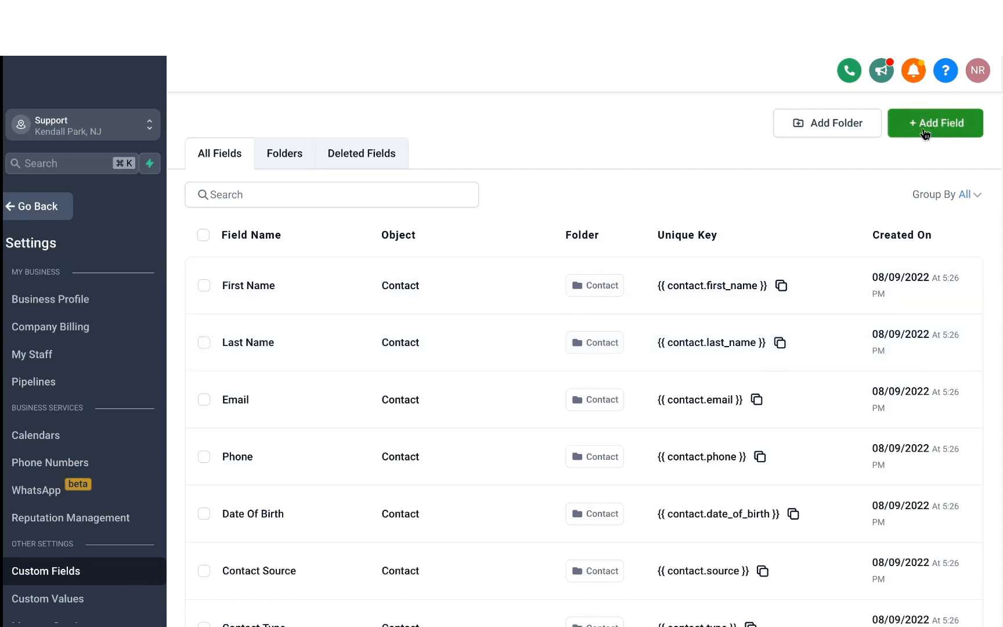
Start a new custom field, preview Single Line, and choose the Number field type.
{"action": "left_click", "coordinate": [934, 123]}
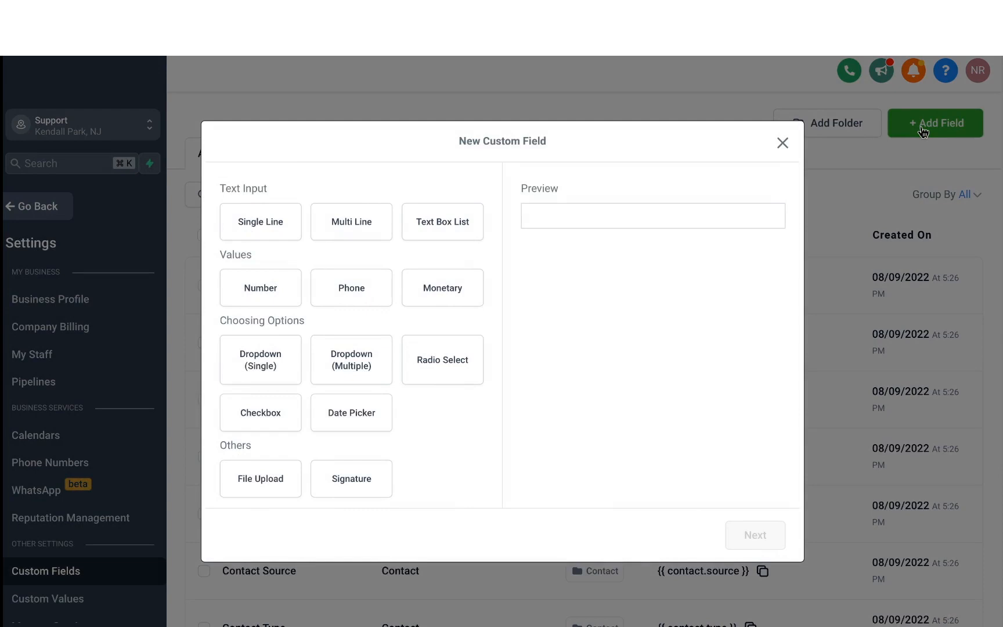
{"action": "left_click", "coordinate": [260, 221]}
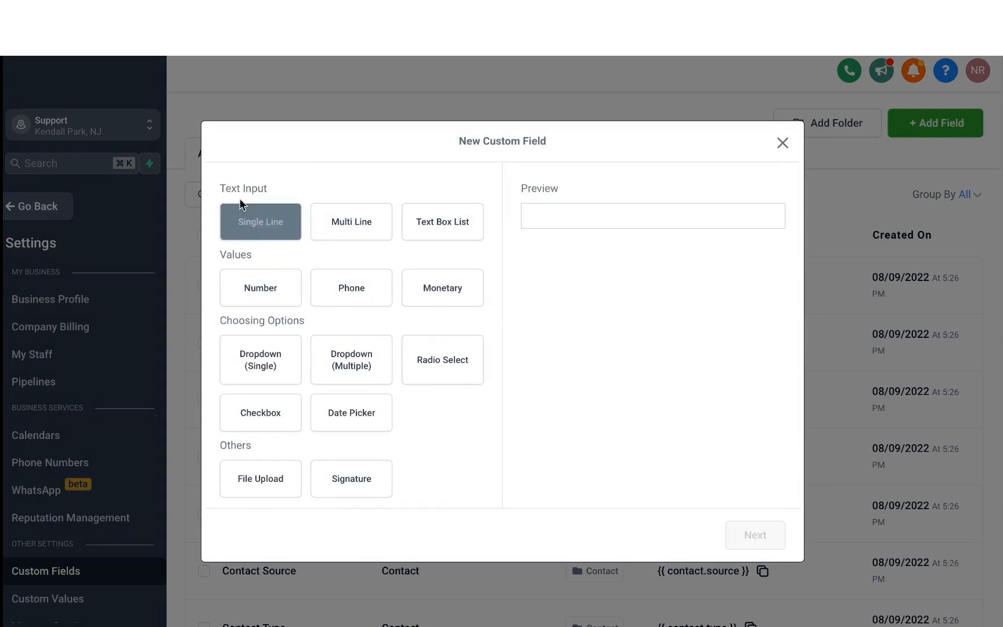
{"action": "left_click", "coordinate": [259, 221]}
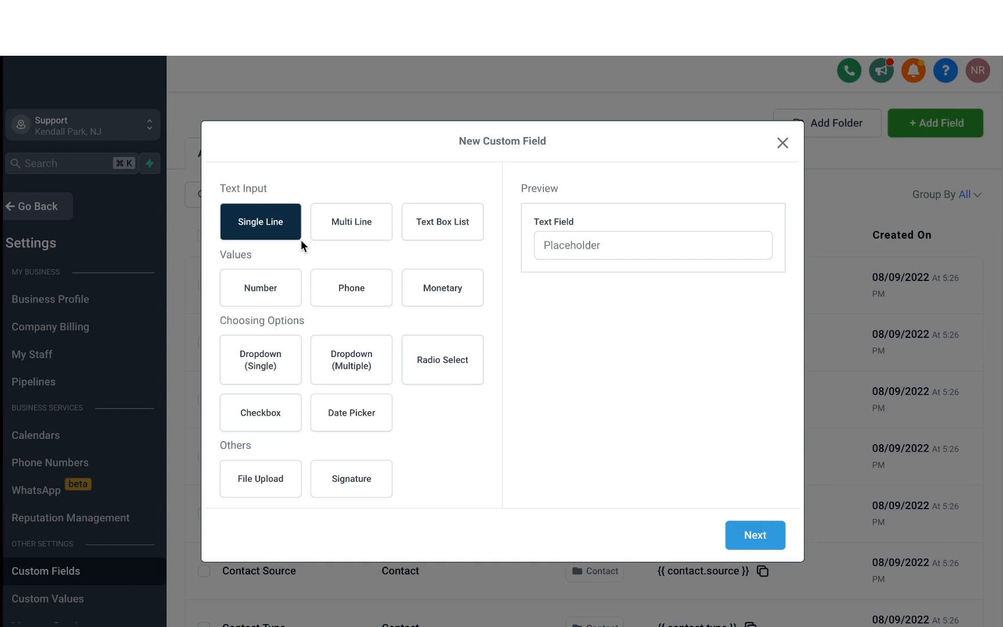
{"action": "left_click", "coordinate": [259, 288]}
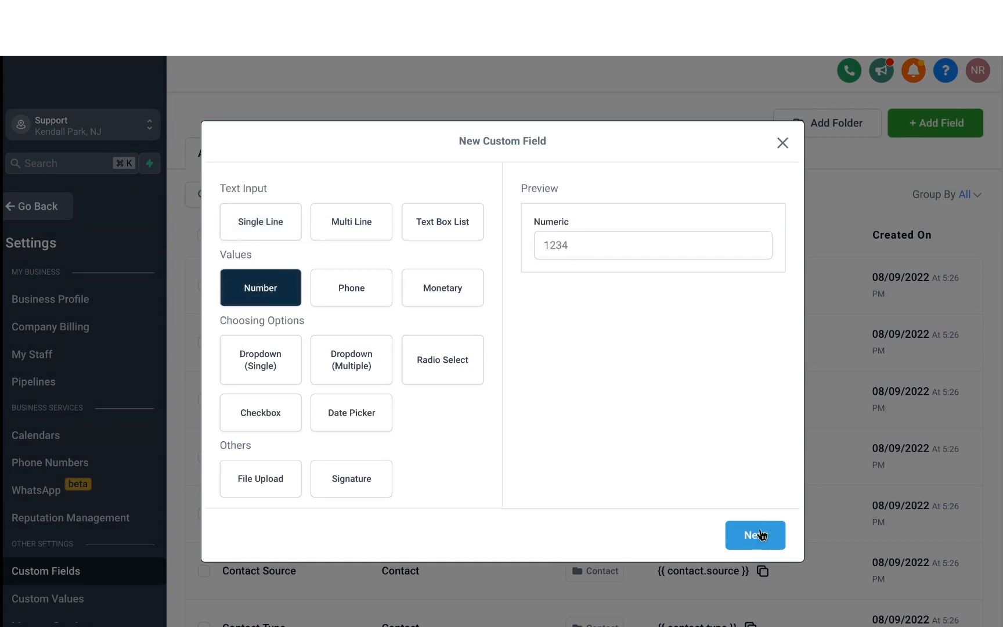
{"action": "left_click", "coordinate": [754, 535]}
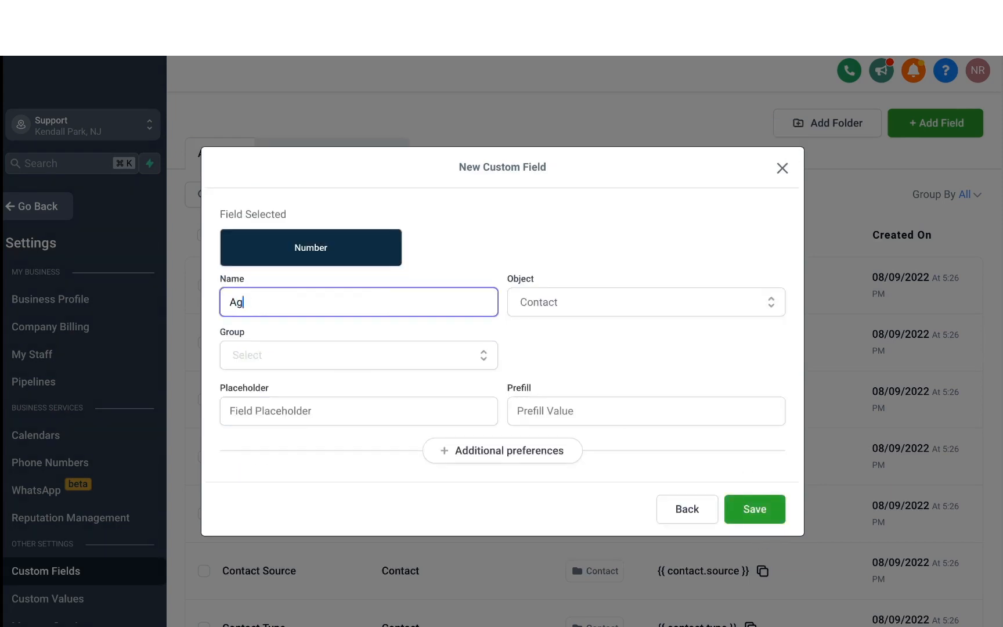
Name the field Age in the Contact group, save it, and go back to Manual Actions.
{"action": "left_click", "coordinate": [358, 355]}
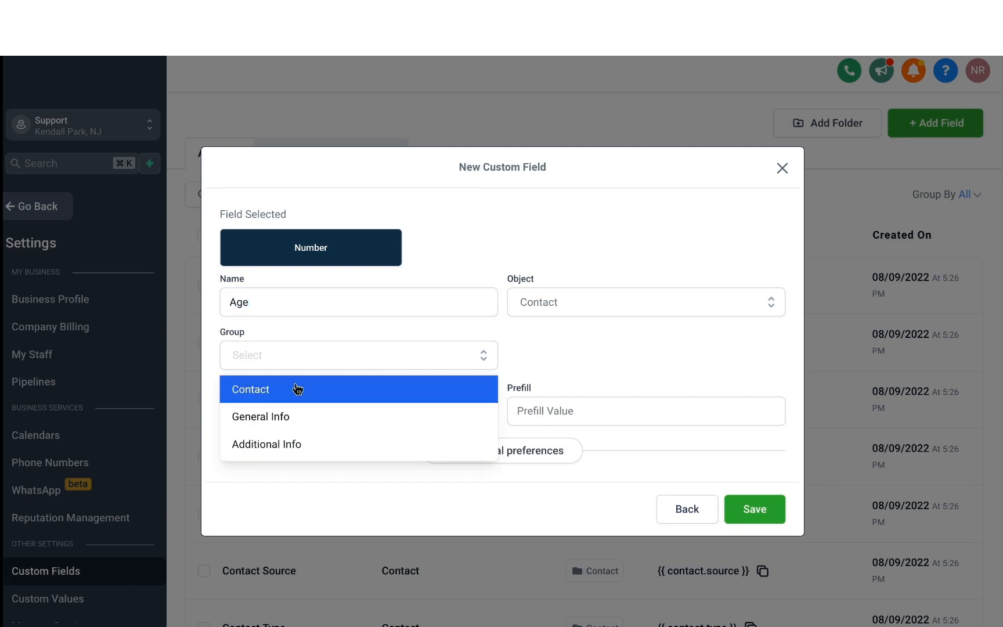
{"action": "left_click", "coordinate": [250, 389]}
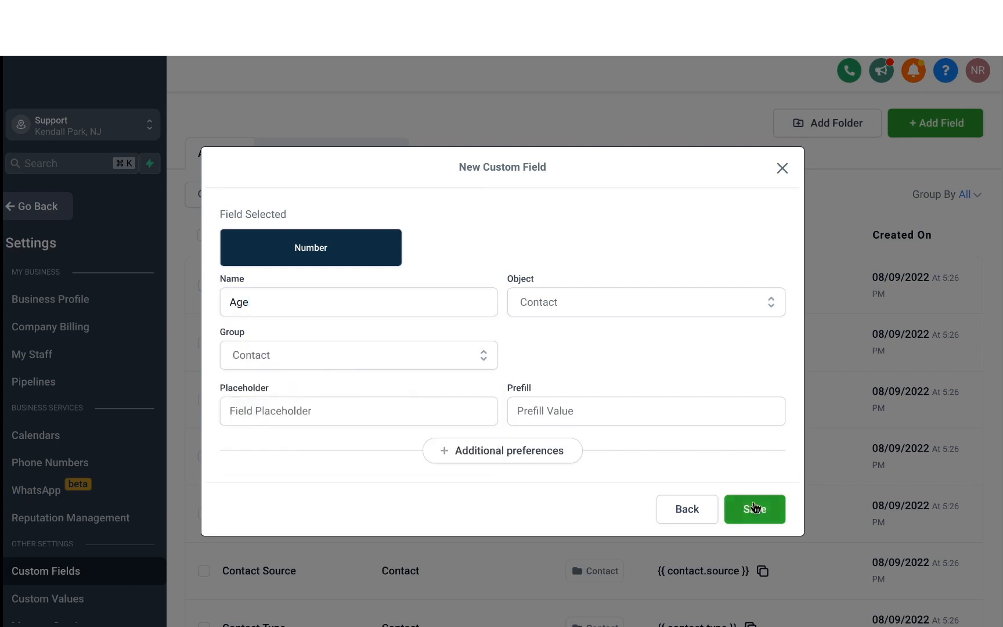
{"action": "left_click", "coordinate": [754, 508]}
{"action": "type", "text": "age"}
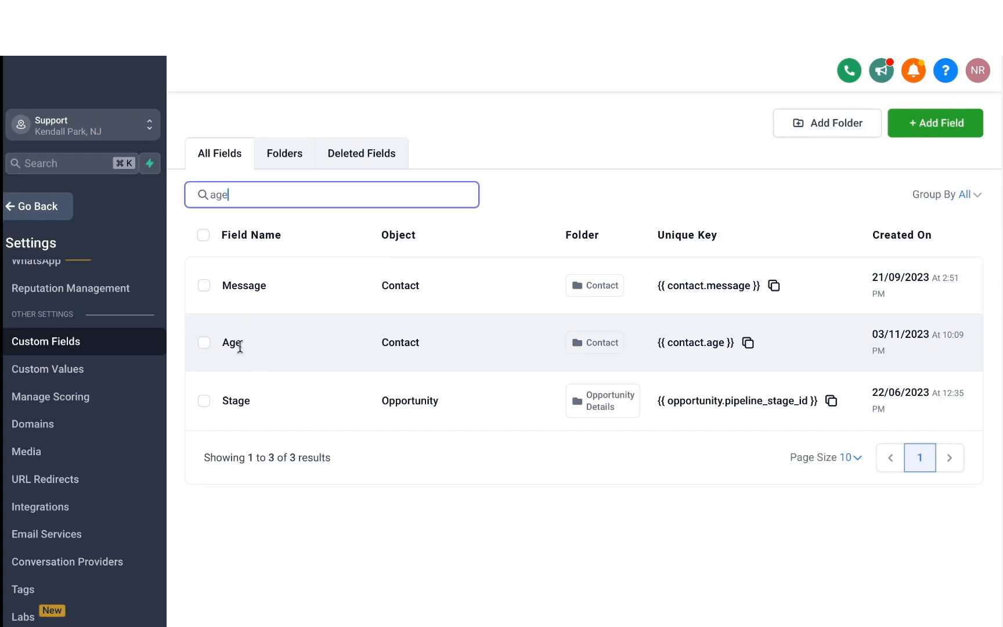
{"action": "left_click", "coordinate": [67, 261]}
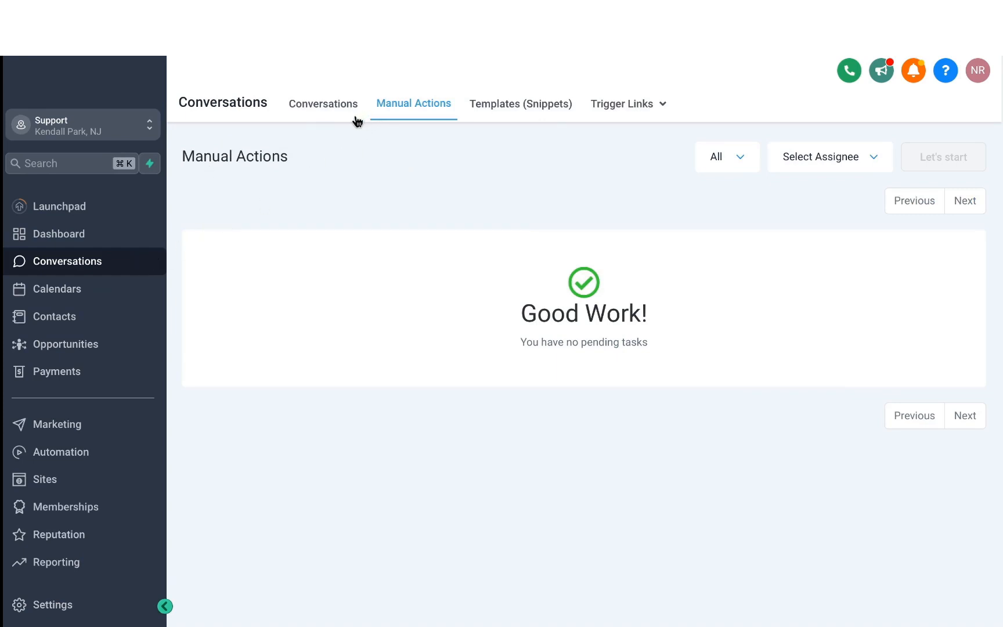
{"action": "left_click", "coordinate": [323, 104]}
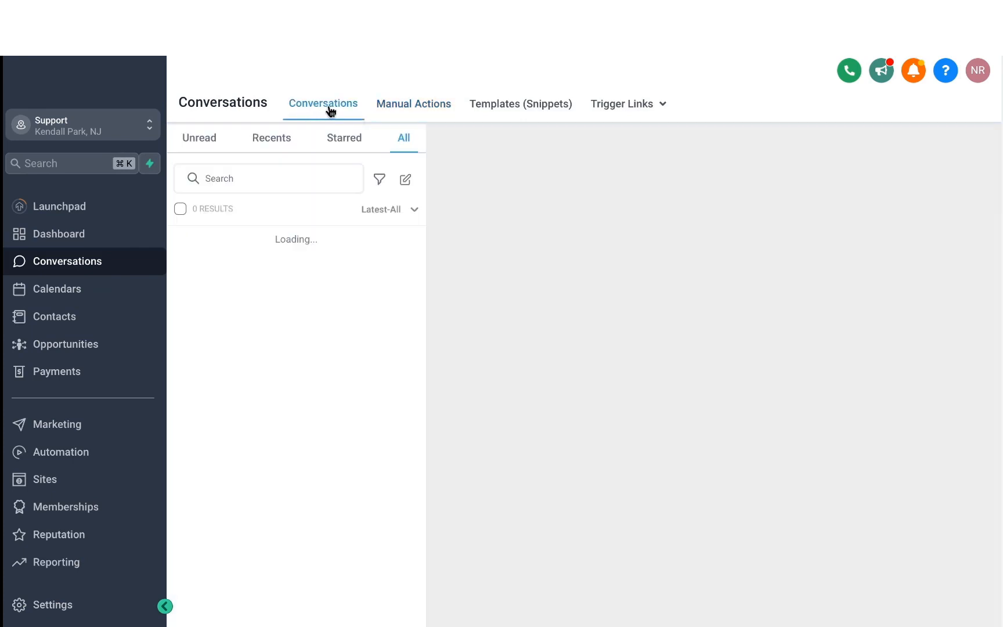
{"action": "left_click", "coordinate": [413, 102]}
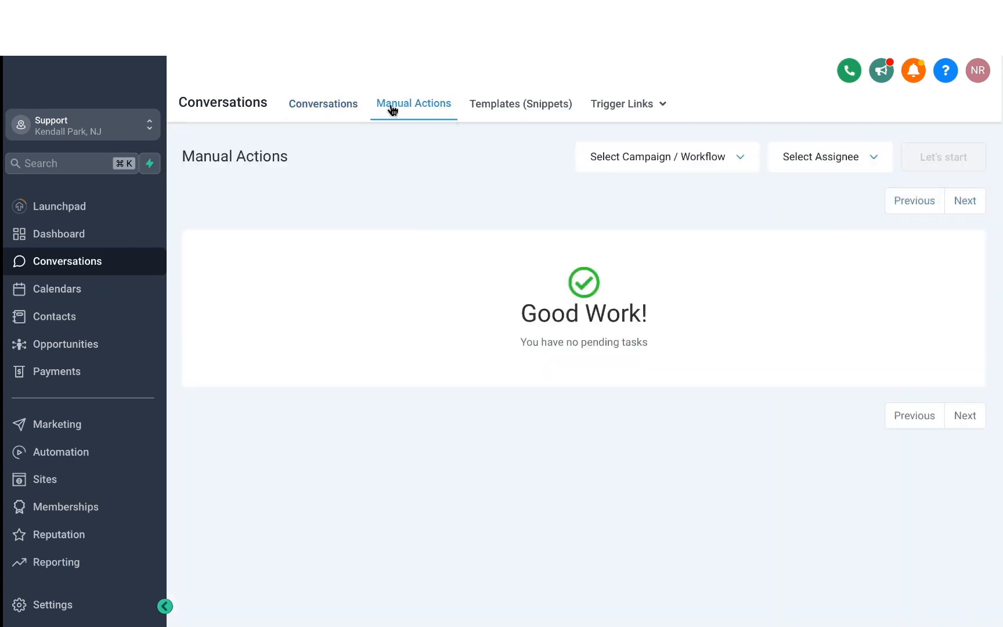
{"action": "mouse_move", "coordinate": [403, 123]}
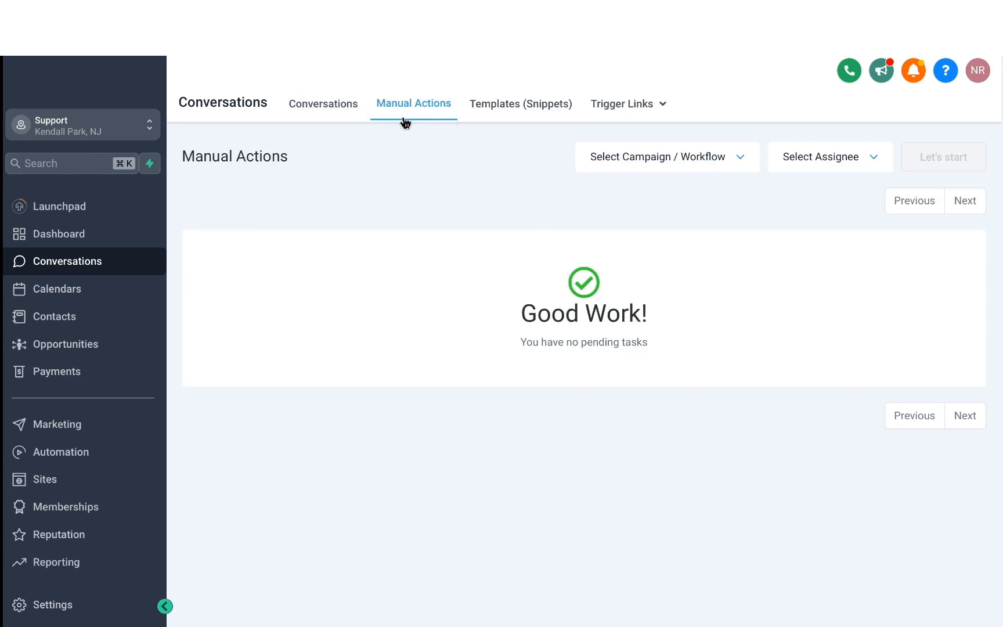
{"action": "mouse_move", "coordinate": [428, 151]}
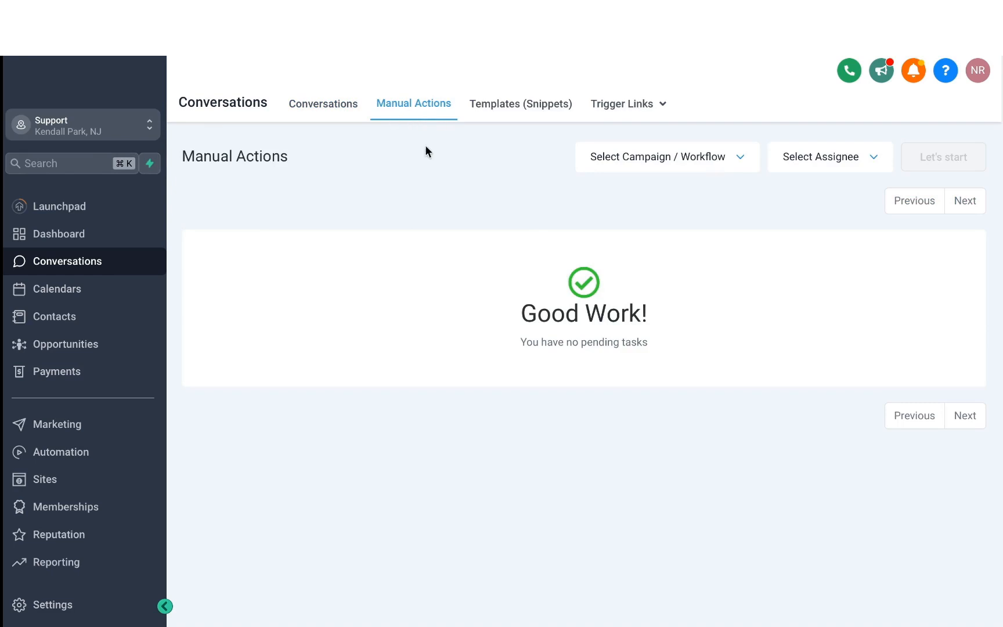
{"action": "mouse_move", "coordinate": [435, 162]}
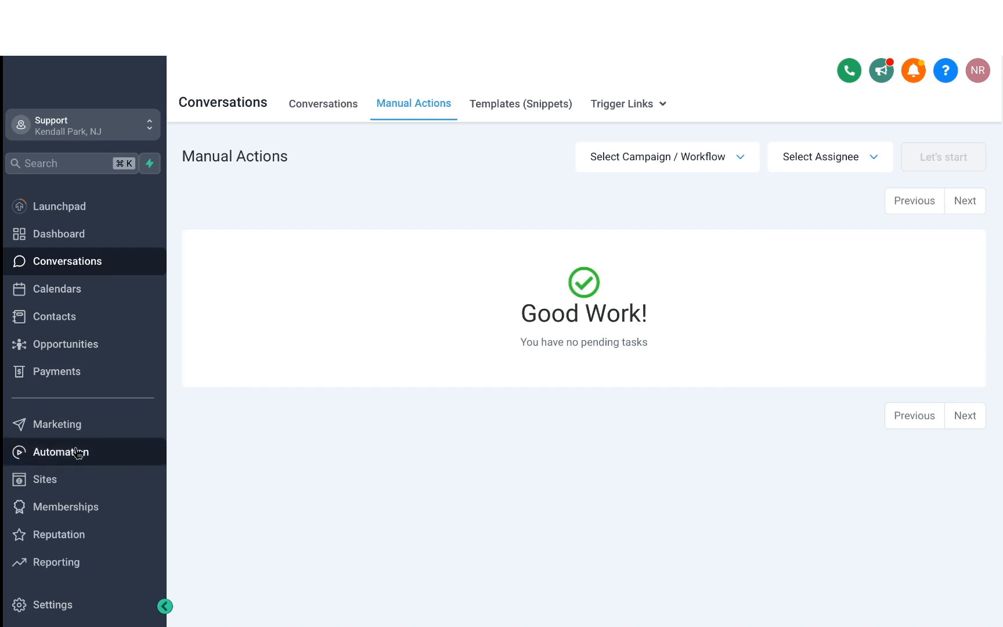
In the Auto Missed Call Text-Back workflow, add a Manual Action To Call step by searching 'manual'.
{"action": "left_click", "coordinate": [64, 452]}
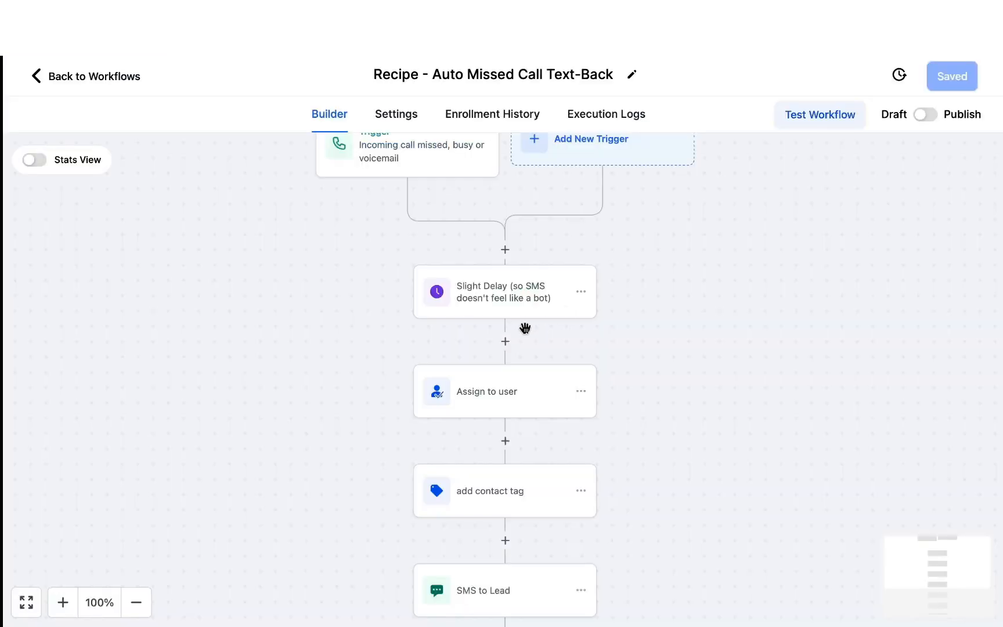
{"action": "left_click", "coordinate": [505, 340]}
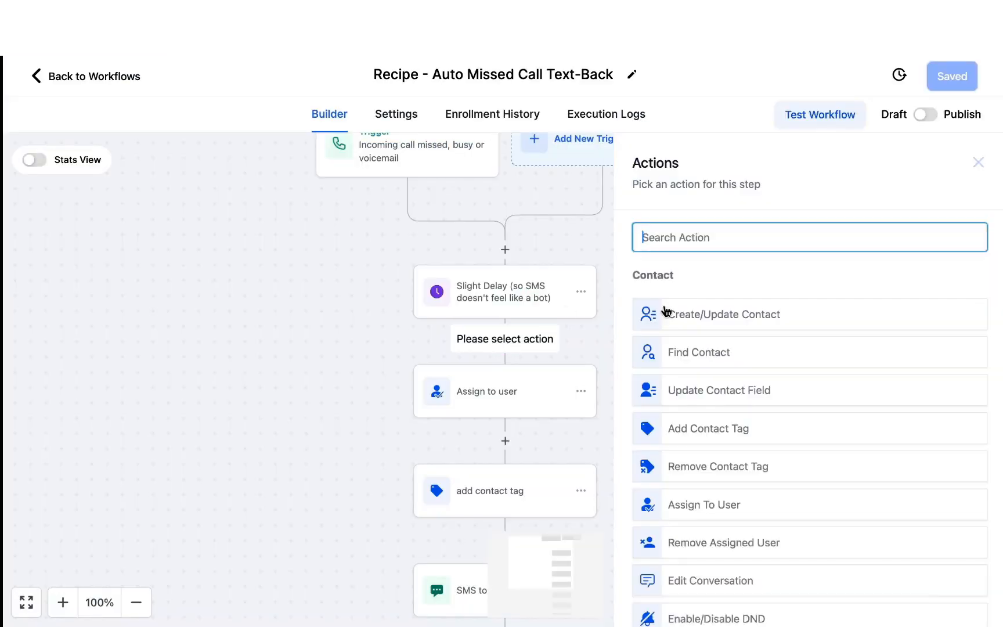
{"action": "type", "text": "manua"}
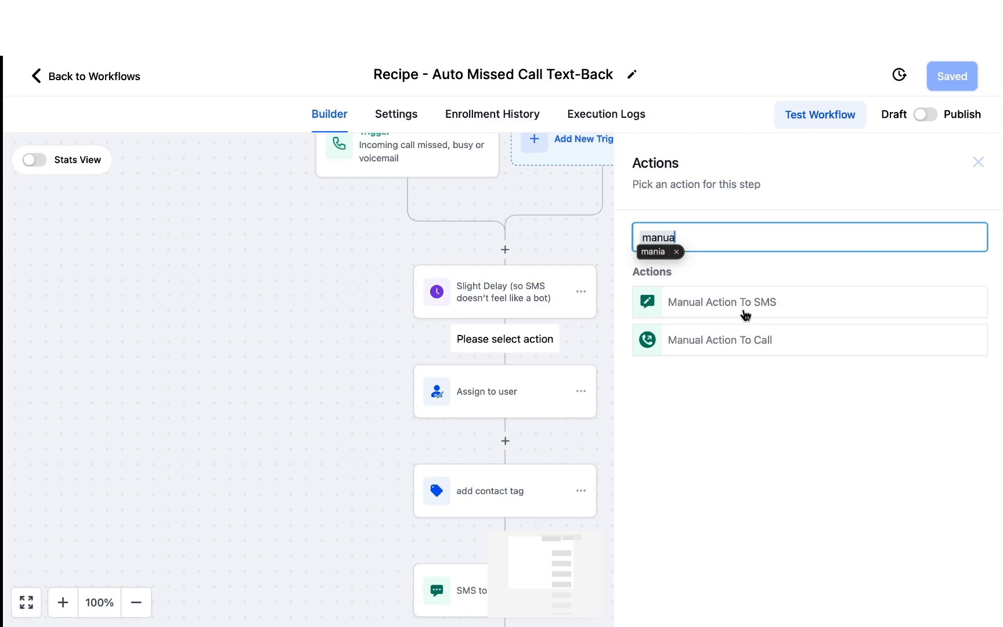
{"action": "type", "text": "mania"}
{"action": "type", "text": "usama"}
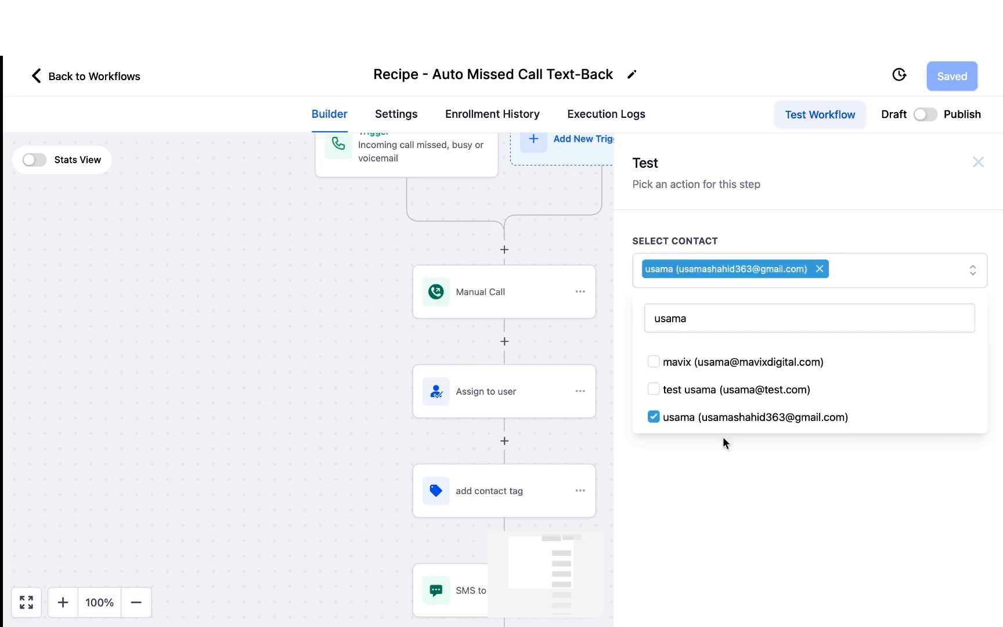
Close the workflow test panel and return to the Automation workflows list.
{"action": "left_click", "coordinate": [978, 162]}
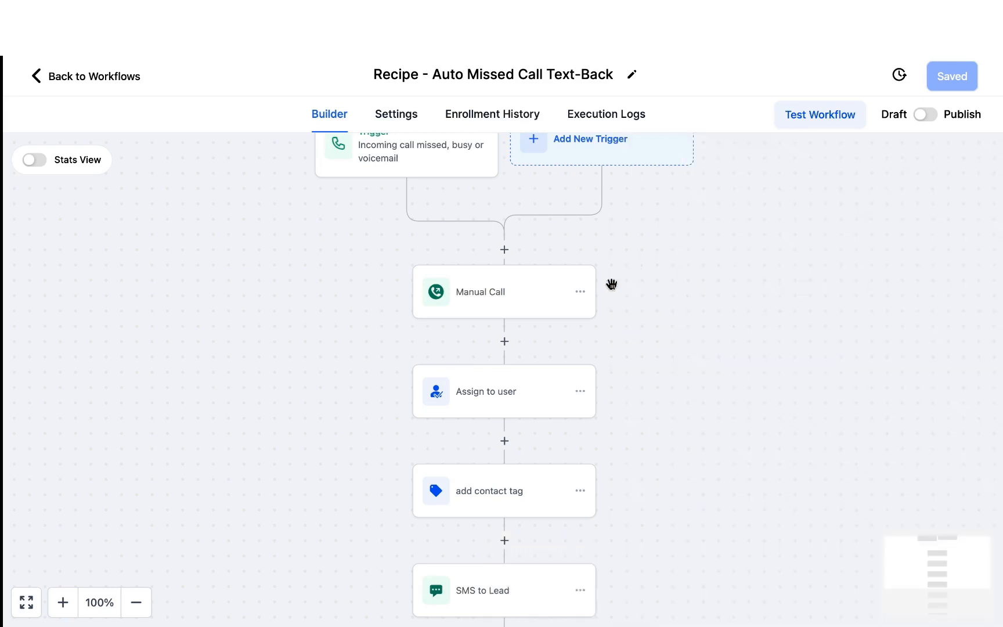
{"action": "left_click", "coordinate": [93, 75]}
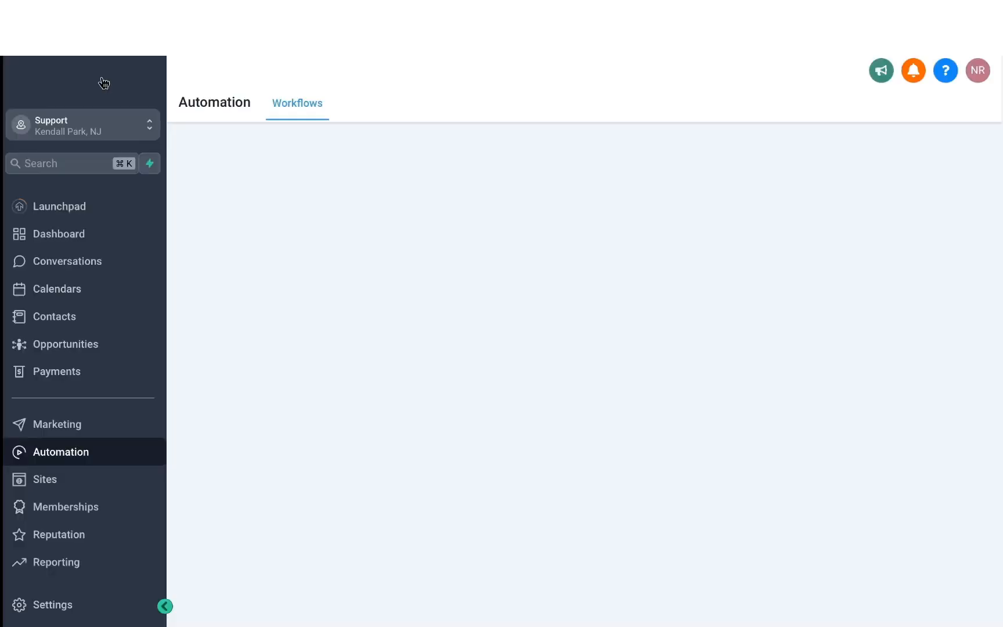
Show the Manual Actions queue with the pending Call task for Sam Testing, then the templates list.
{"action": "left_click", "coordinate": [67, 261]}
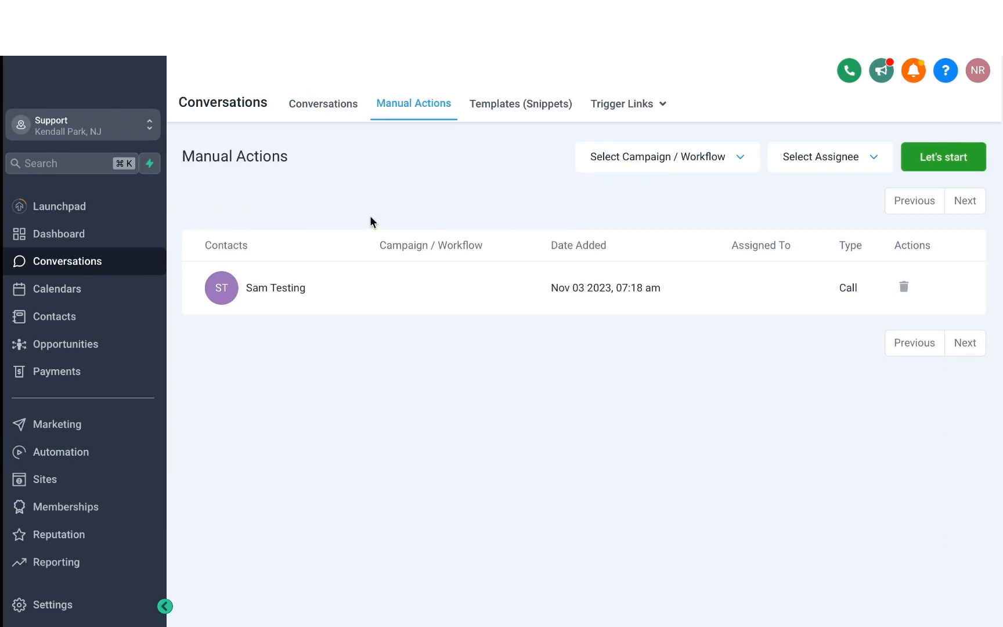
{"action": "mouse_move", "coordinate": [271, 301]}
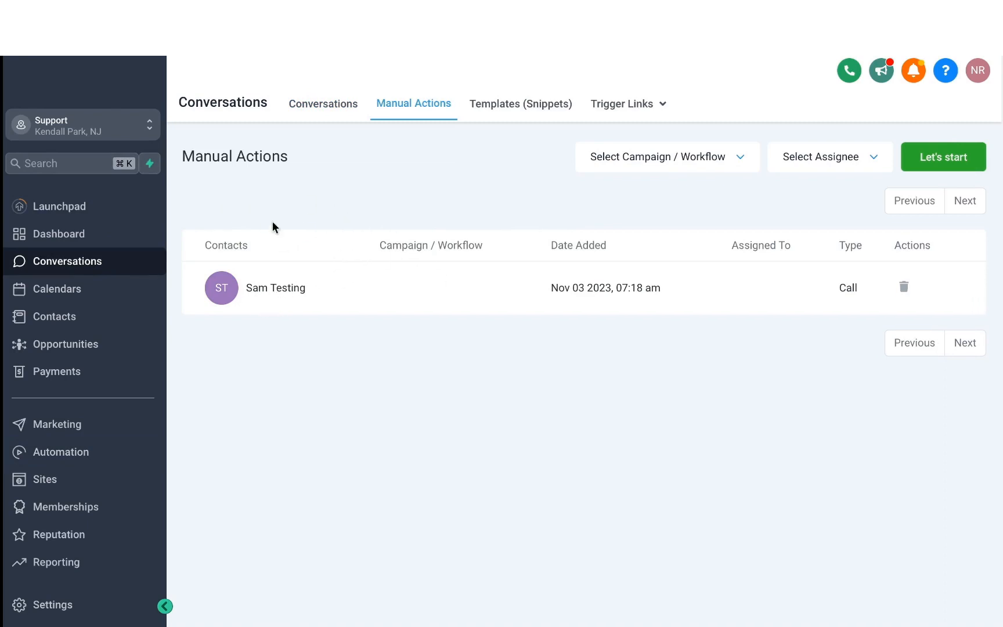
{"action": "mouse_move", "coordinate": [292, 205]}
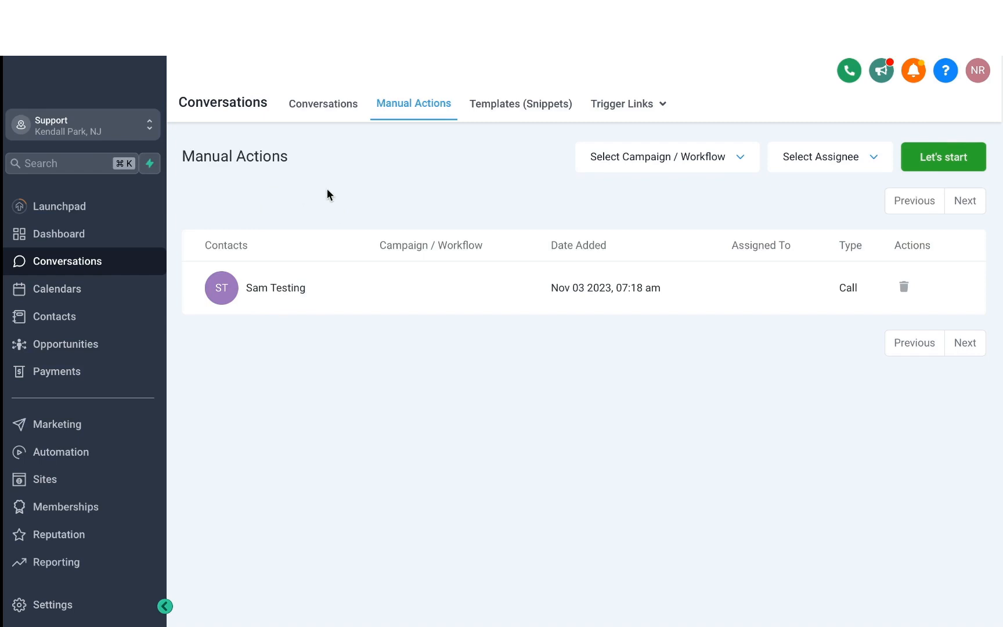
{"action": "left_click", "coordinate": [520, 103]}
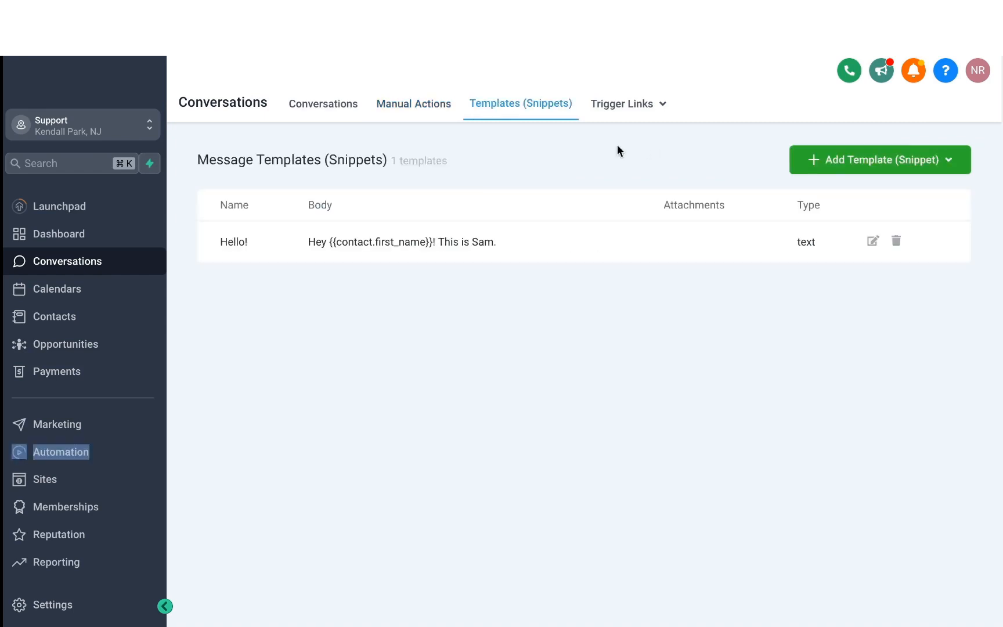
{"action": "mouse_move", "coordinate": [718, 171]}
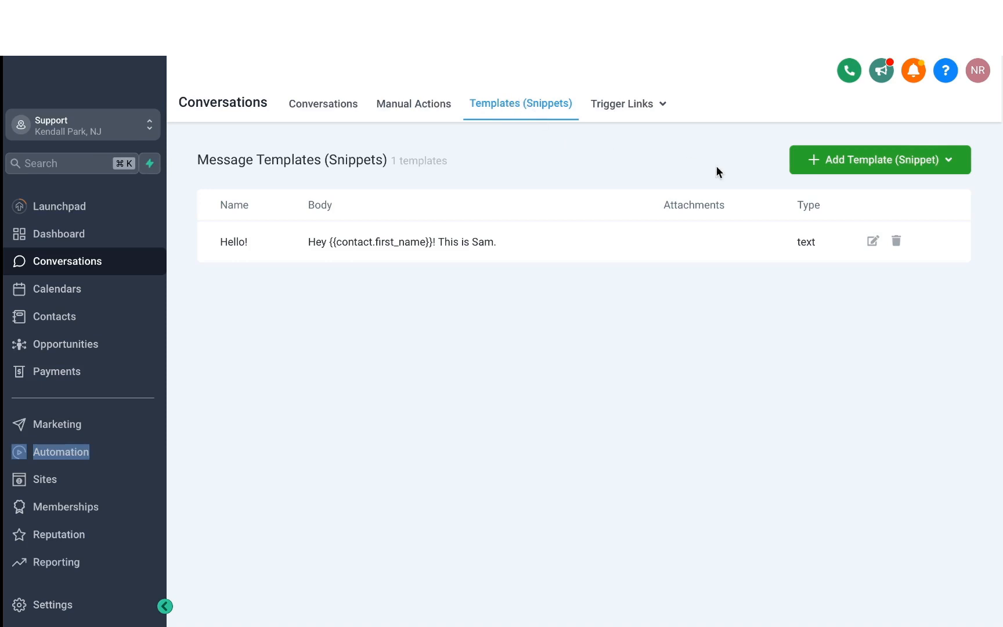
Save a Welcome Message text snippet: "Hey {{contact.first_name}}! Welcome to ABC Marketing".
{"action": "left_click", "coordinate": [878, 159]}
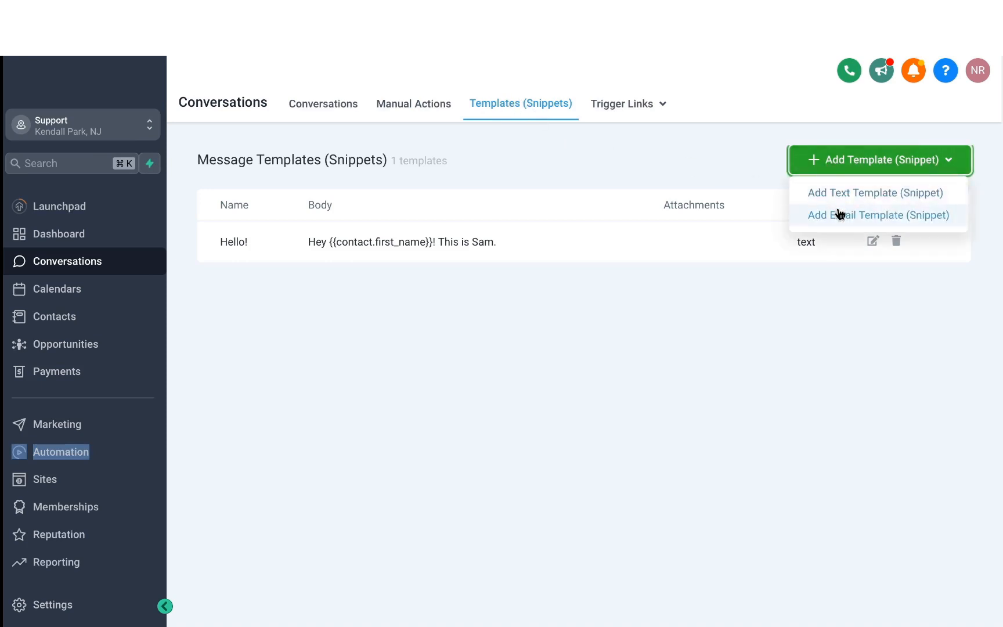
{"action": "left_click", "coordinate": [876, 193]}
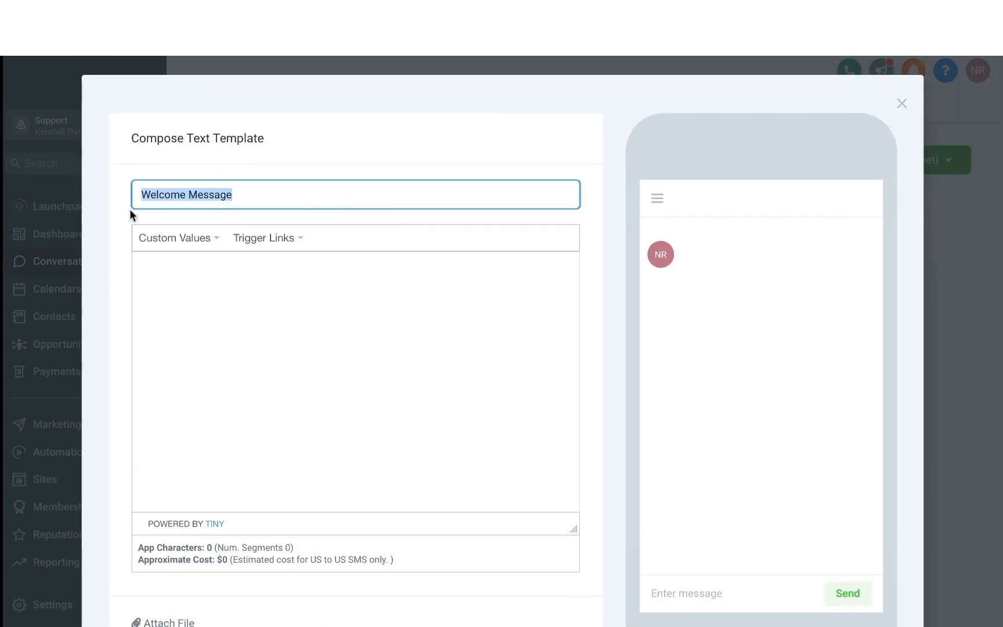
{"action": "type", "text": "Hey {{contact.first_name}}!"}
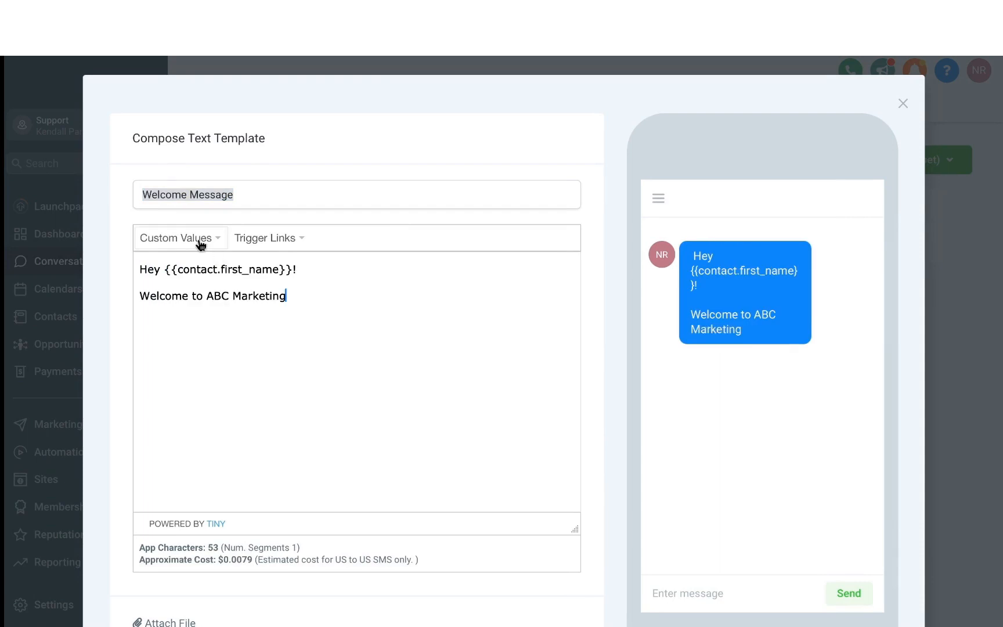
{"action": "left_click", "coordinate": [180, 237]}
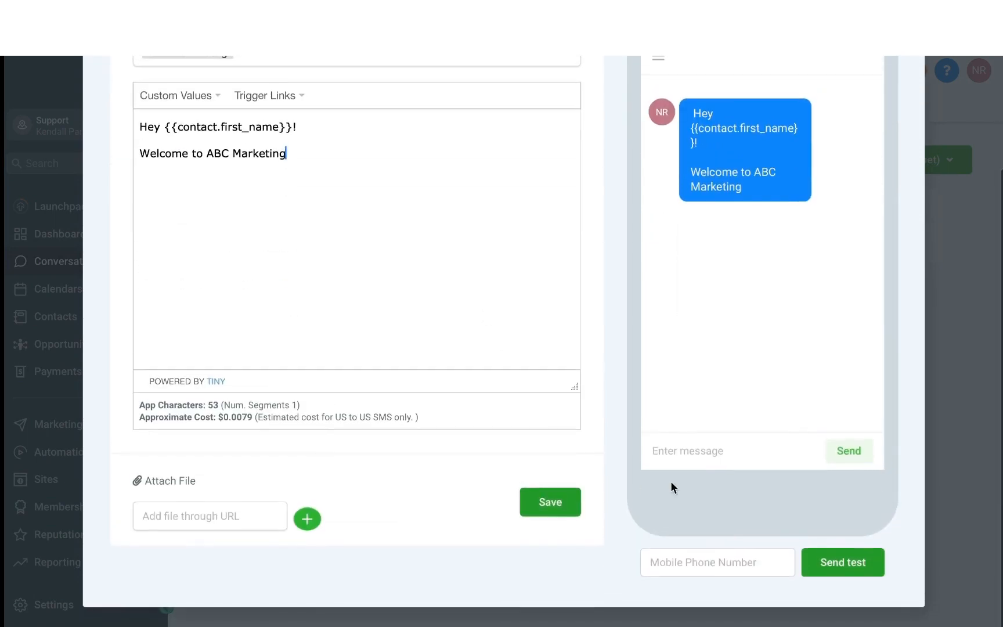
{"action": "left_click", "coordinate": [549, 502]}
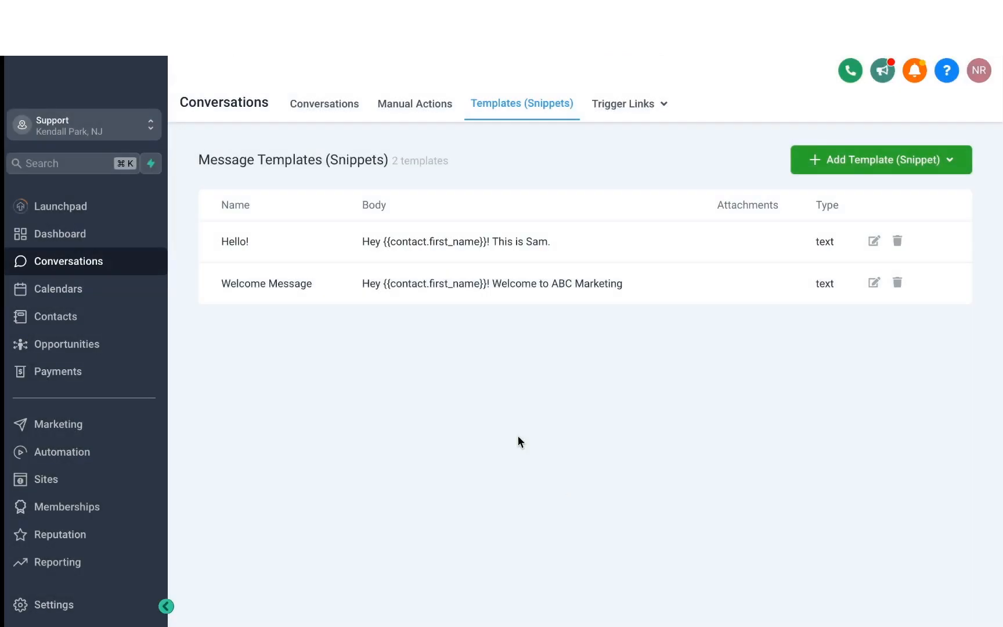
{"action": "mouse_move", "coordinate": [350, 288]}
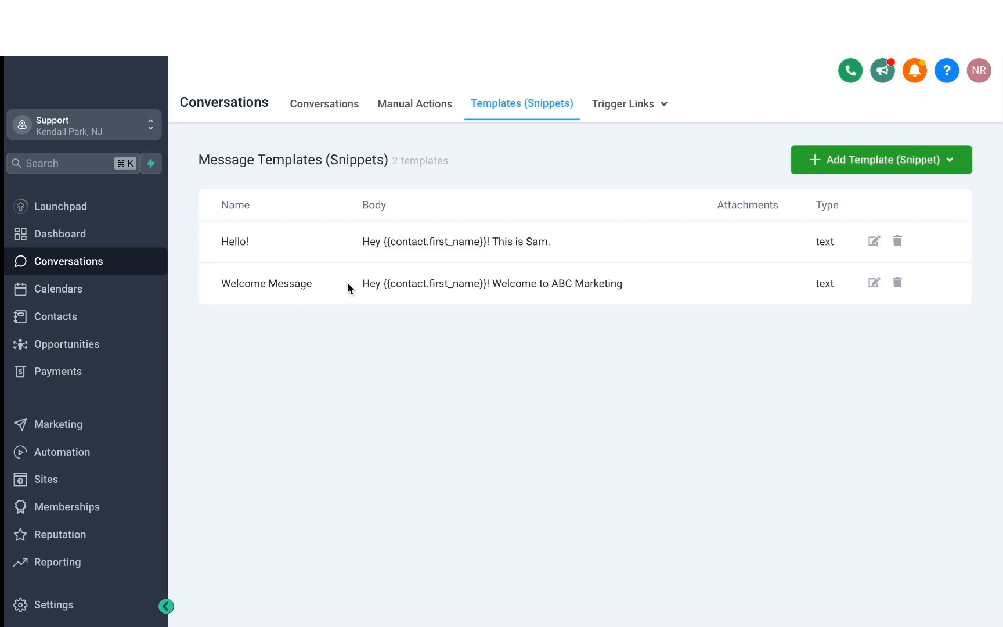
Go to the Trigger Links list under Marketing.
{"action": "left_click", "coordinate": [628, 104]}
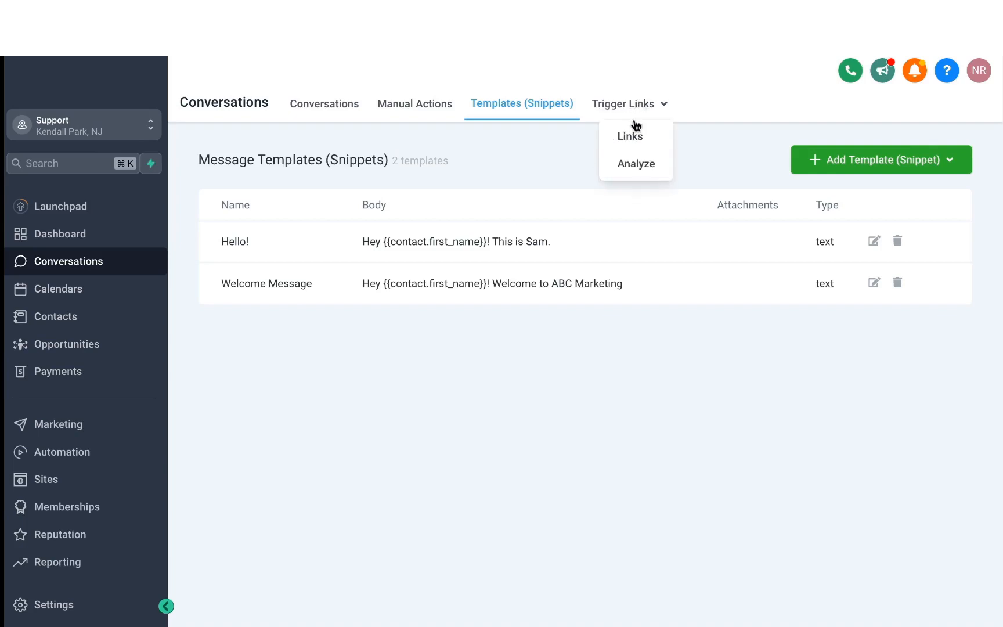
{"action": "left_click", "coordinate": [629, 136]}
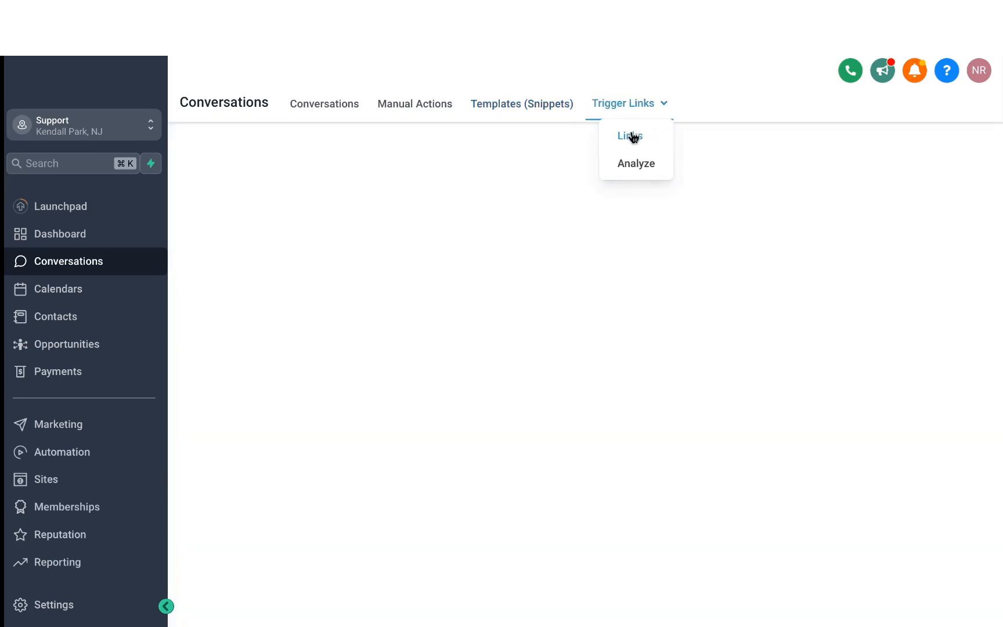
{"action": "left_click", "coordinate": [629, 136]}
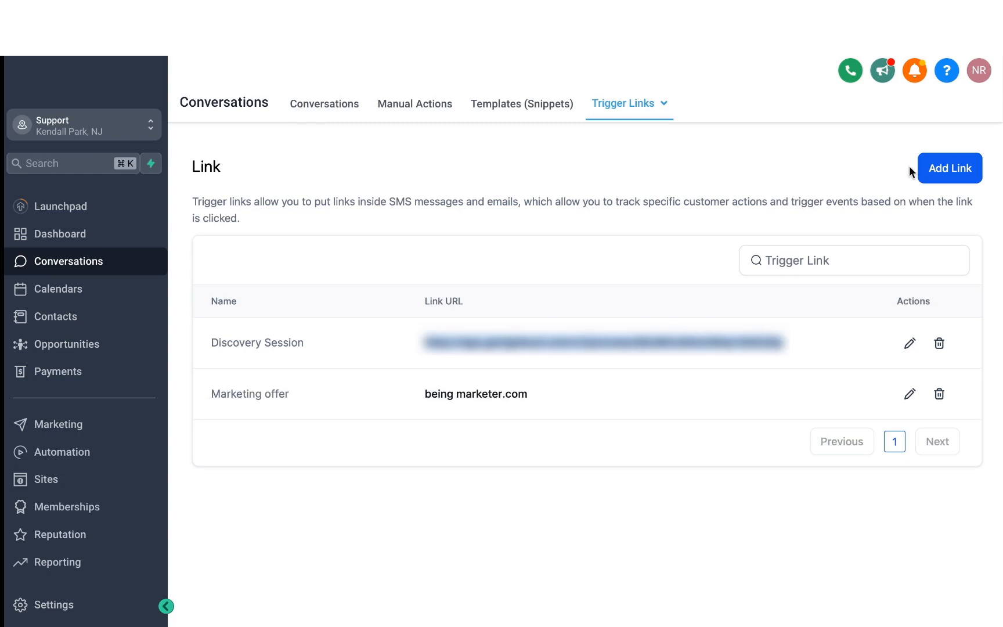
Add and save a new trigger link named Test with its URL filled in.
{"action": "left_click", "coordinate": [949, 168]}
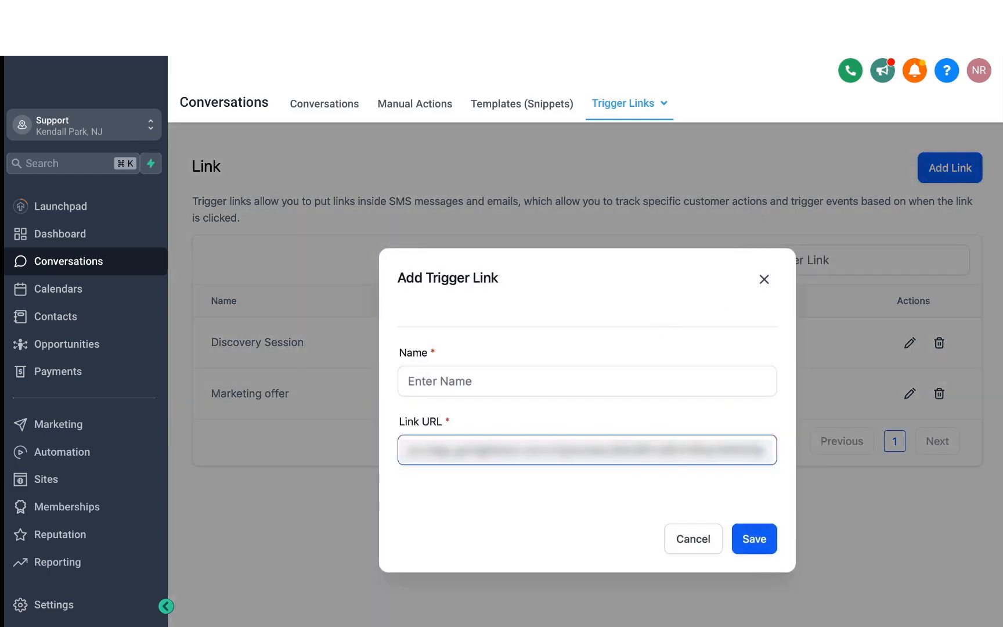
{"action": "type", "text": "Tes"}
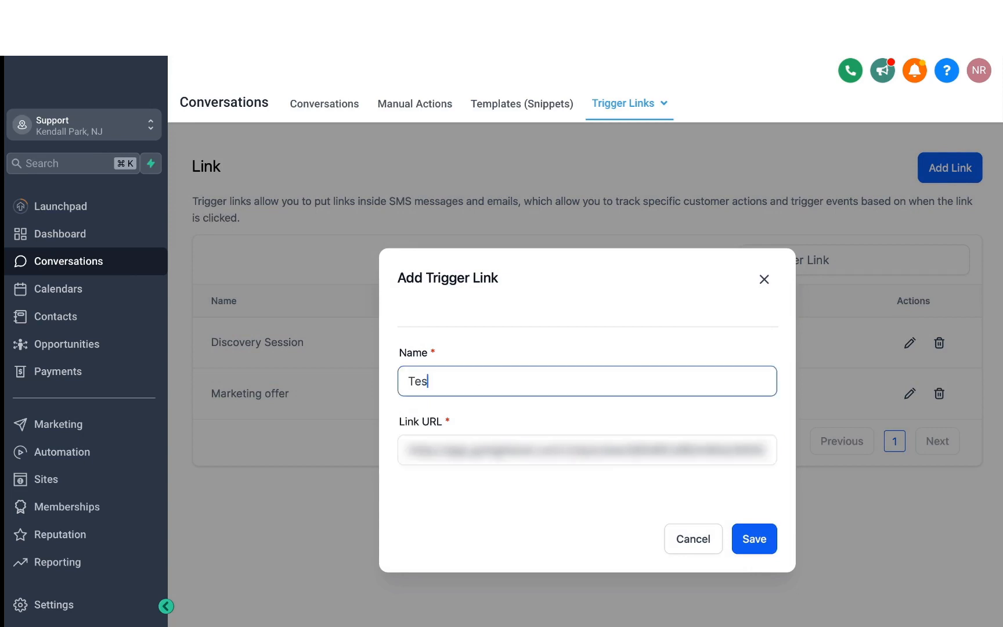
{"action": "left_click", "coordinate": [754, 538]}
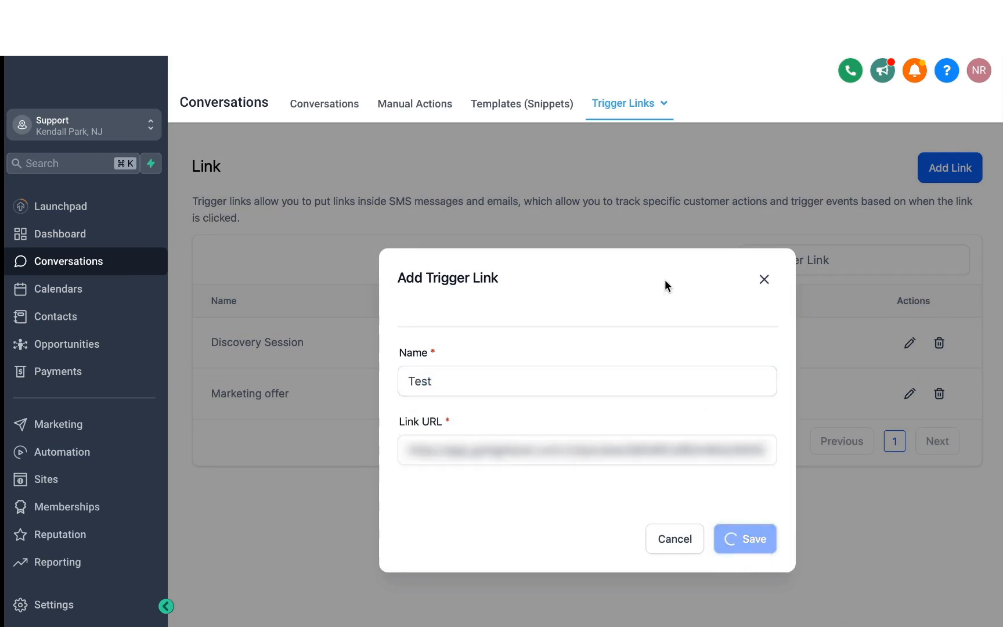
{"action": "left_click", "coordinate": [744, 539]}
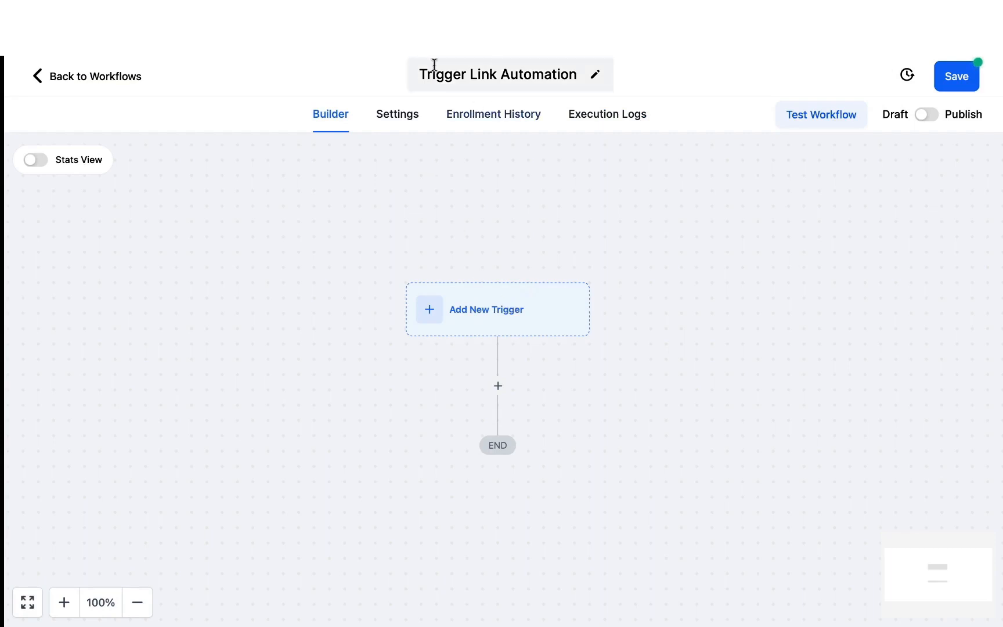
Give the workflow a Trigger Link Clicked trigger.
{"action": "left_click", "coordinate": [485, 309]}
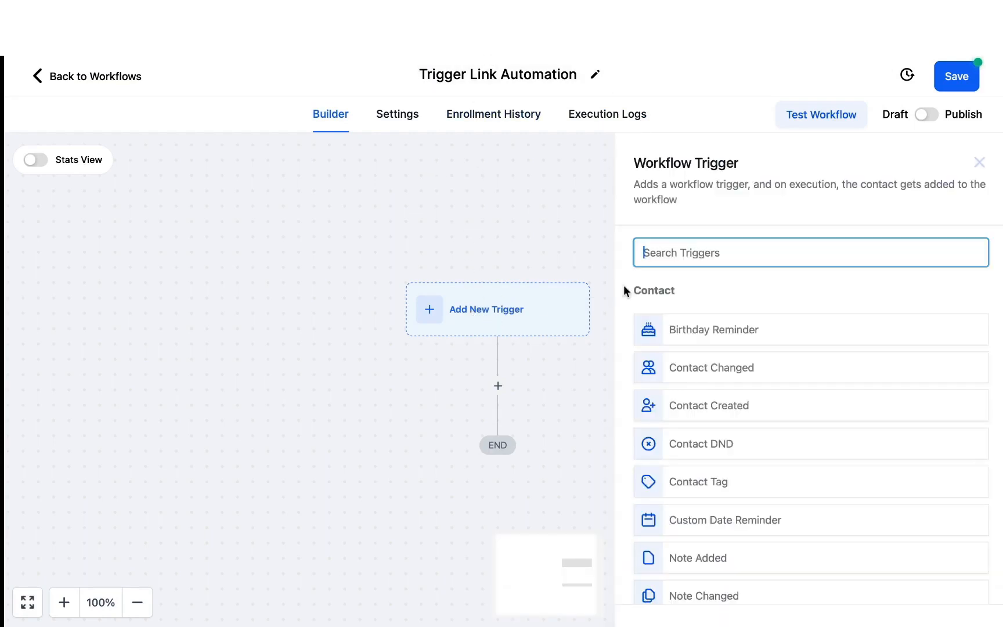
{"action": "type", "text": "trig"}
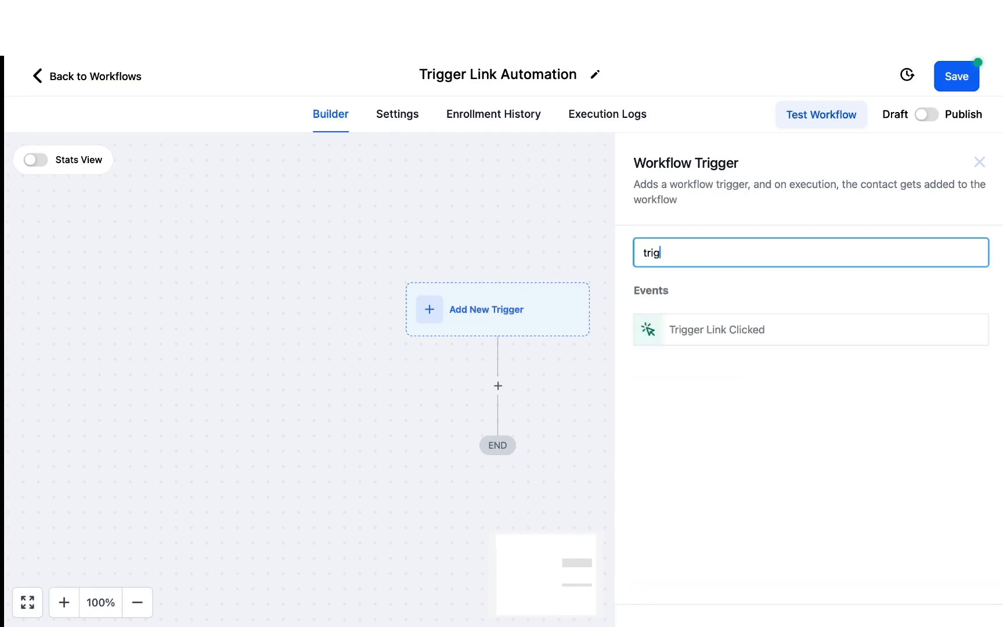
{"action": "left_click", "coordinate": [716, 330]}
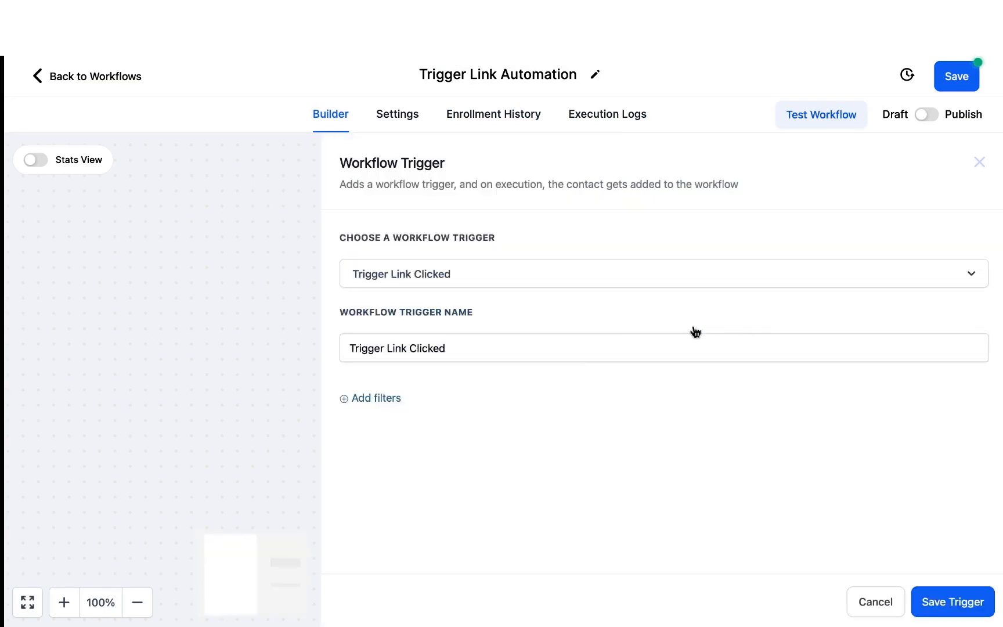
Filter the trigger to Trigger link = Test and save it.
{"action": "left_click", "coordinate": [370, 397]}
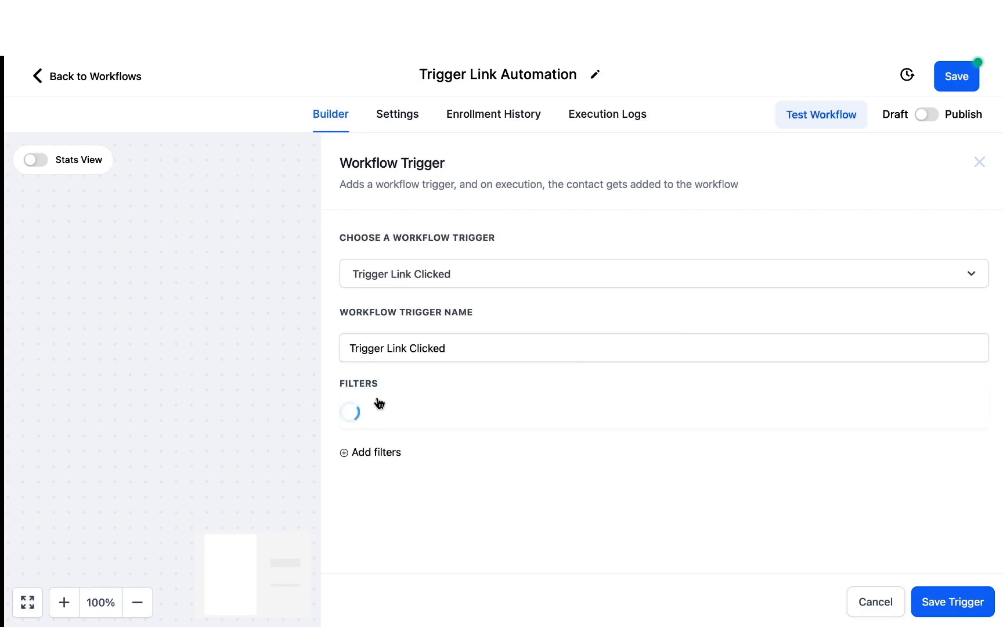
{"action": "left_click", "coordinate": [370, 452]}
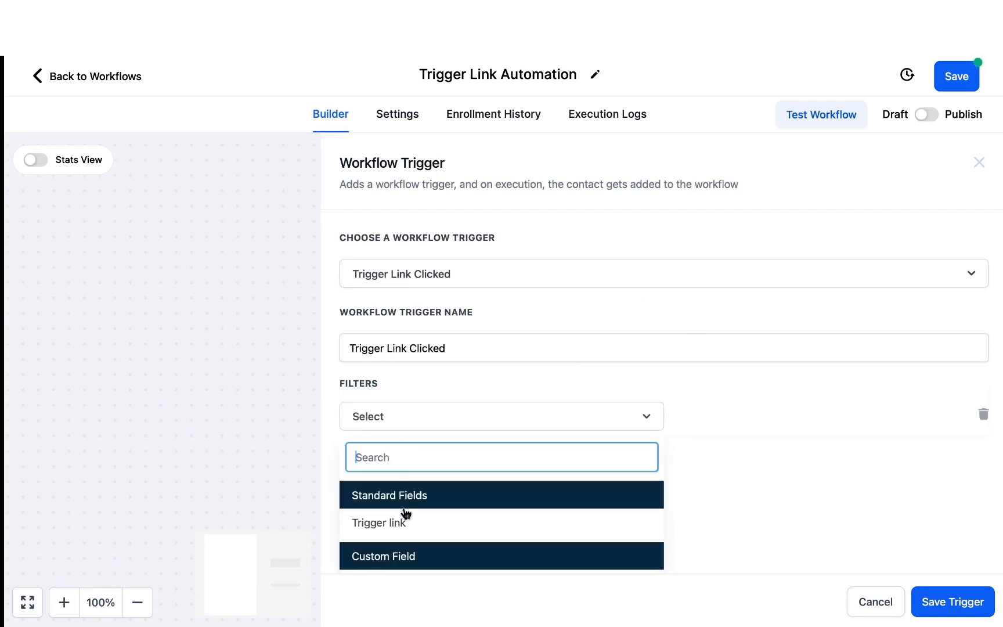
{"action": "left_click", "coordinate": [379, 522]}
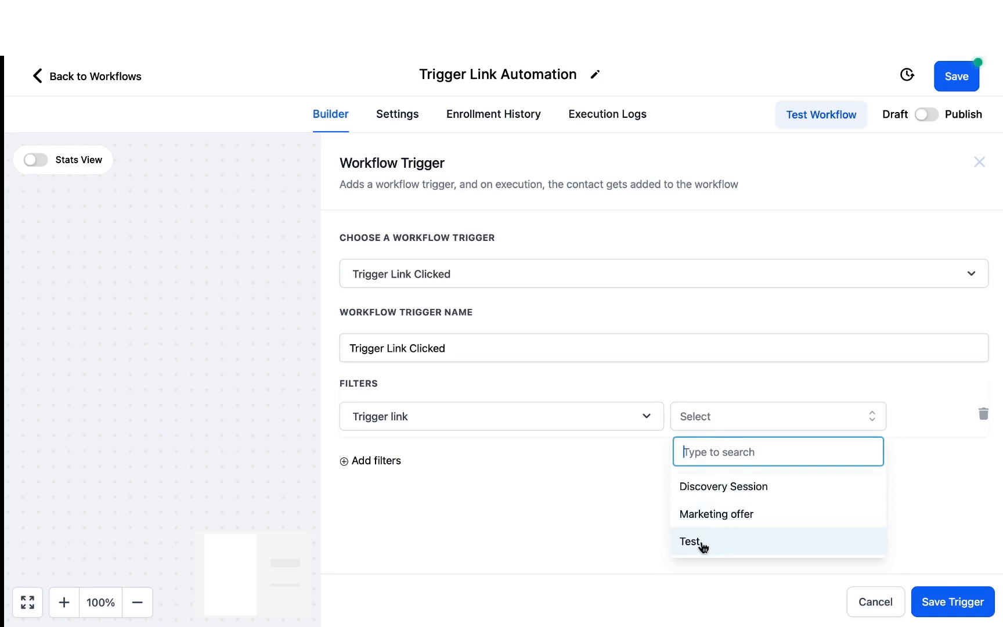
{"action": "left_click", "coordinate": [690, 541]}
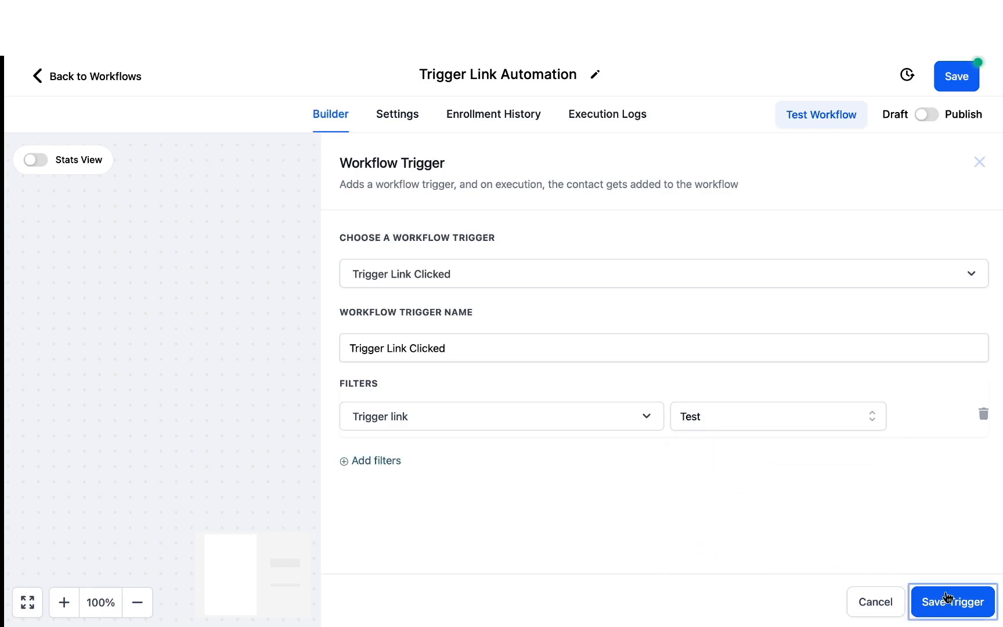
{"action": "left_click", "coordinate": [952, 602]}
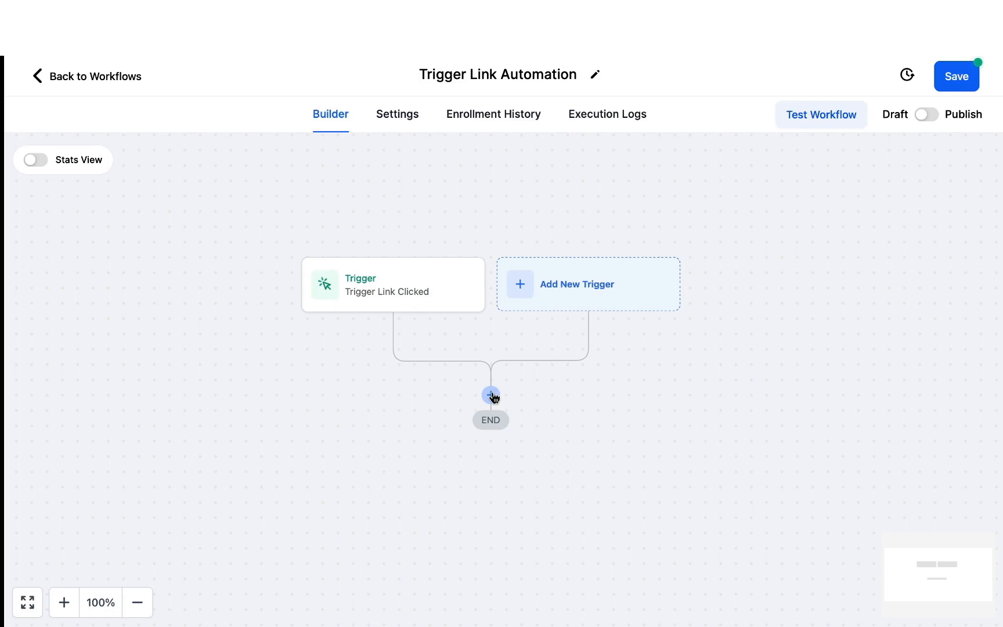
Add a Contact Tag action applying trigger-link-clicked, then choose Send SMS as the next step.
{"action": "left_click", "coordinate": [490, 395]}
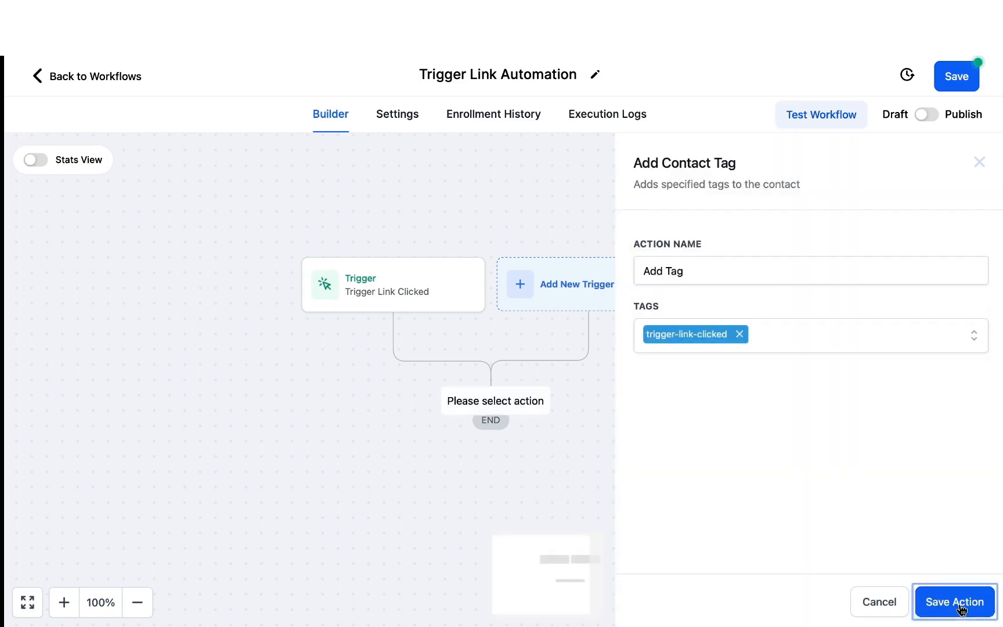
{"action": "left_click", "coordinate": [954, 602]}
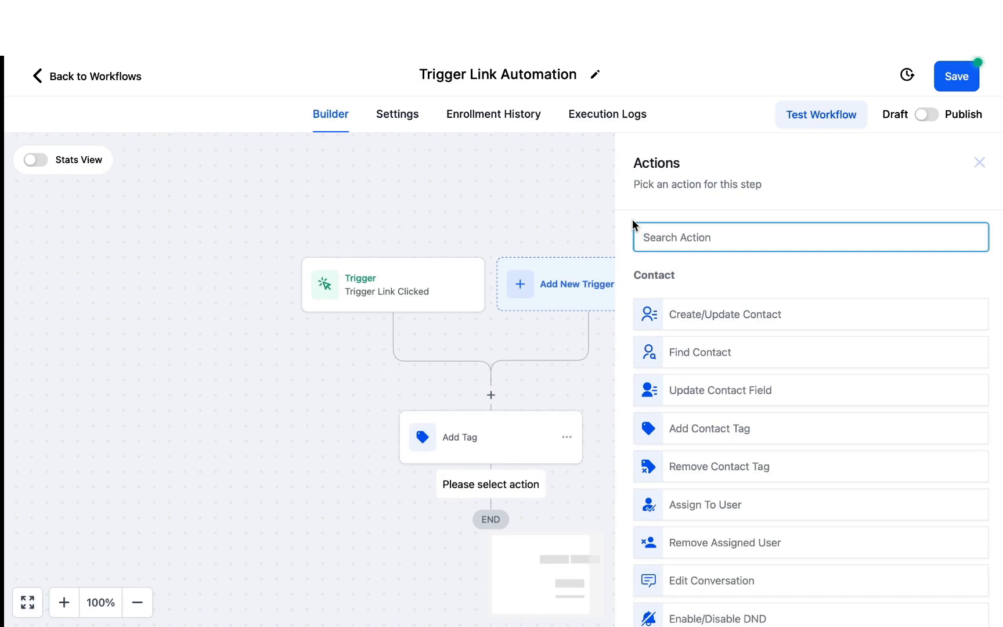
{"action": "type", "text": "sms"}
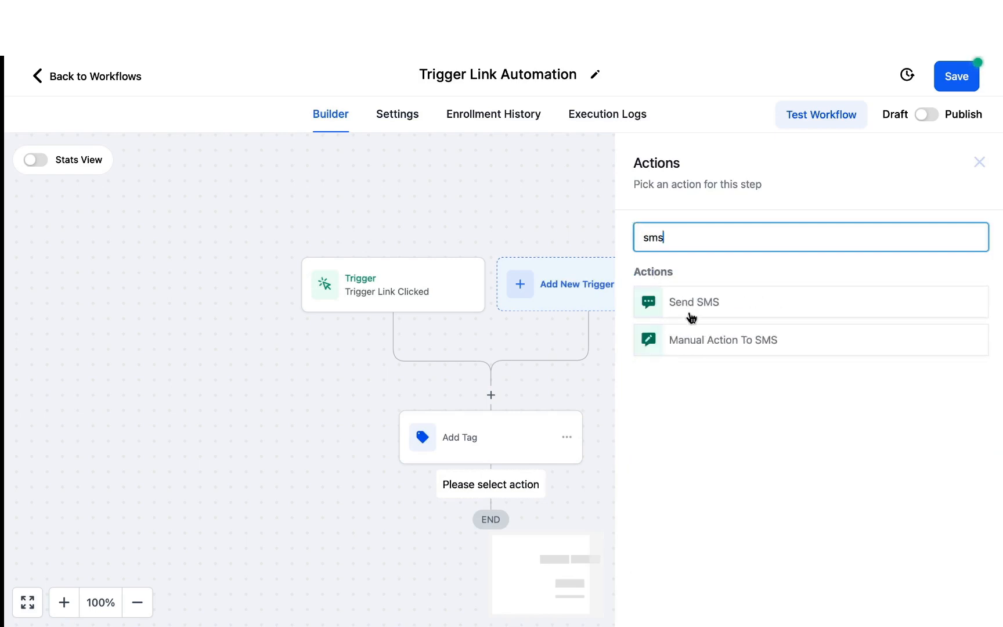
{"action": "left_click", "coordinate": [693, 302]}
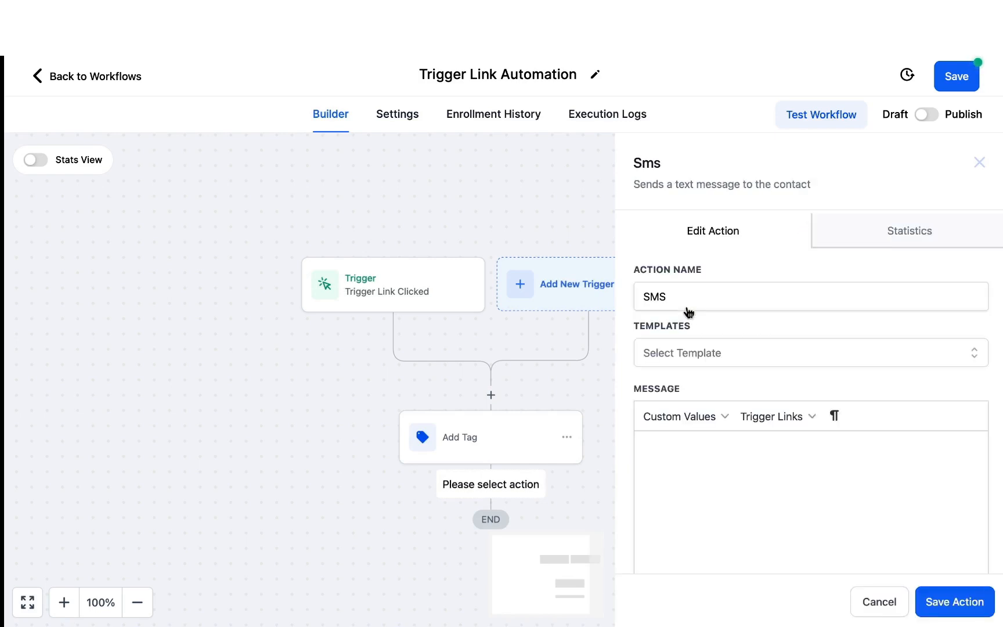